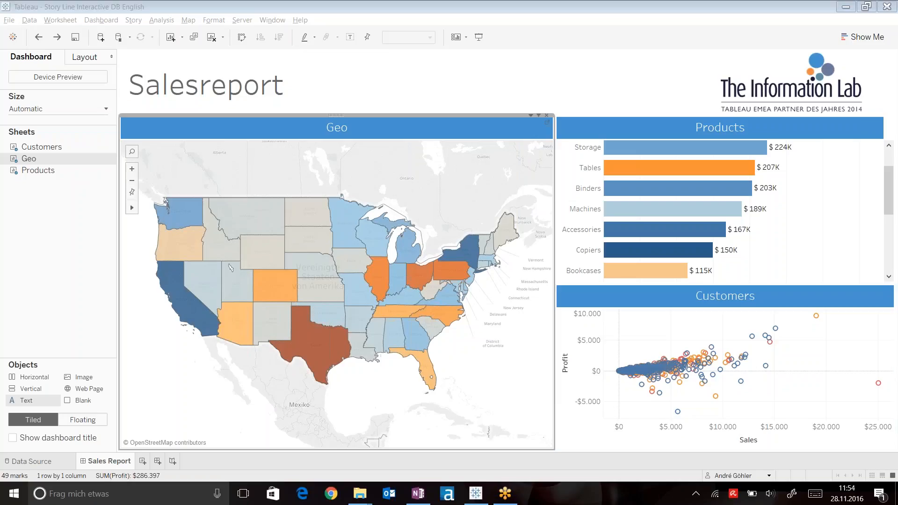
{"action": "mouse_move", "coordinate": [382, 191]}
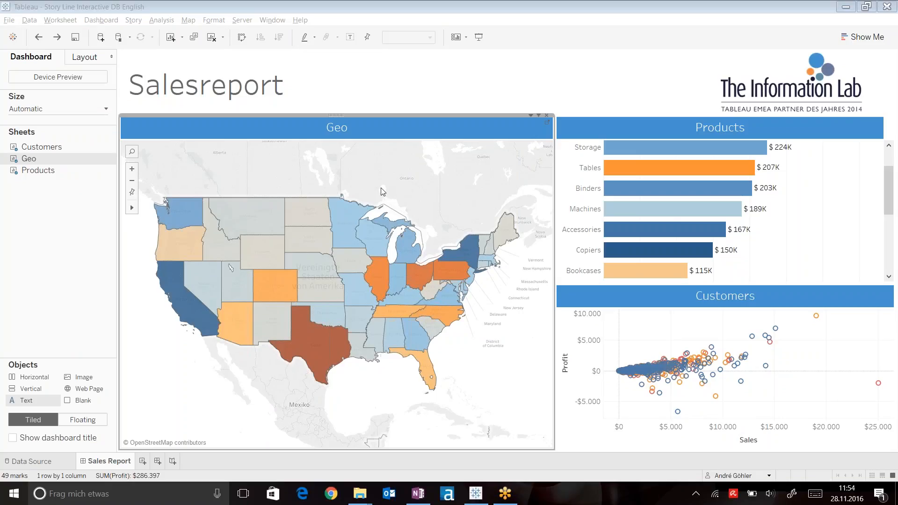
Step: Select Texas on the Geo map to filter the Products and Customers views
{"action": "left_click", "coordinate": [313, 338]}
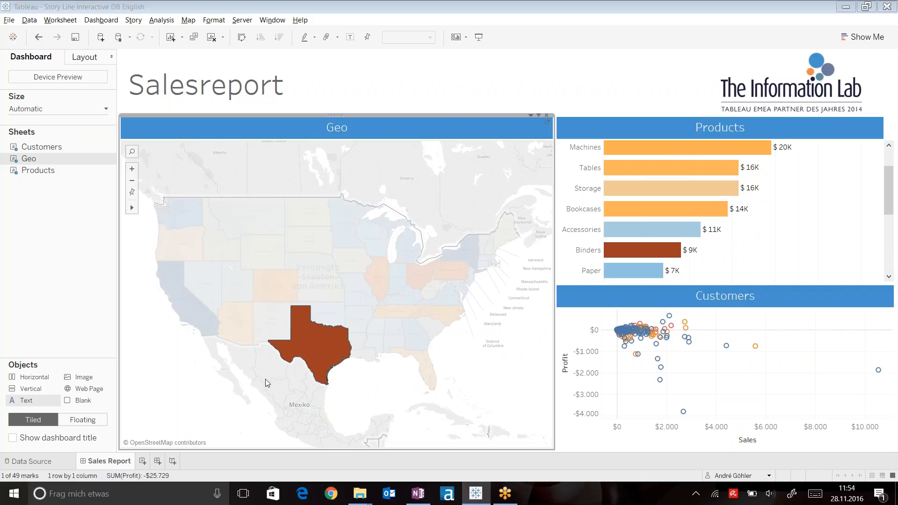
{"action": "mouse_move", "coordinate": [312, 345]}
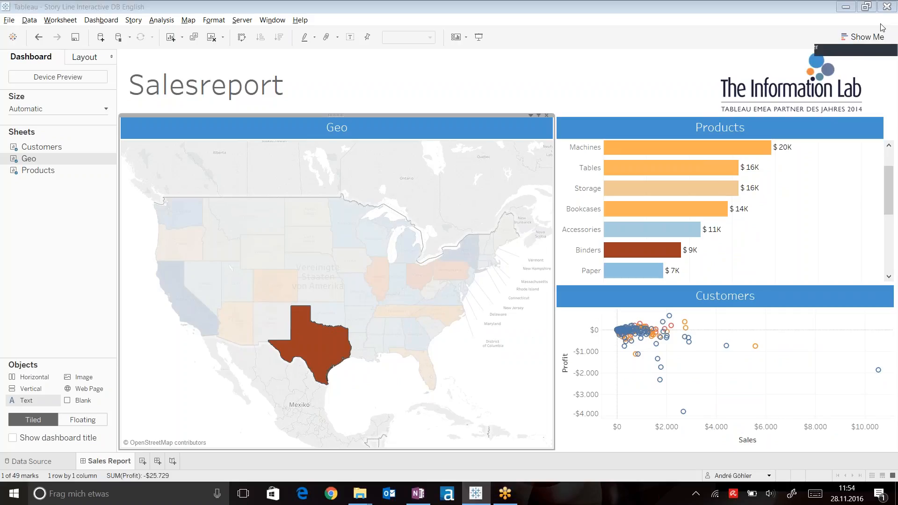
{"action": "mouse_move", "coordinate": [642, 250]}
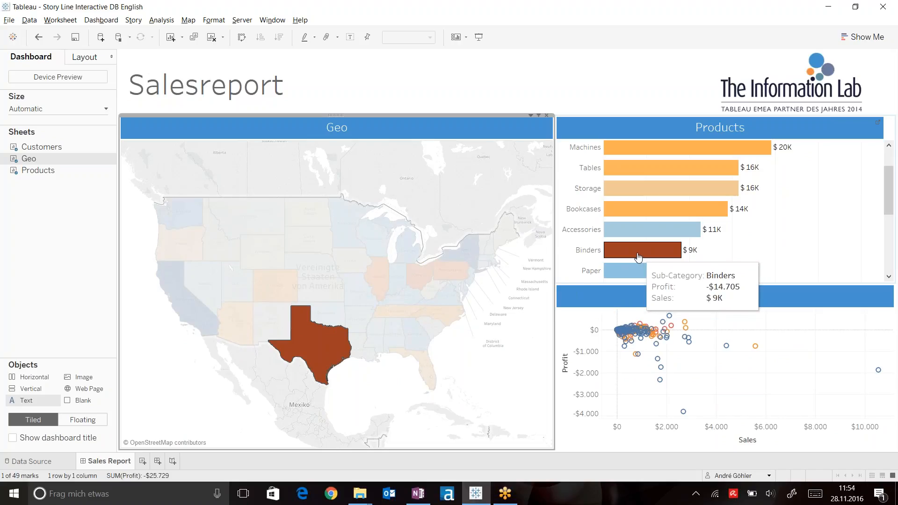
Step: Select the Binders bar to narrow Customers to Texas Binders buyers
{"action": "left_click", "coordinate": [642, 250]}
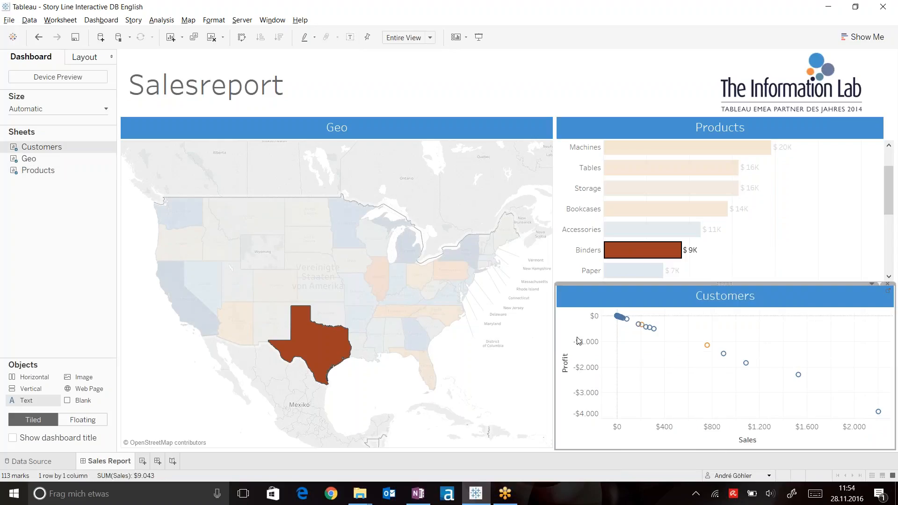
{"action": "mouse_move", "coordinate": [878, 411]}
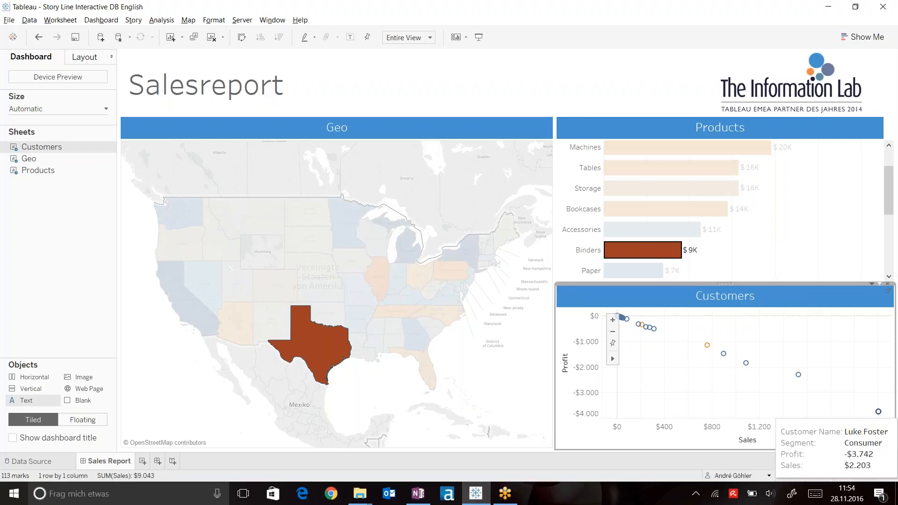
{"action": "mouse_move", "coordinate": [818, 394]}
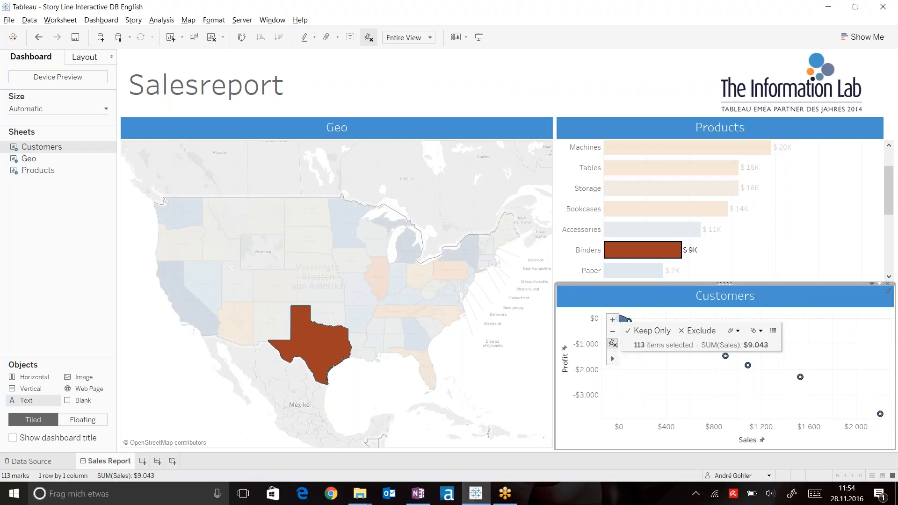
{"action": "left_click", "coordinate": [773, 331]}
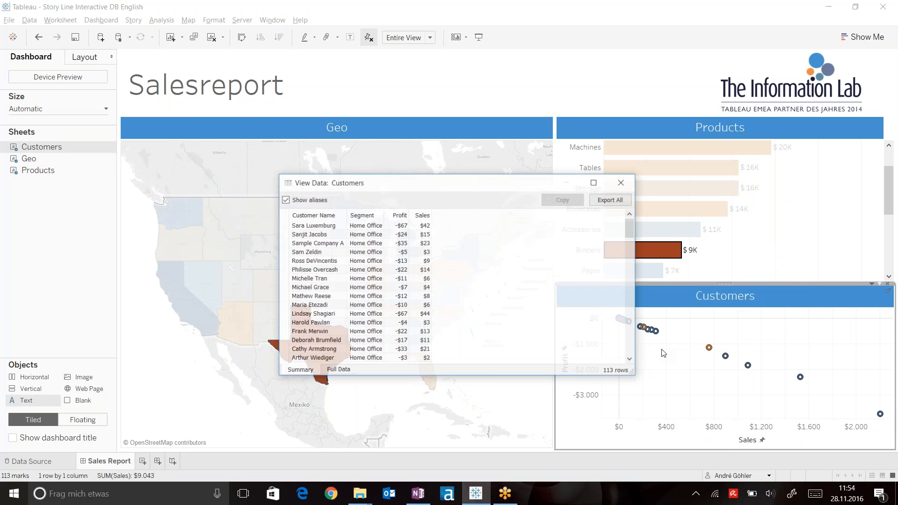
{"action": "left_click", "coordinate": [338, 369]}
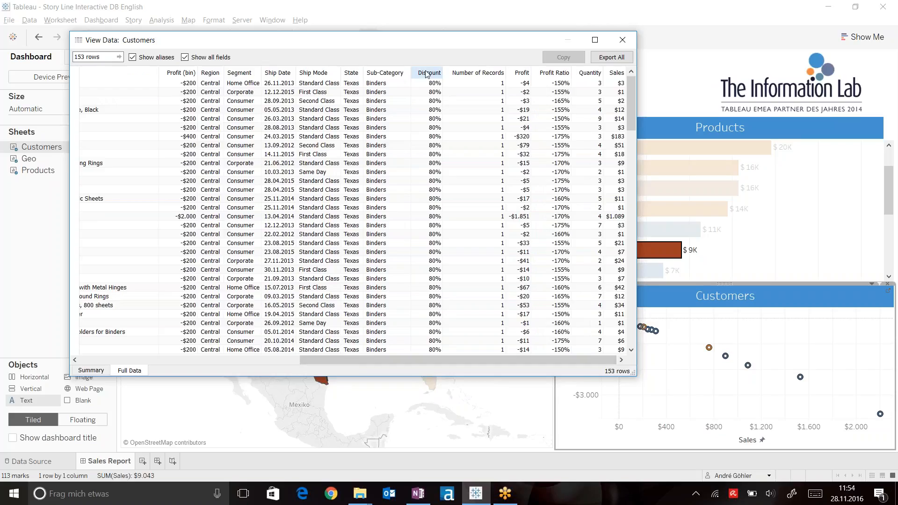
{"action": "left_click", "coordinate": [429, 73]}
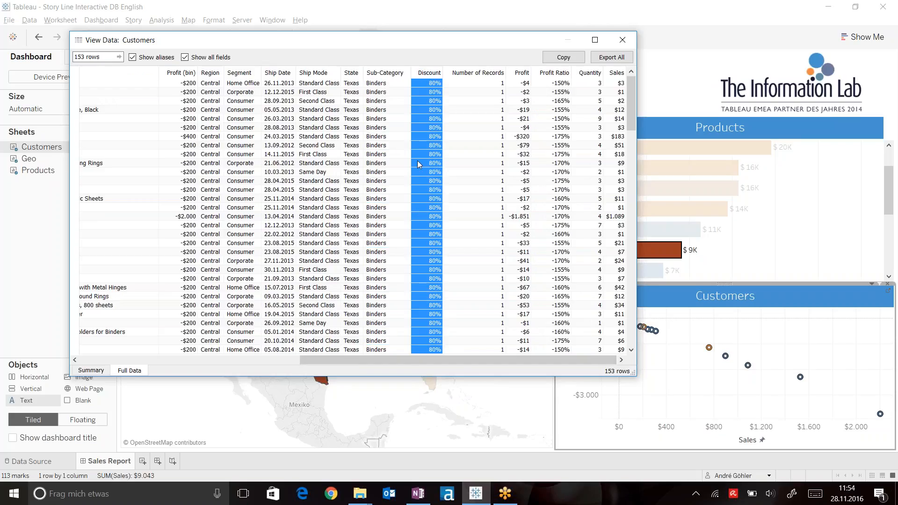
{"action": "mouse_move", "coordinate": [419, 156]}
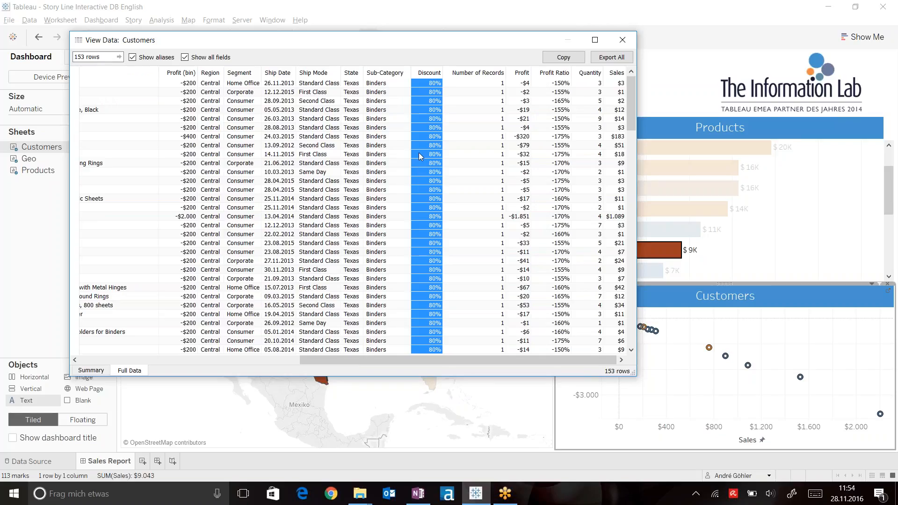
{"action": "mouse_move", "coordinate": [424, 88]}
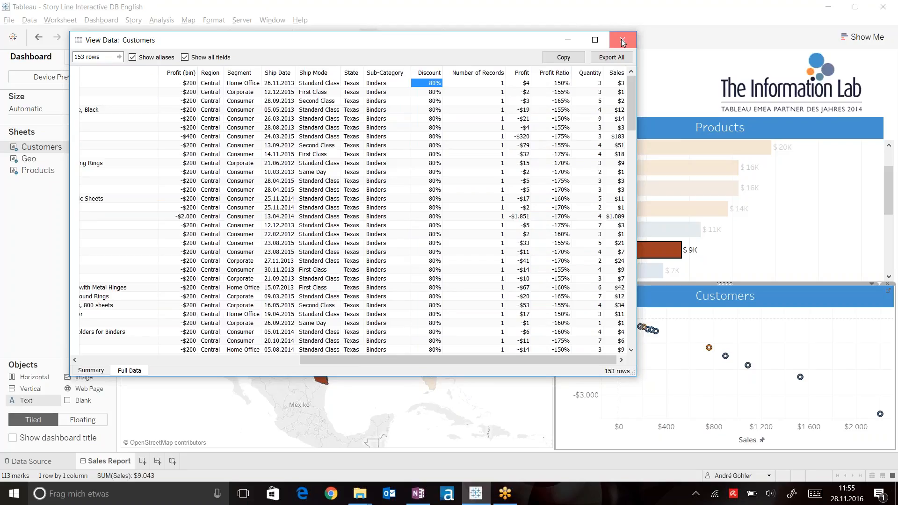
{"action": "left_click", "coordinate": [623, 40]}
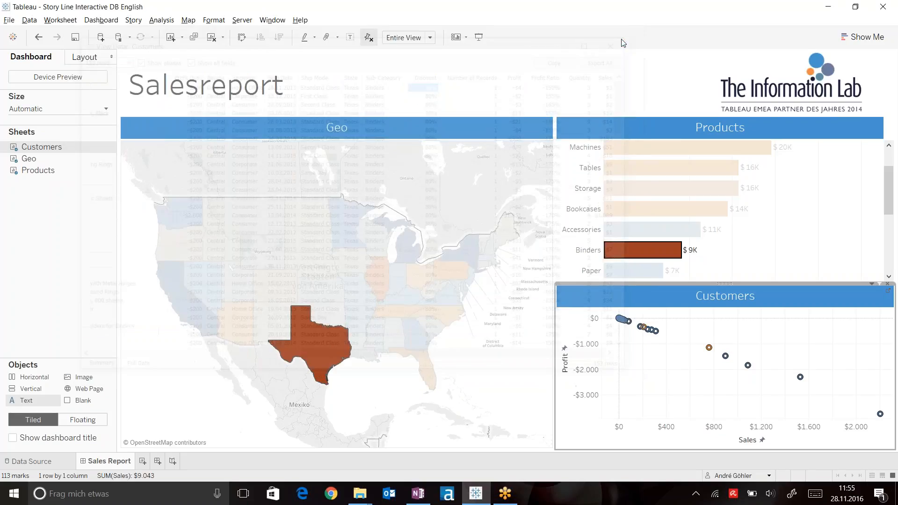
Step: Clear the Texas and Binders selections so all states and products show
{"action": "left_click", "coordinate": [312, 344]}
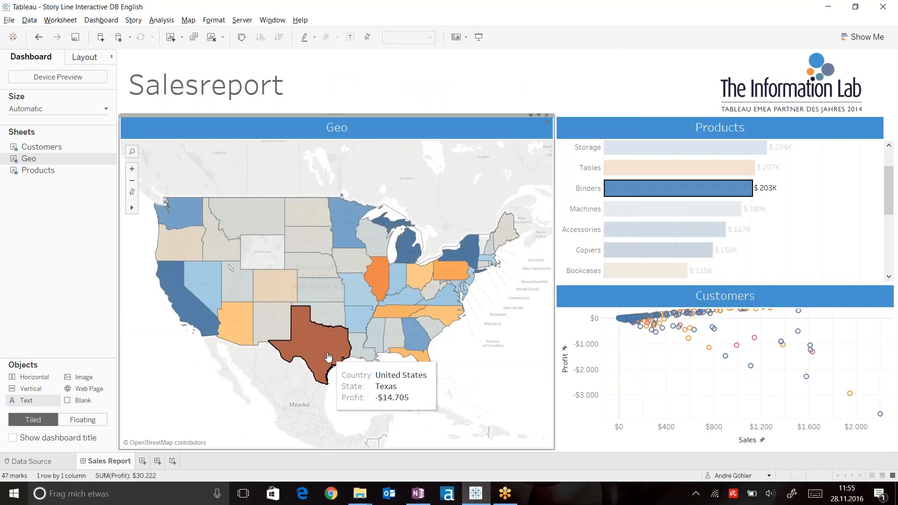
{"action": "mouse_move", "coordinate": [314, 347]}
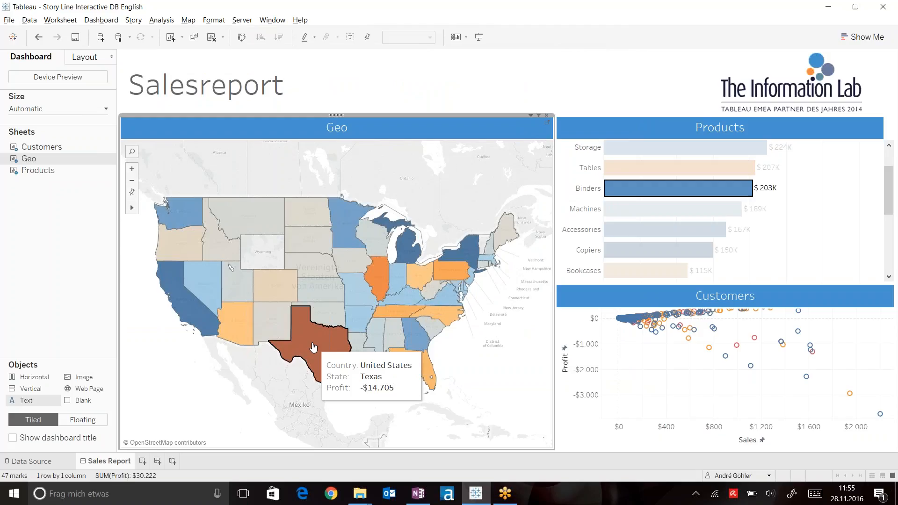
{"action": "mouse_move", "coordinate": [520, 201]}
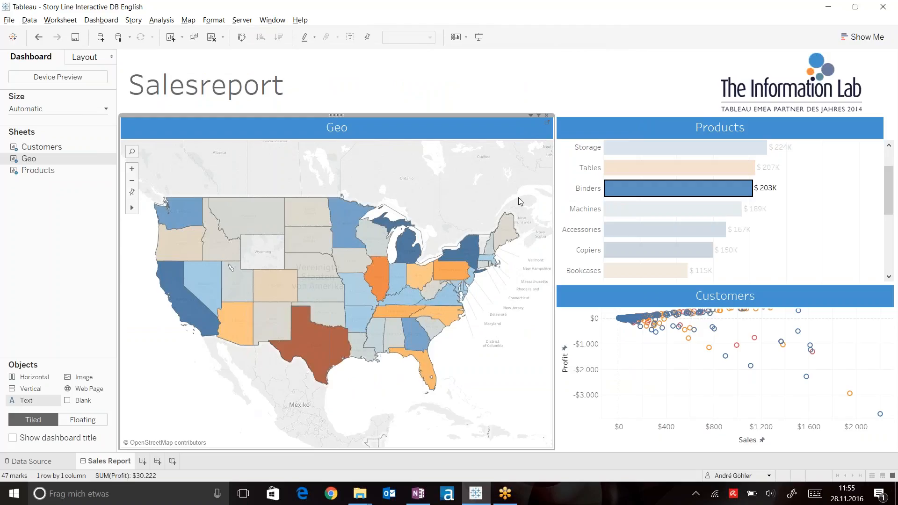
{"action": "mouse_move", "coordinate": [447, 364]}
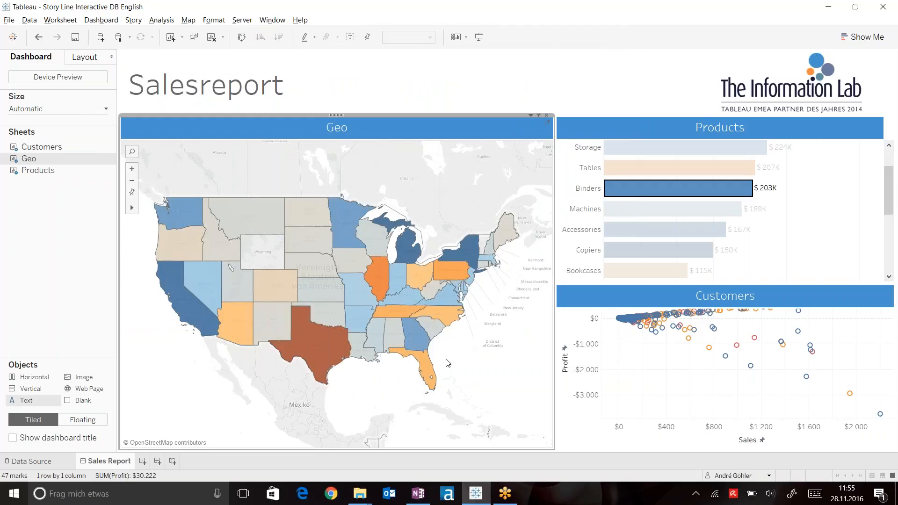
{"action": "mouse_move", "coordinate": [457, 382]}
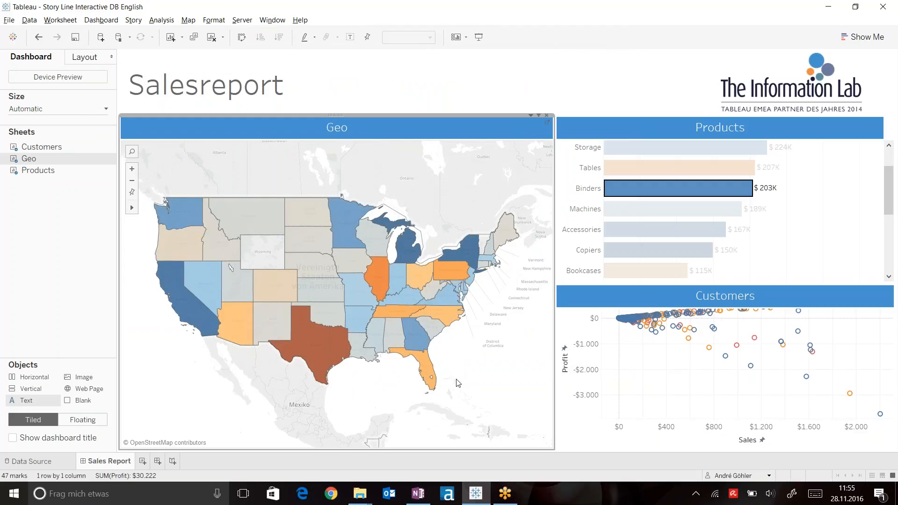
{"action": "mouse_move", "coordinate": [648, 208]}
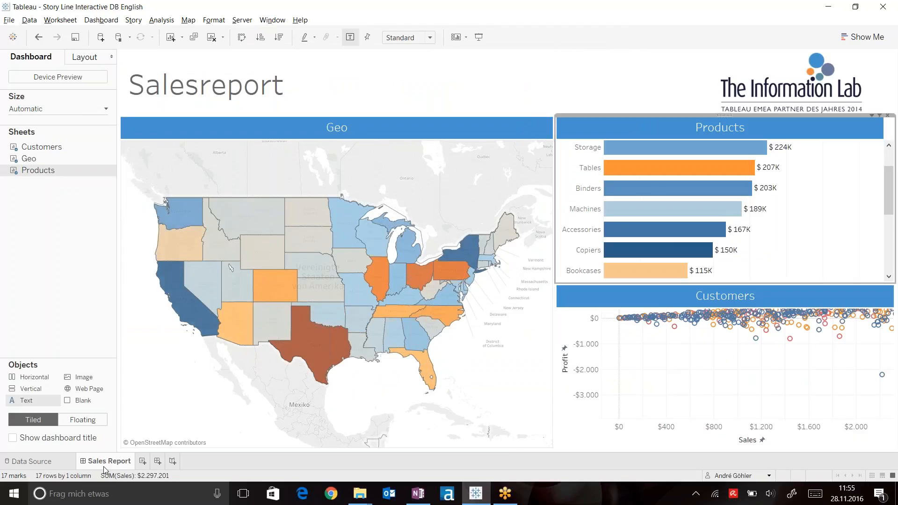
Step: Unhide all the Sales Report worksheets, visiting Geo and then opening Products
{"action": "right_click", "coordinate": [109, 462]}
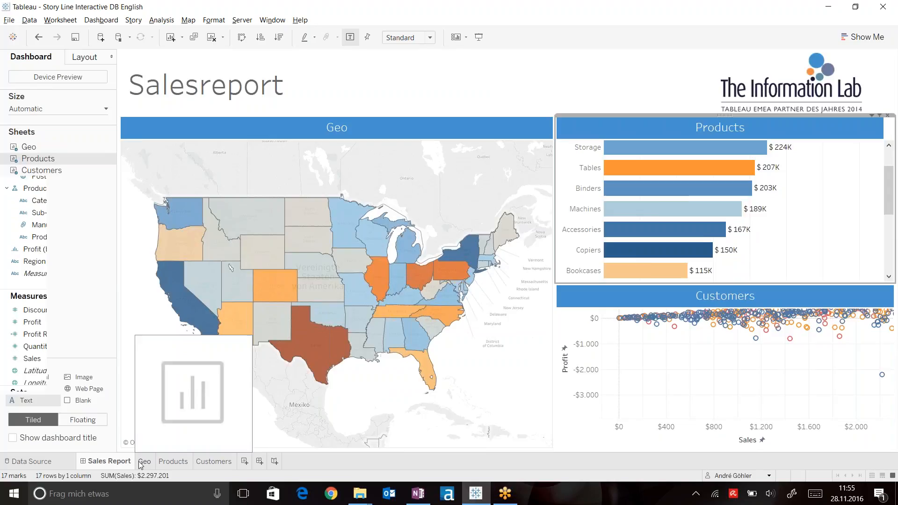
{"action": "left_click", "coordinate": [144, 462]}
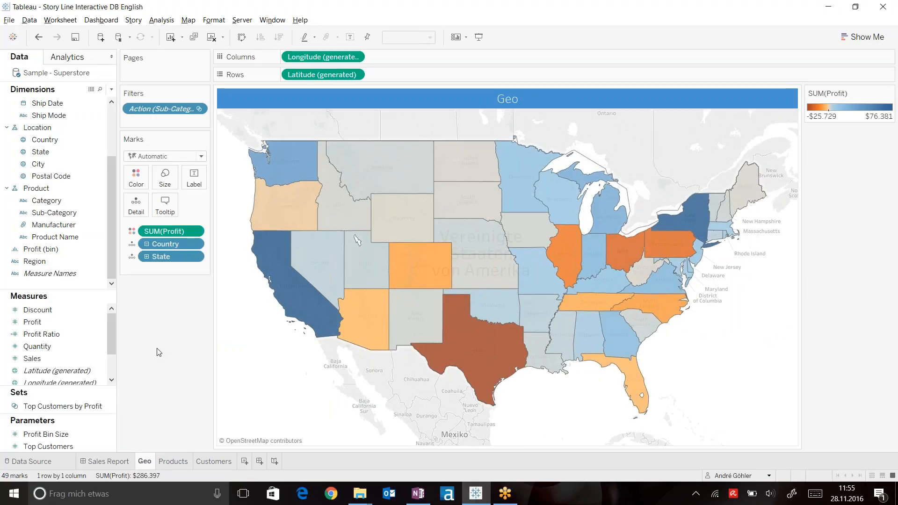
{"action": "mouse_move", "coordinate": [156, 328]}
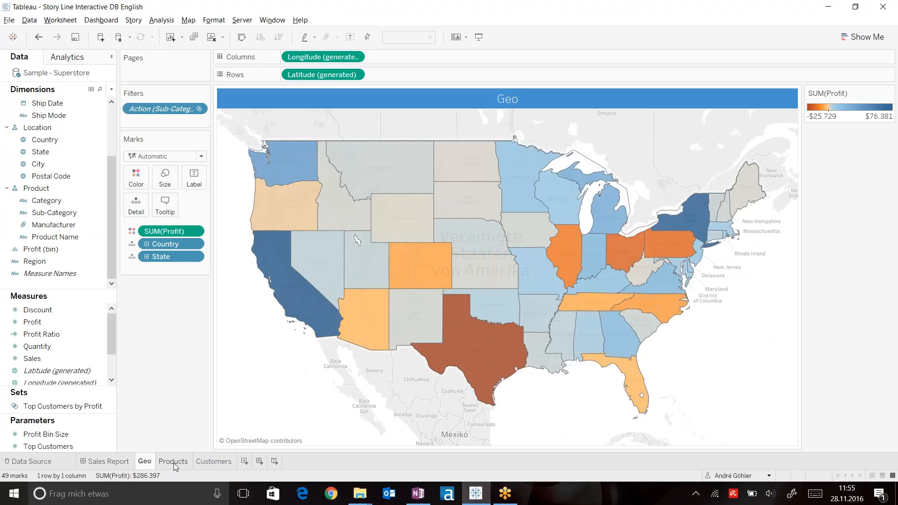
{"action": "left_click", "coordinate": [173, 461]}
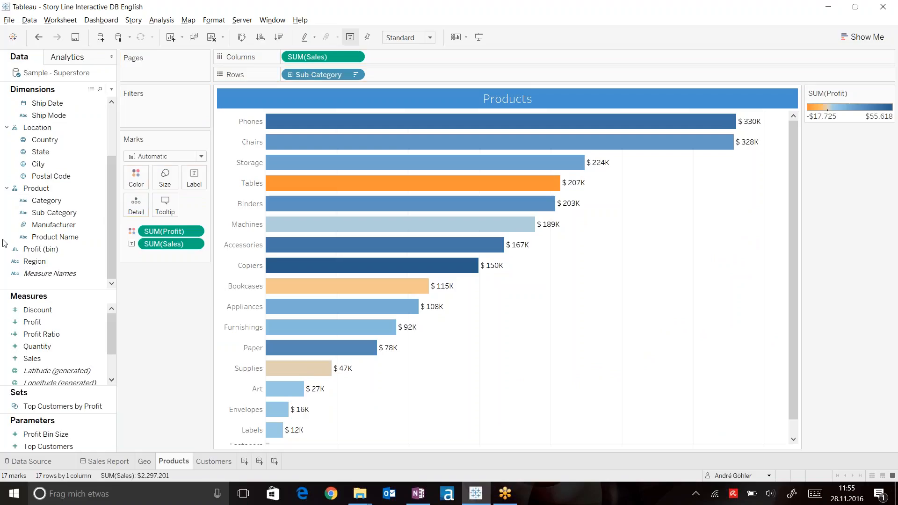
{"action": "mouse_move", "coordinate": [384, 245]}
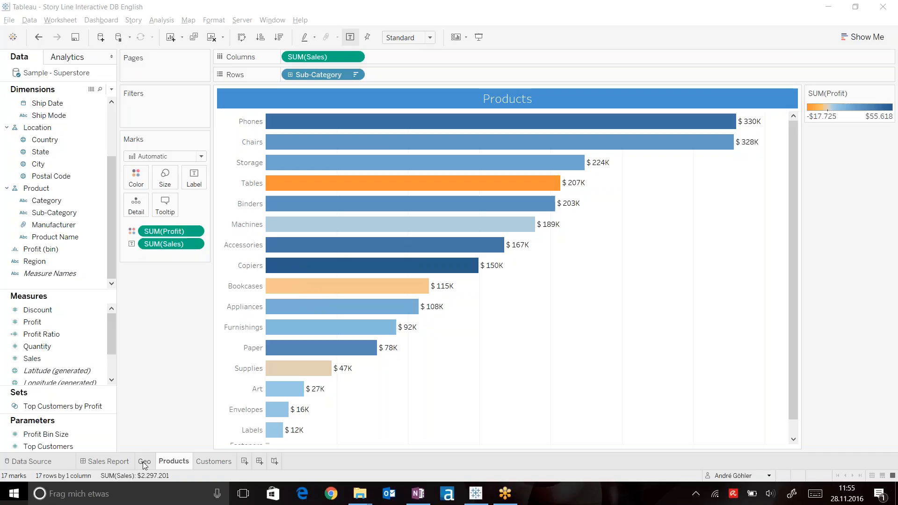
Step: Add a State filter set to Texas on the Products worksheet
{"action": "left_click", "coordinate": [144, 462]}
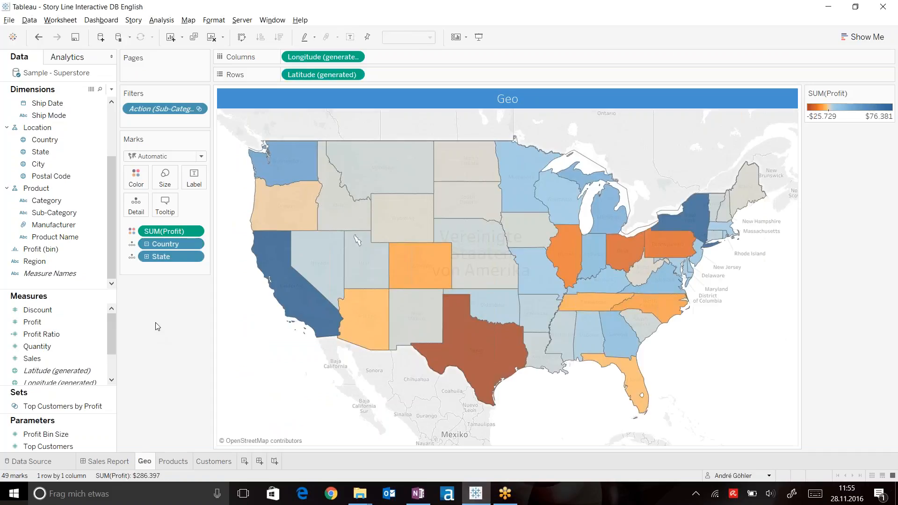
{"action": "left_click", "coordinate": [41, 152]}
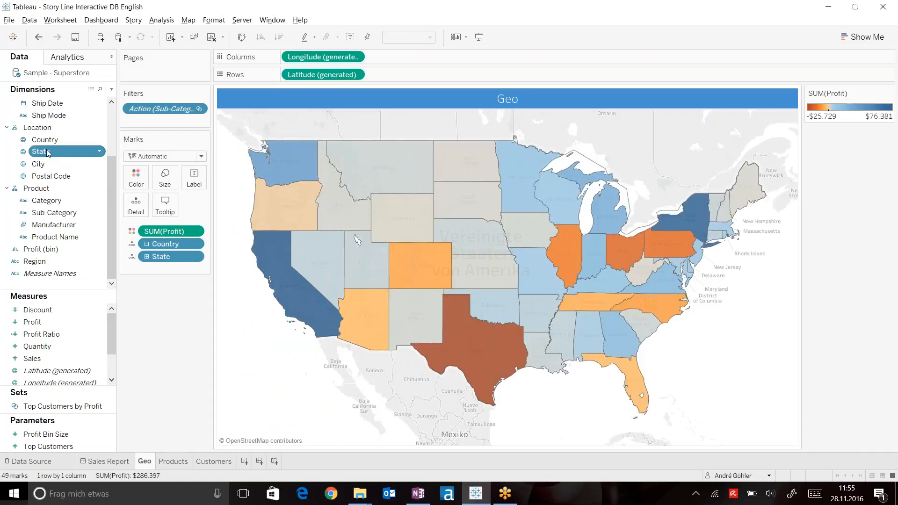
{"action": "left_click", "coordinate": [173, 461]}
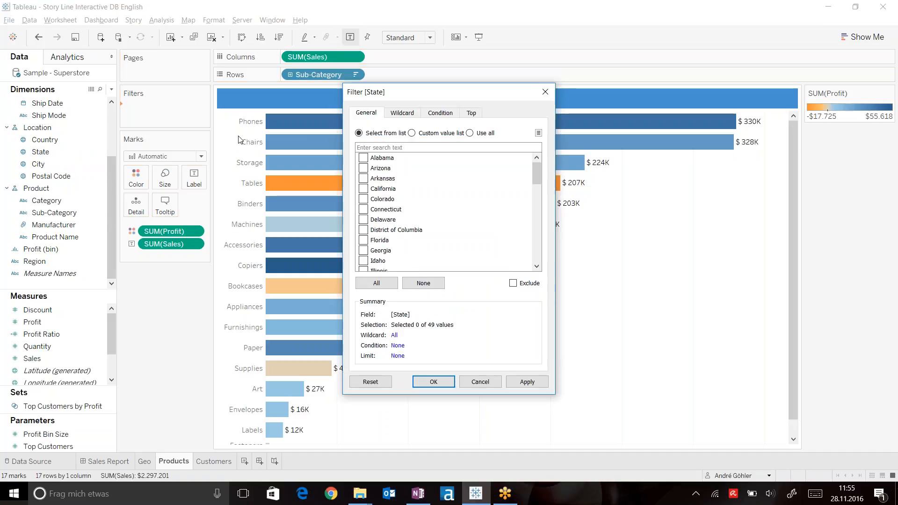
{"action": "type", "text": "texas"}
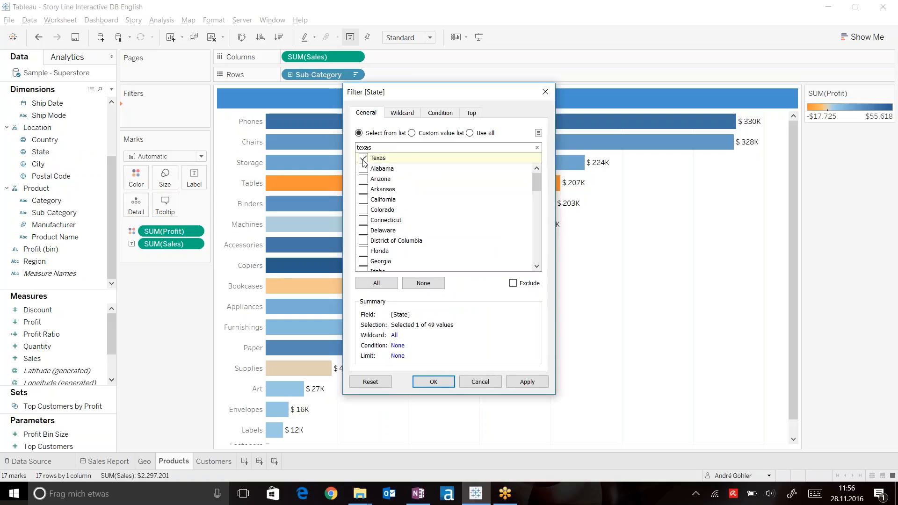
{"action": "left_click", "coordinate": [434, 381]}
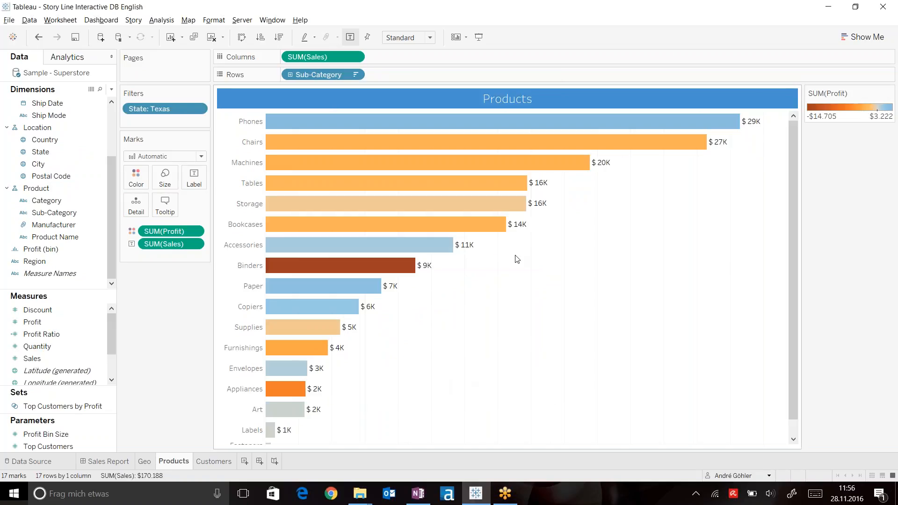
{"action": "mouse_move", "coordinate": [496, 281]}
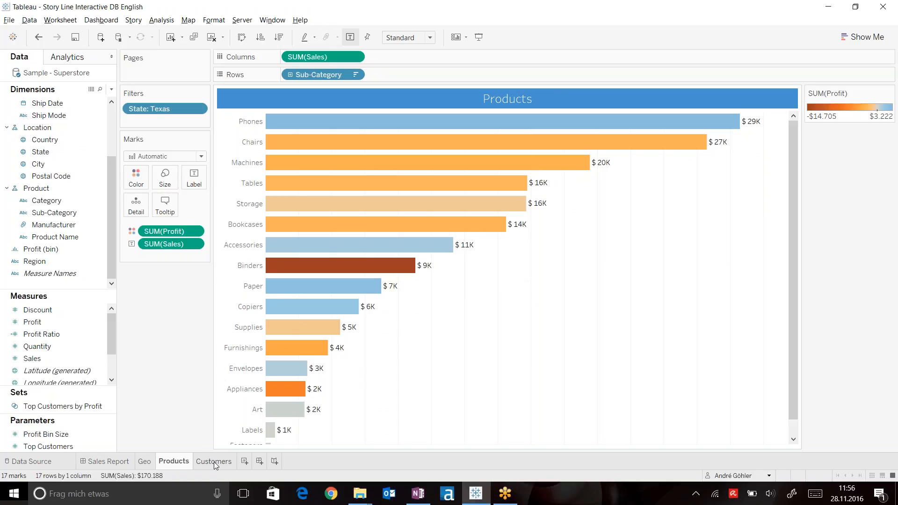
{"action": "left_click", "coordinate": [214, 461]}
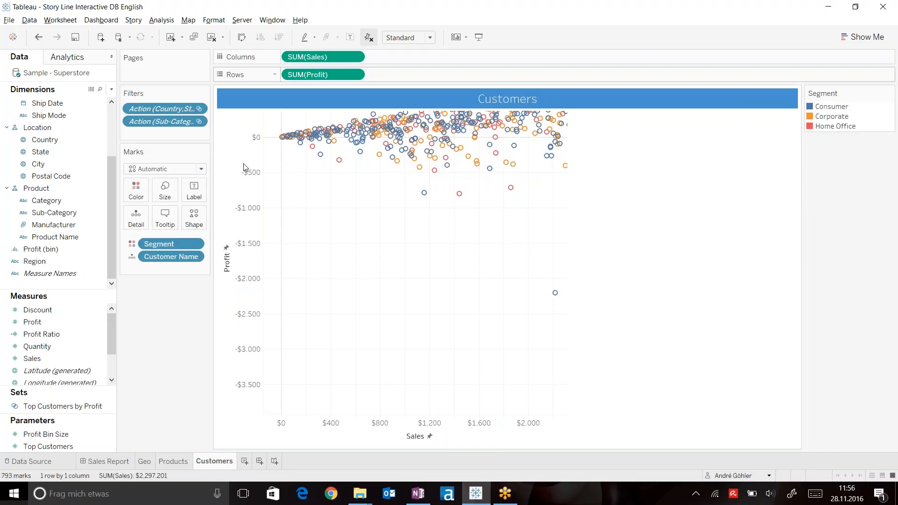
{"action": "mouse_move", "coordinate": [368, 37]}
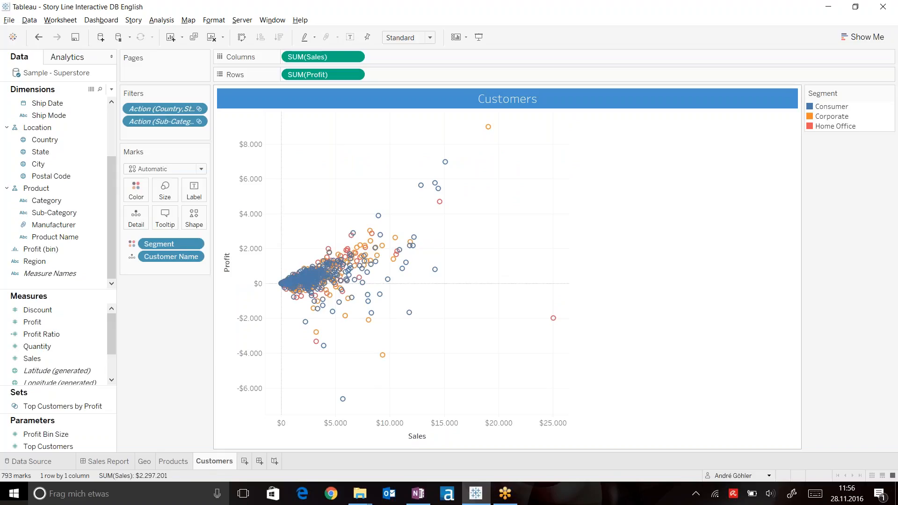
{"action": "left_click", "coordinate": [173, 461]}
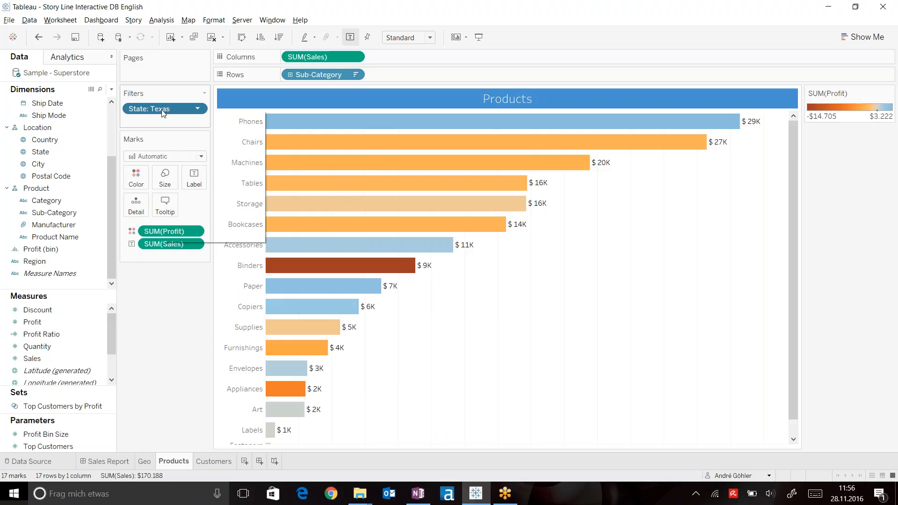
Step: Apply the Texas State filter to the Customers worksheet as well
{"action": "right_click", "coordinate": [149, 108]}
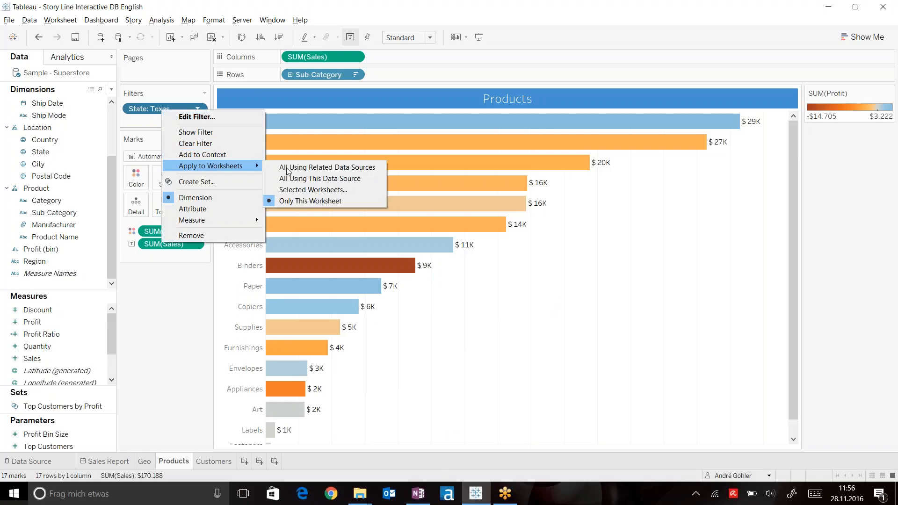
{"action": "mouse_move", "coordinate": [313, 190]}
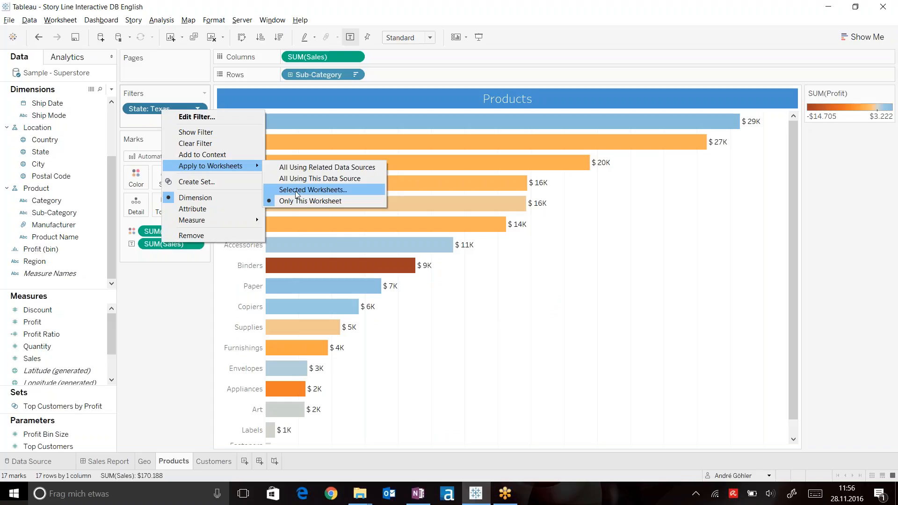
{"action": "left_click", "coordinate": [312, 189]}
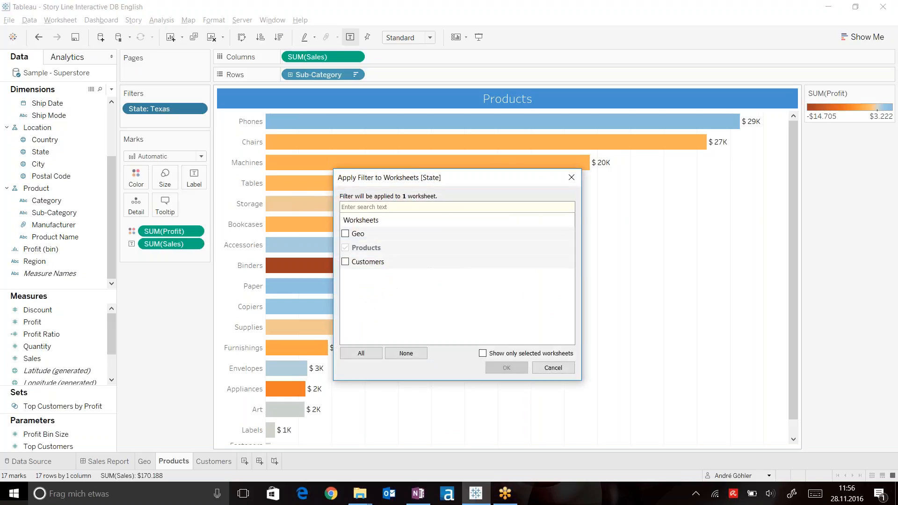
{"action": "left_click", "coordinate": [345, 262]}
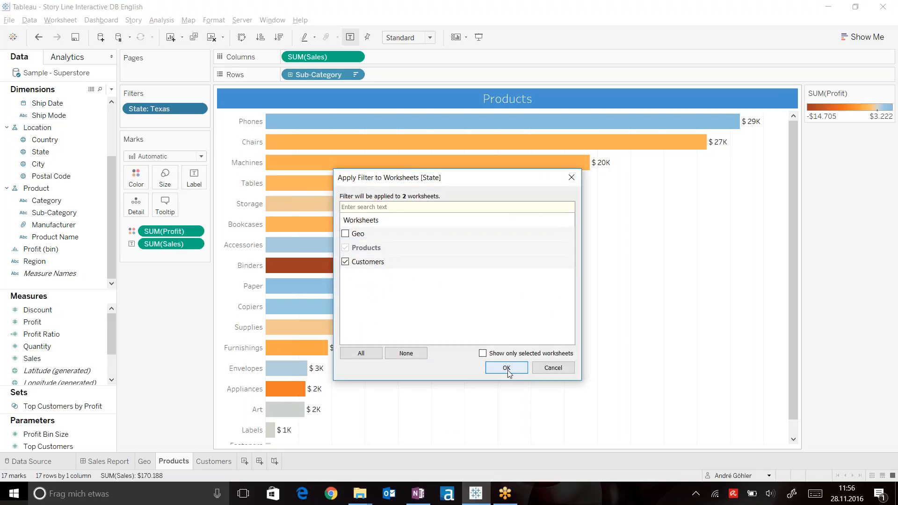
{"action": "left_click", "coordinate": [507, 367]}
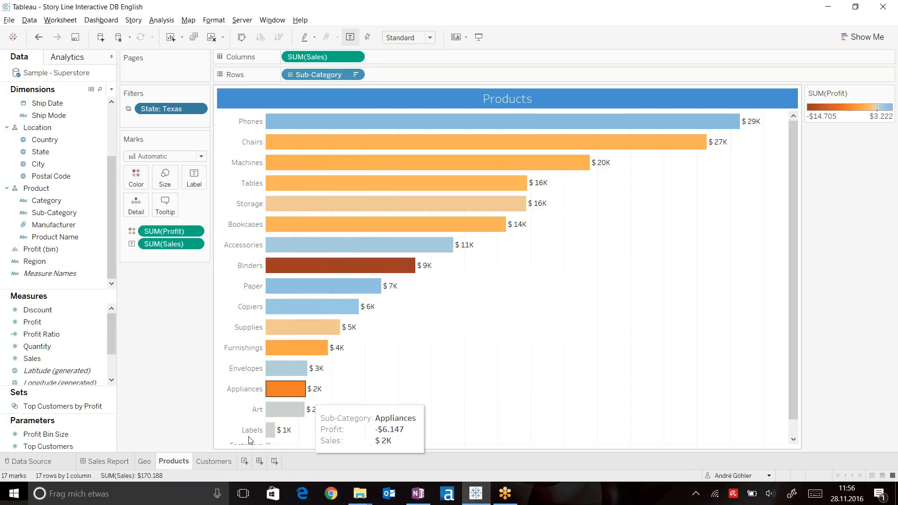
Step: Build a new sheet listing Customer Name rows with profit, sales and discount, sorted by profit
{"action": "left_click", "coordinate": [277, 461]}
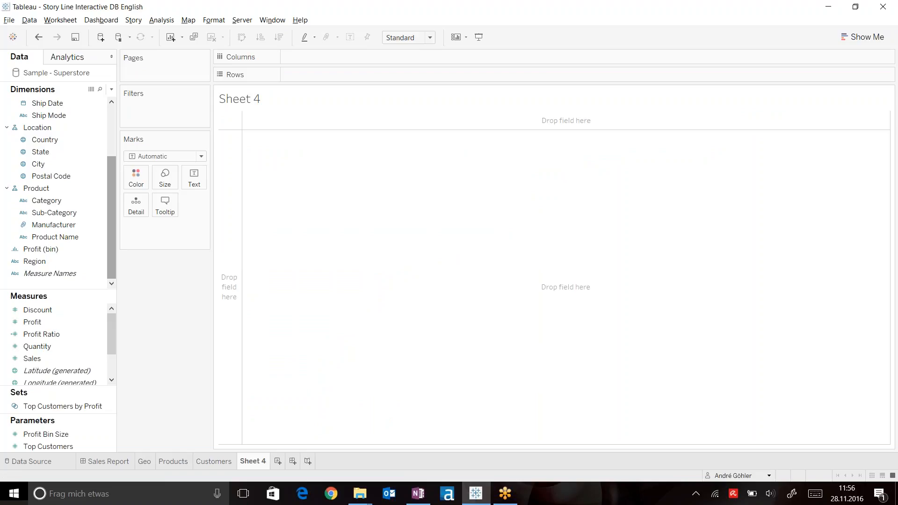
{"action": "scroll", "scroll_direction": "up", "scroll_amount": 3}
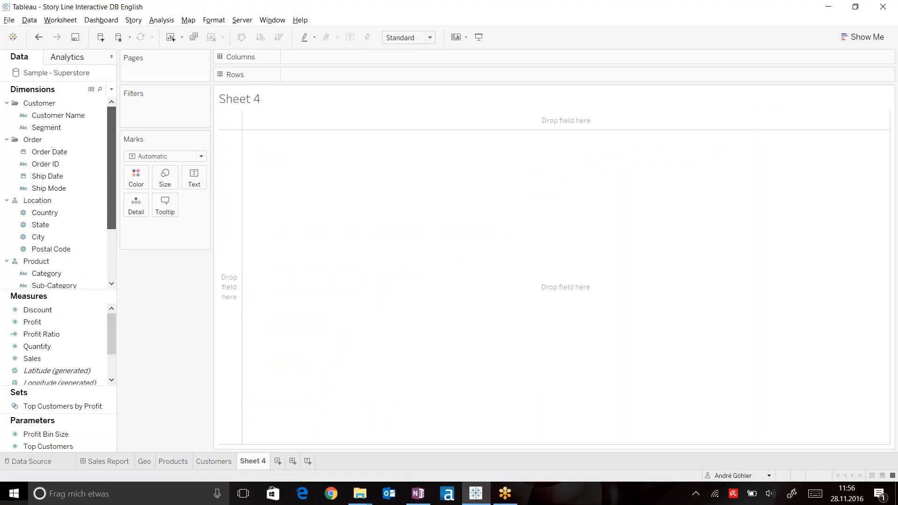
{"action": "left_click_drag", "start_coordinate": [58, 115], "coordinate": [318, 75]}
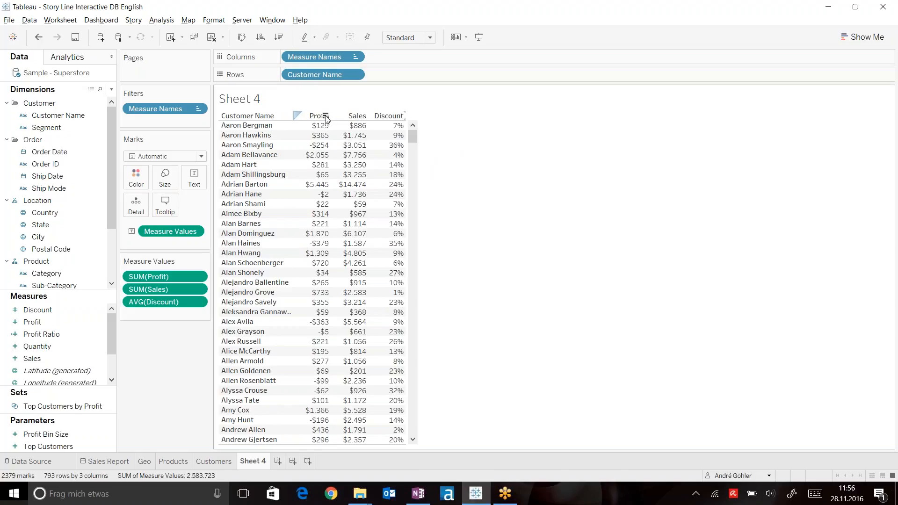
{"action": "left_click", "coordinate": [325, 117]}
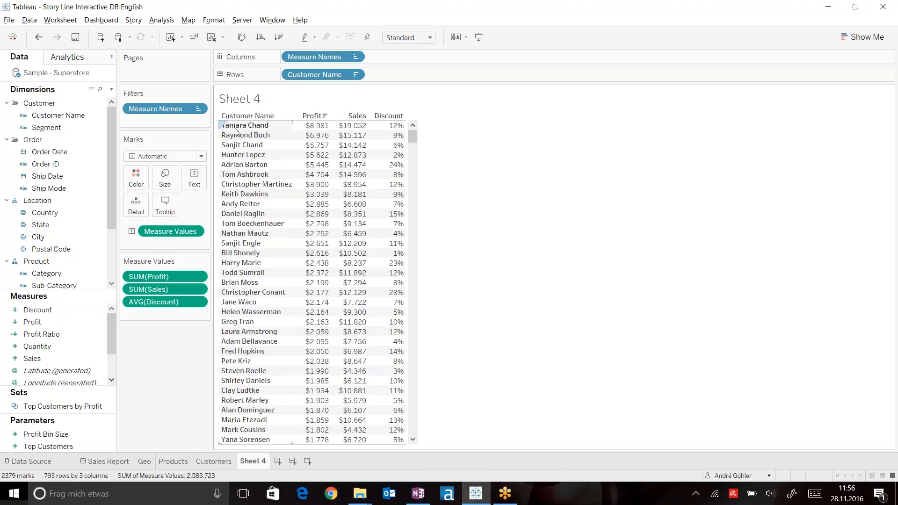
{"action": "mouse_move", "coordinate": [314, 253]}
{"action": "type", "text": "Detailed Customer Information"}
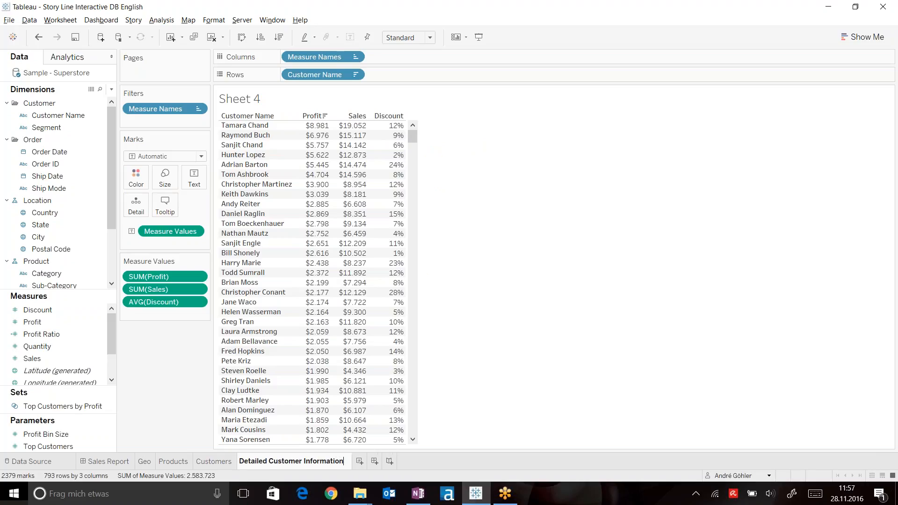
Step: Extend the Products sheet's Texas filter to Detailed Customer Information
{"action": "left_click", "coordinate": [174, 461]}
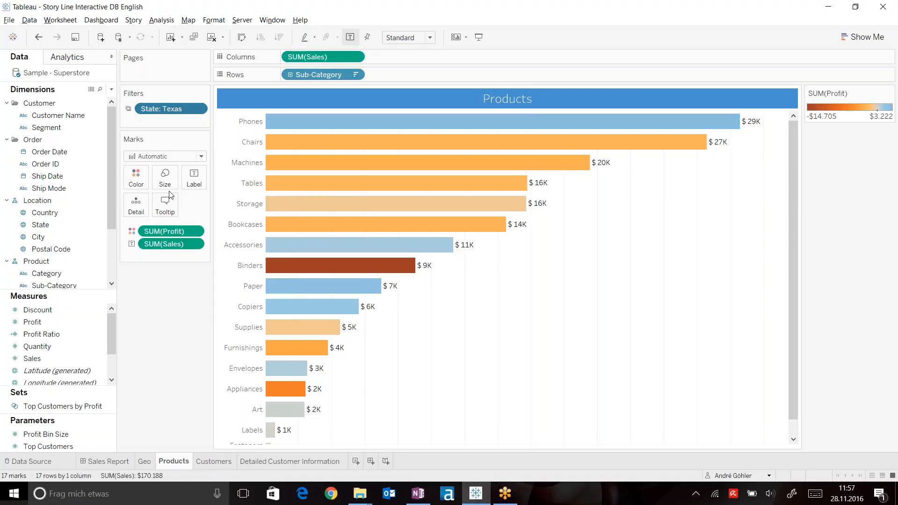
{"action": "right_click", "coordinate": [170, 108]}
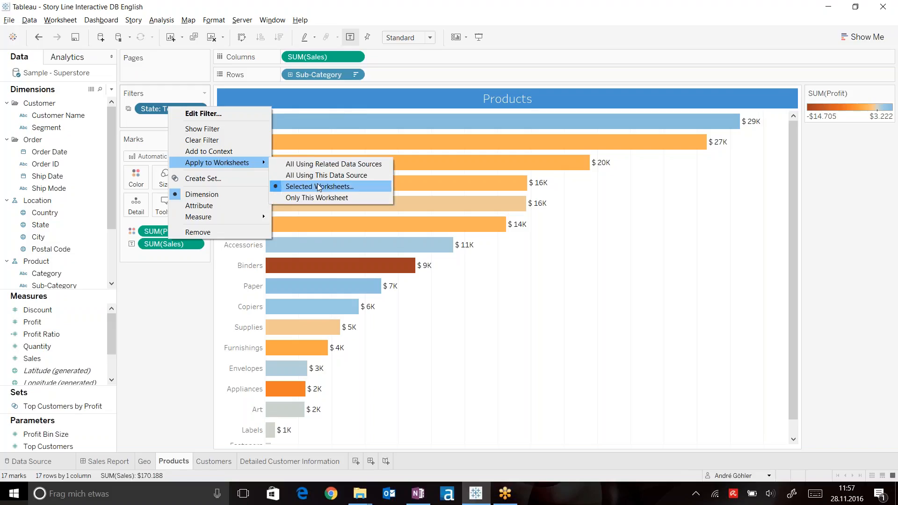
{"action": "left_click", "coordinate": [320, 186]}
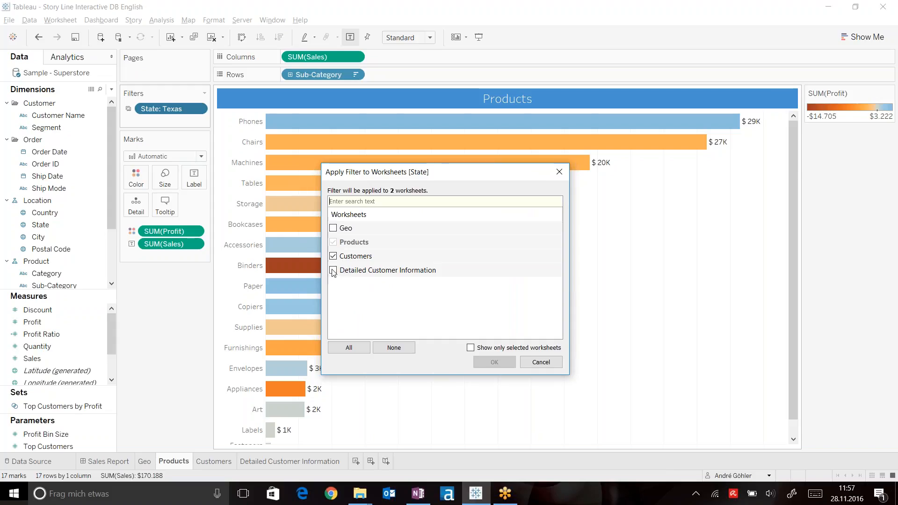
{"action": "left_click", "coordinate": [333, 270]}
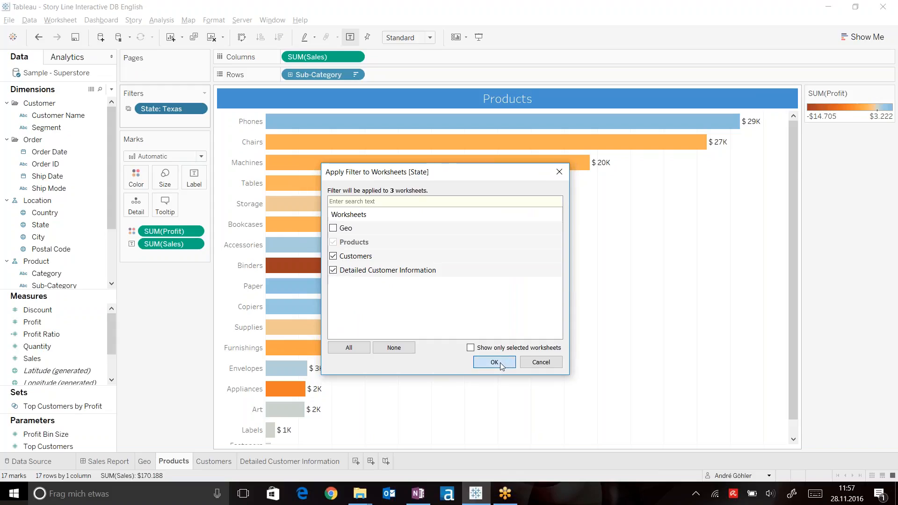
{"action": "left_click", "coordinate": [494, 362]}
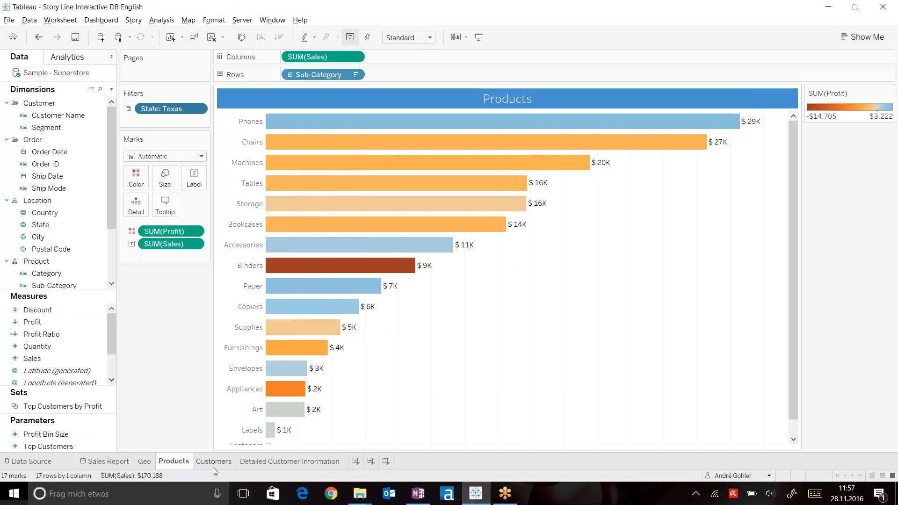
Step: Filter Customers to Binders and share that filter with Detailed Customer Information
{"action": "left_click", "coordinate": [214, 462]}
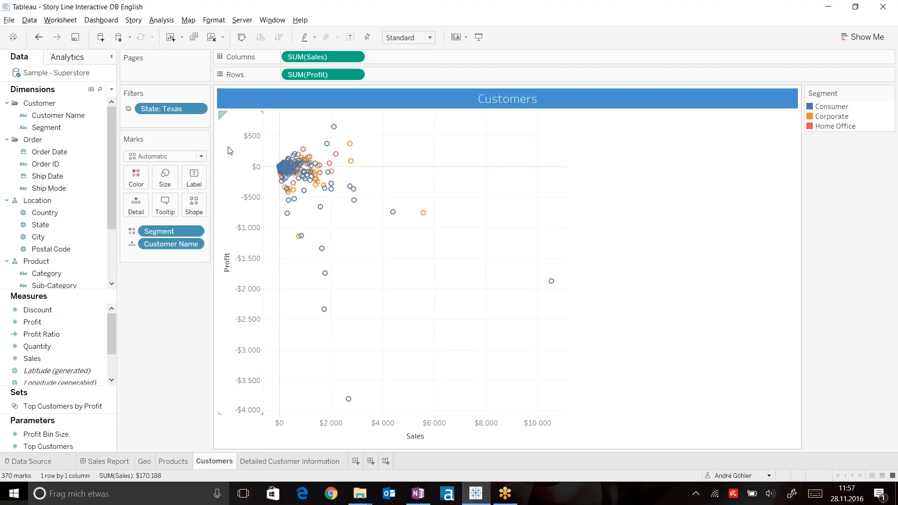
{"action": "mouse_move", "coordinate": [347, 235]}
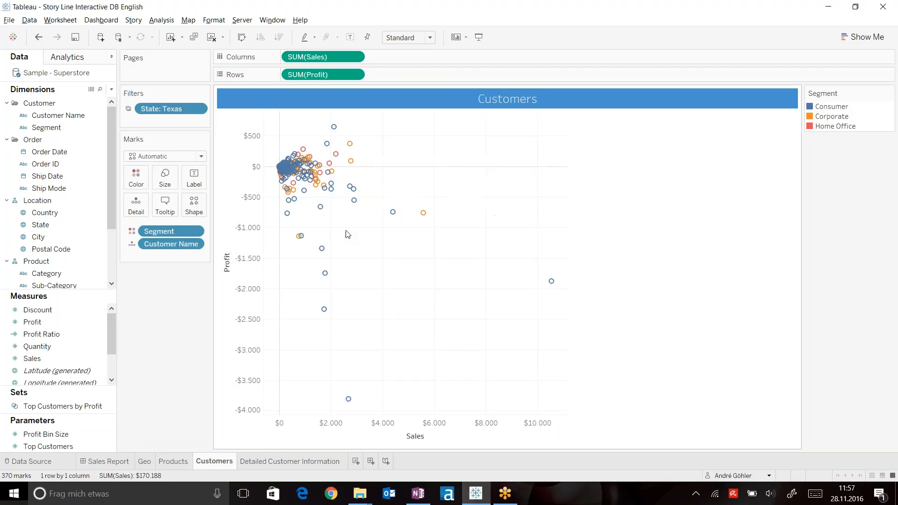
{"action": "mouse_move", "coordinate": [470, 204]}
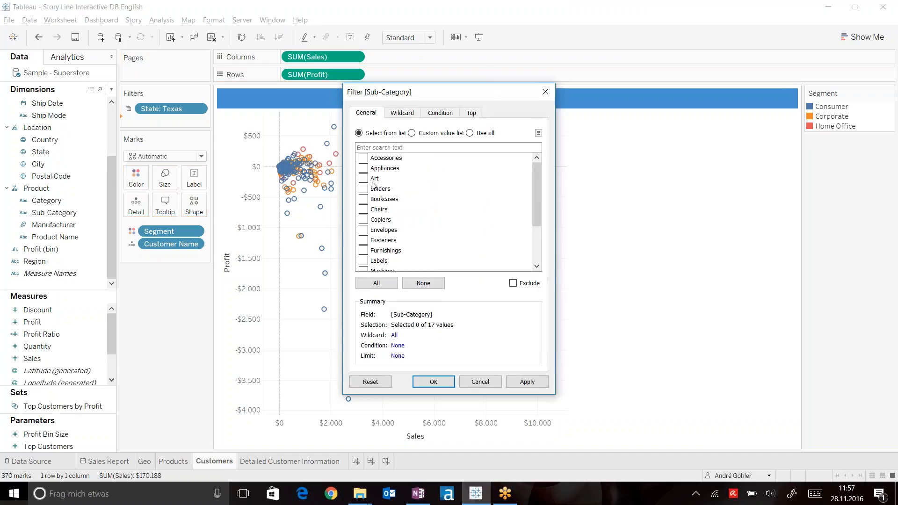
{"action": "left_click", "coordinate": [433, 382]}
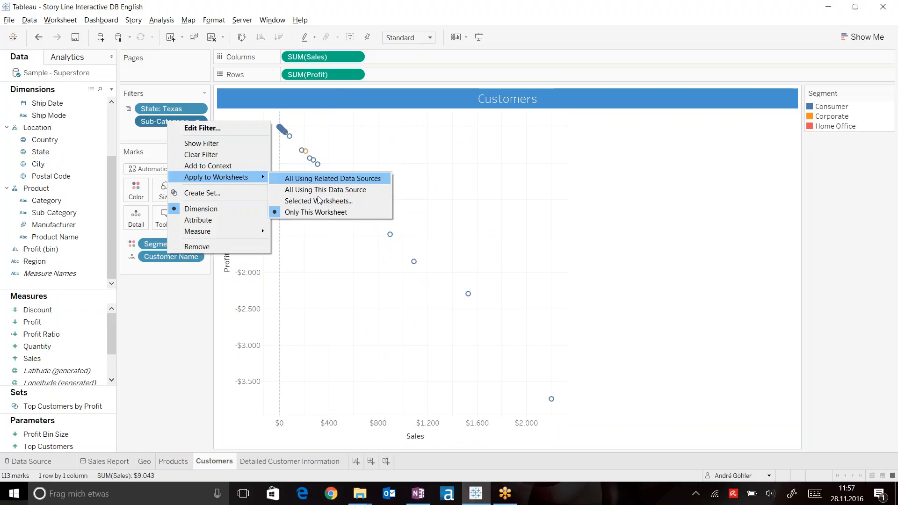
{"action": "left_click", "coordinate": [319, 200]}
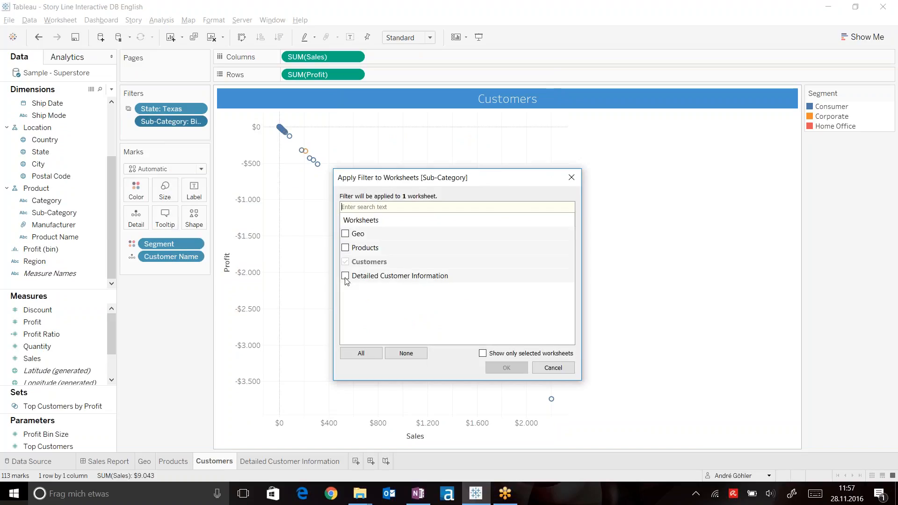
{"action": "left_click", "coordinate": [345, 275]}
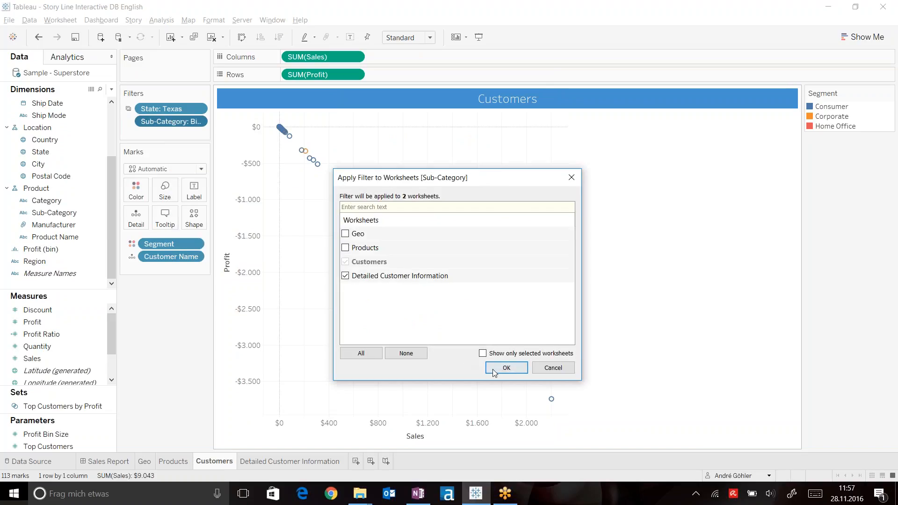
{"action": "left_click", "coordinate": [505, 367]}
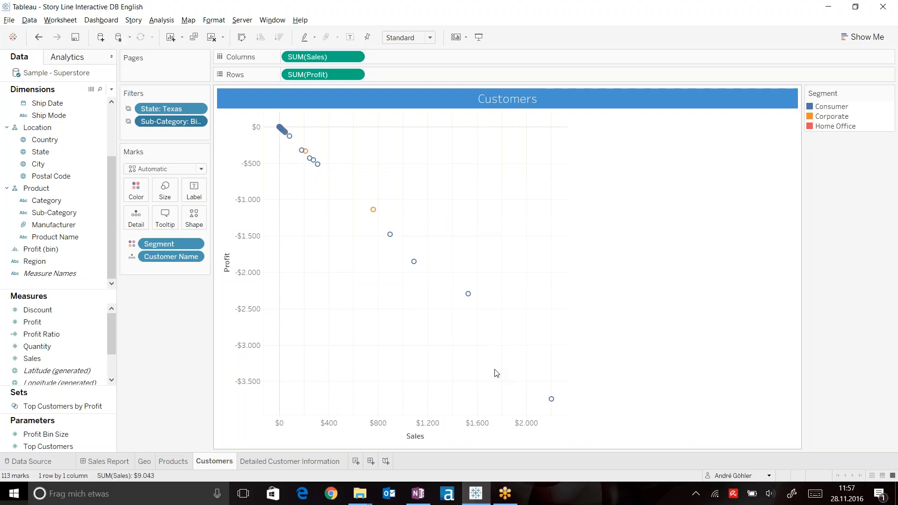
{"action": "mouse_move", "coordinate": [176, 367]}
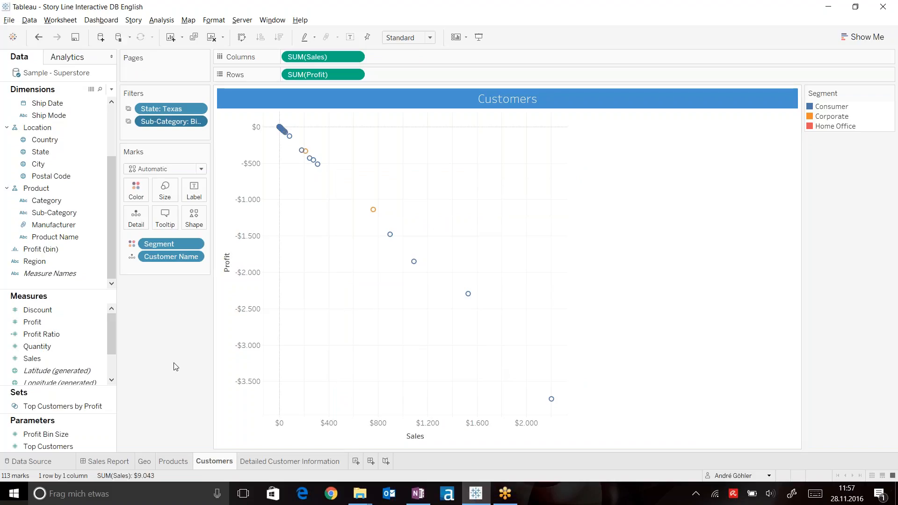
{"action": "left_click", "coordinate": [291, 461]}
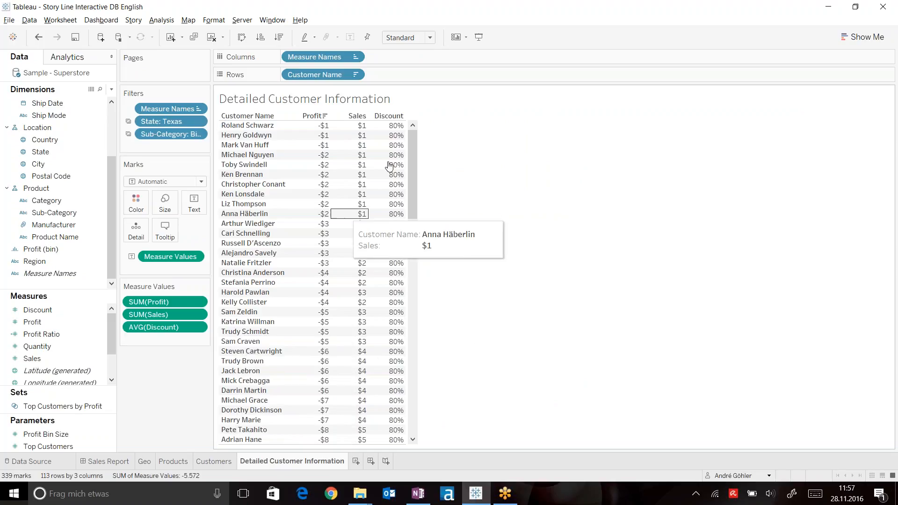
Step: Sort the customer table by profit ascending, then view the Superstore data source
{"action": "left_click", "coordinate": [326, 115]}
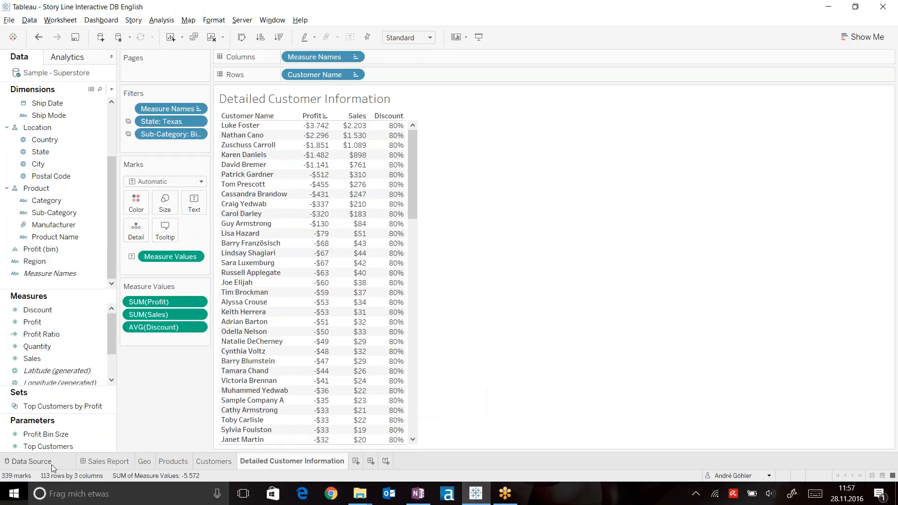
{"action": "left_click", "coordinate": [31, 461]}
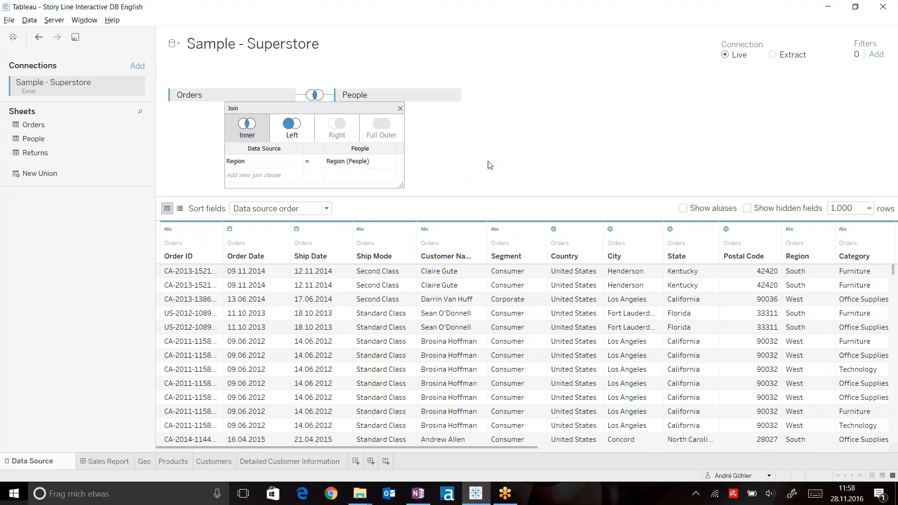
Step: Add Person to Rows beside Customer Name, showing Kelly Williams for each customer
{"action": "left_click", "coordinate": [292, 462]}
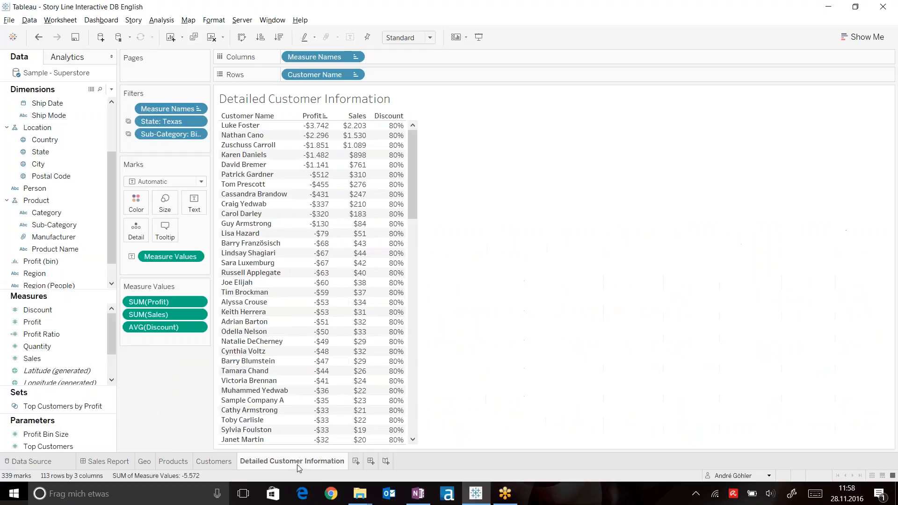
{"action": "mouse_move", "coordinate": [413, 157]}
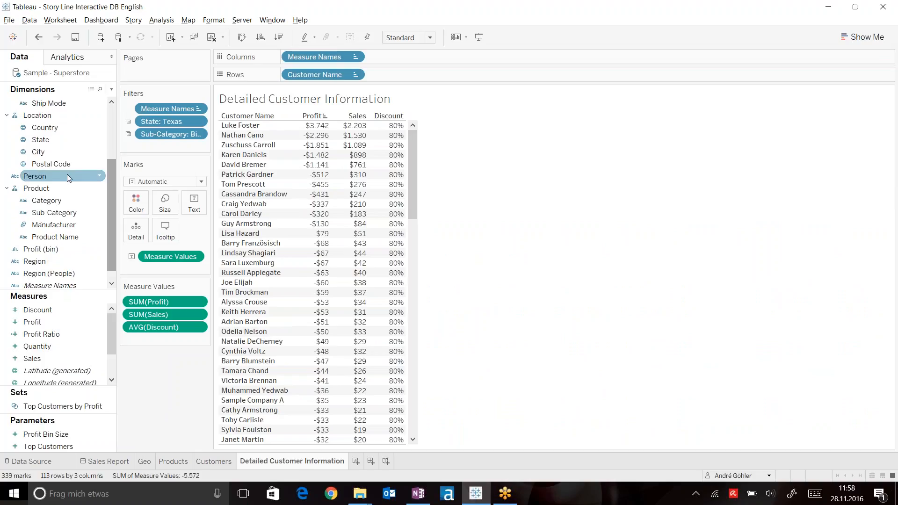
{"action": "left_click_drag", "start_coordinate": [34, 176], "coordinate": [398, 75]}
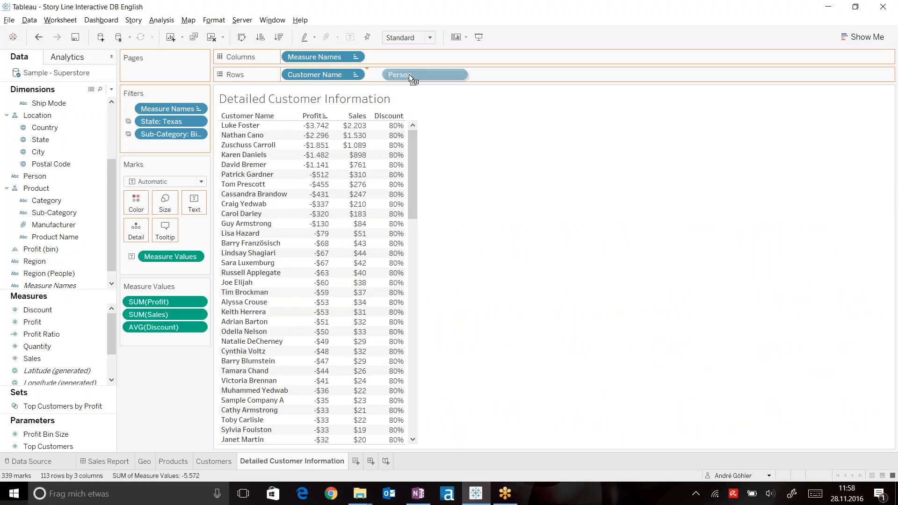
{"action": "left_click", "coordinate": [397, 74]}
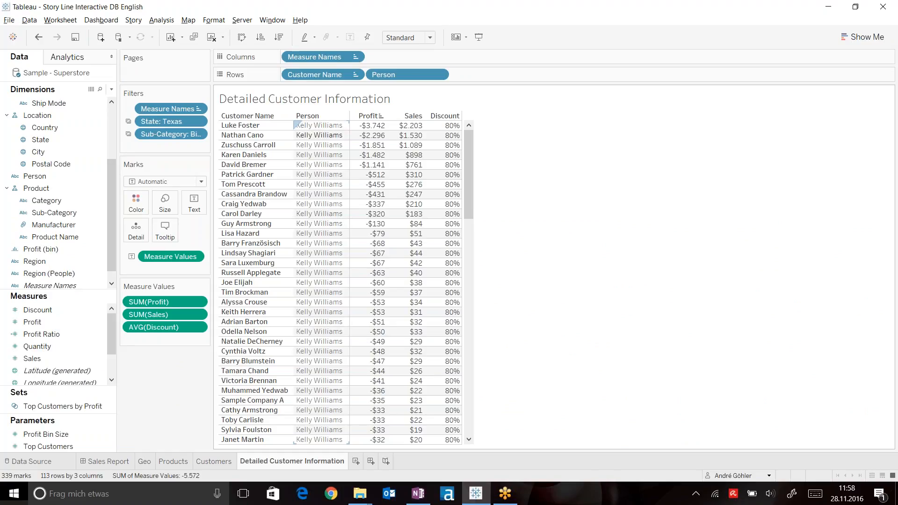
{"action": "mouse_move", "coordinate": [452, 244]}
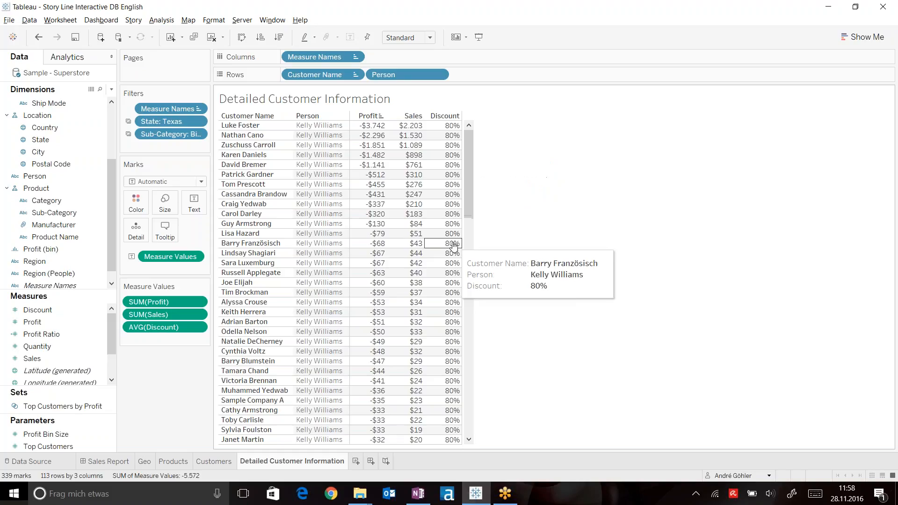
{"action": "mouse_move", "coordinate": [449, 235]}
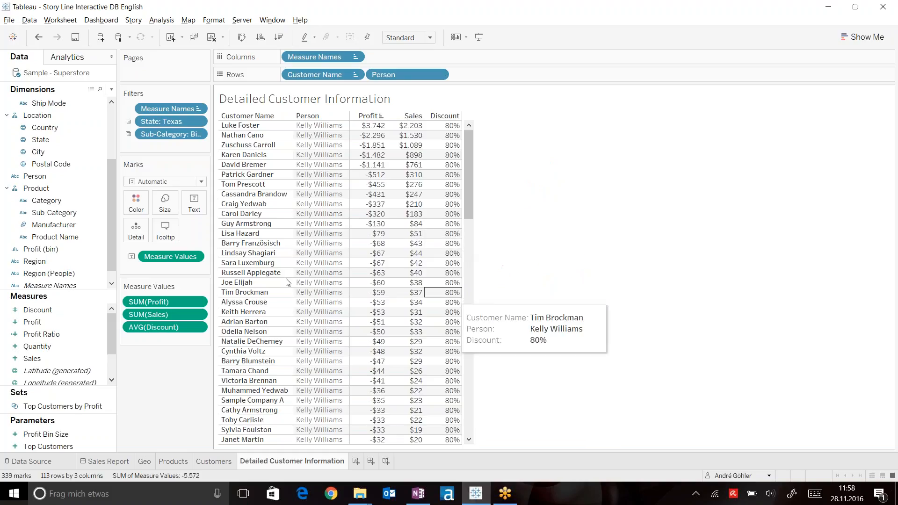
{"action": "mouse_move", "coordinate": [376, 233]}
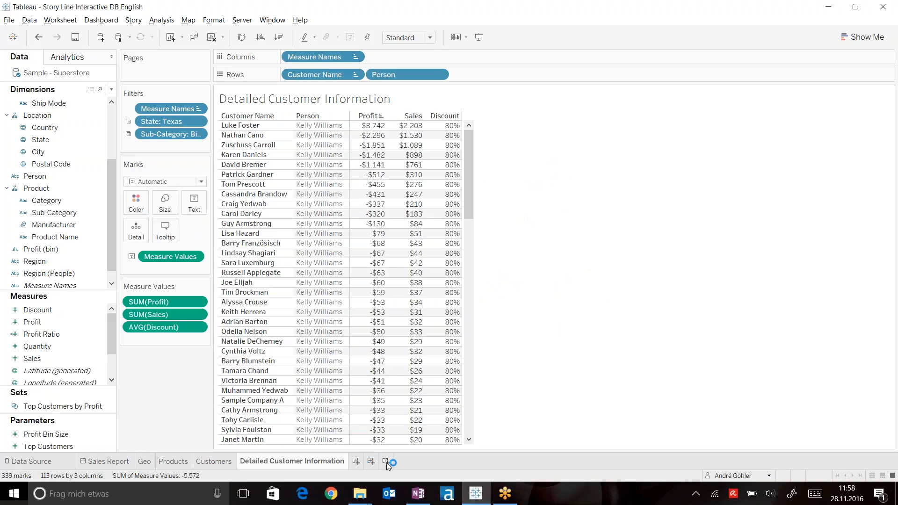
Step: Create an automatically sized story whose first point is the Geo map captioned 'Texas low profit'
{"action": "left_click", "coordinate": [388, 461]}
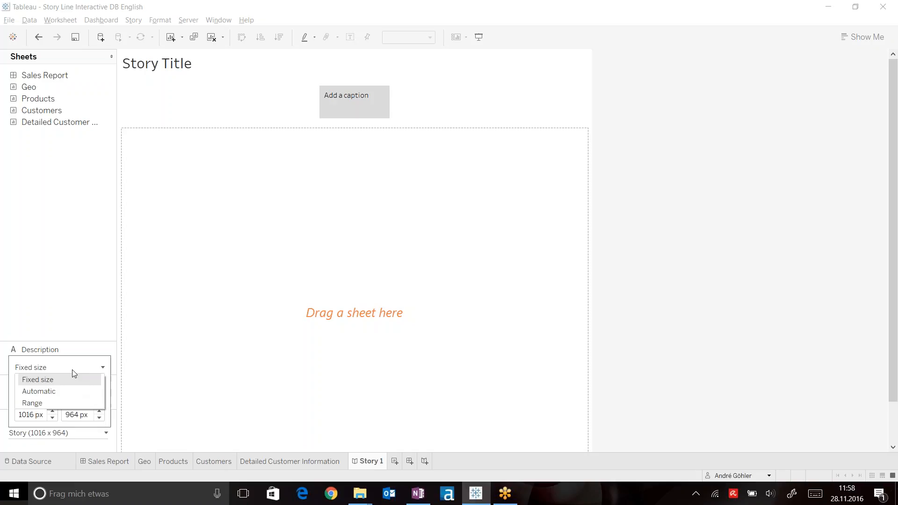
{"action": "left_click", "coordinate": [38, 391]}
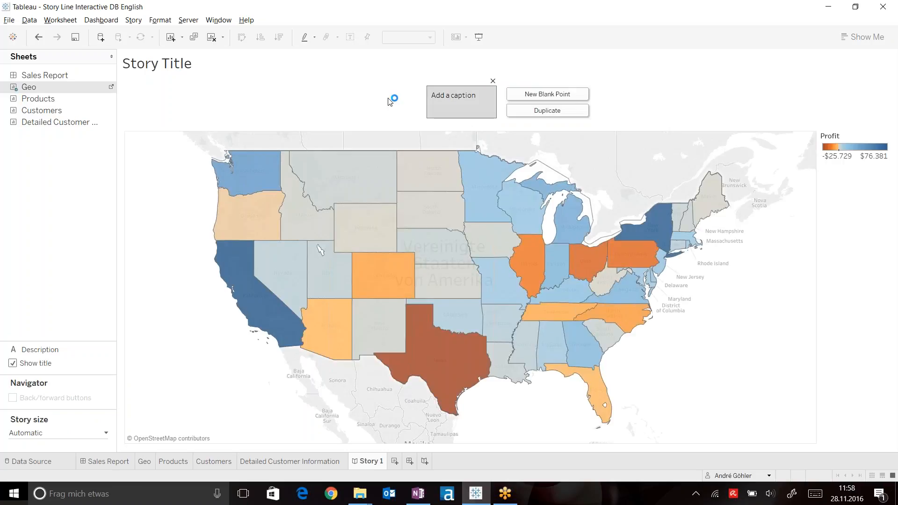
{"action": "mouse_move", "coordinate": [280, 327]}
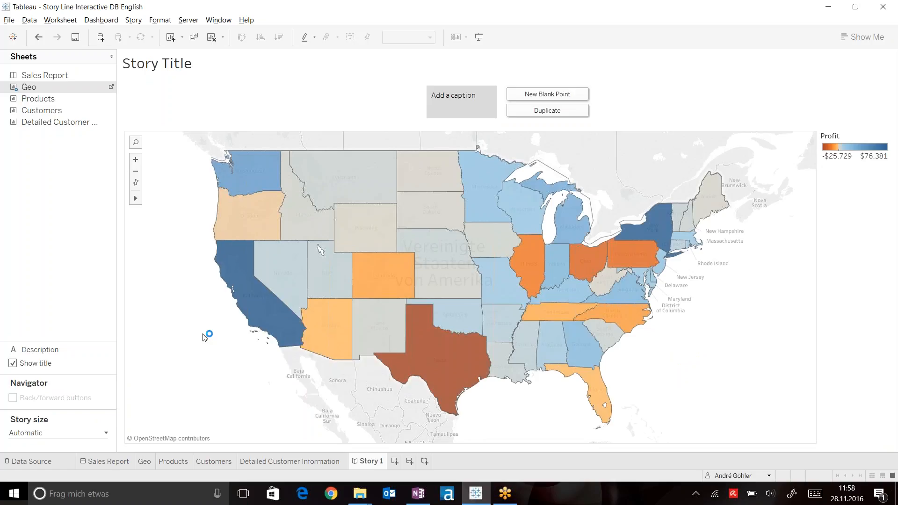
{"action": "left_click", "coordinate": [462, 101]}
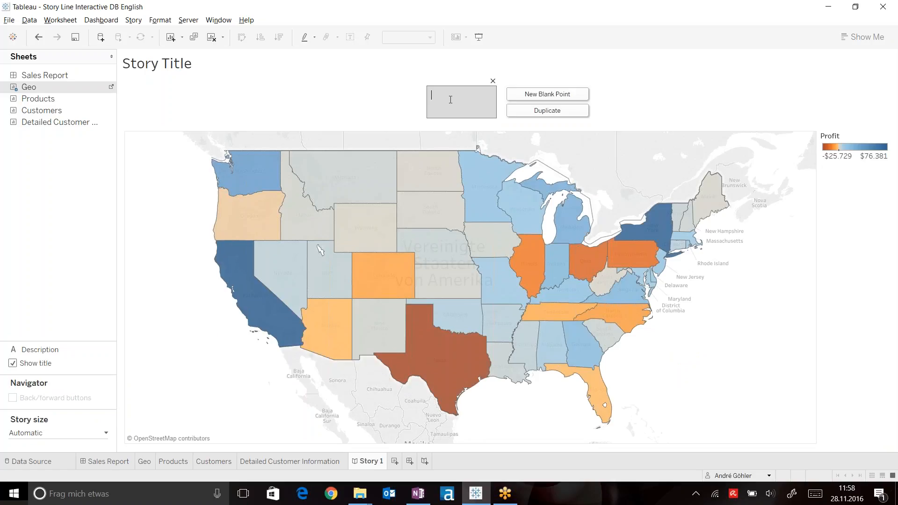
{"action": "type", "text": "Texa"}
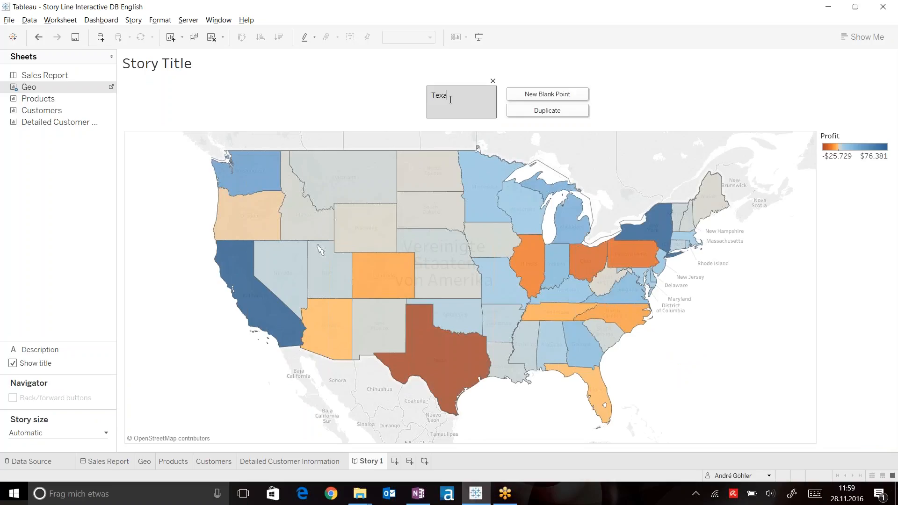
{"action": "type", "text": "s"}
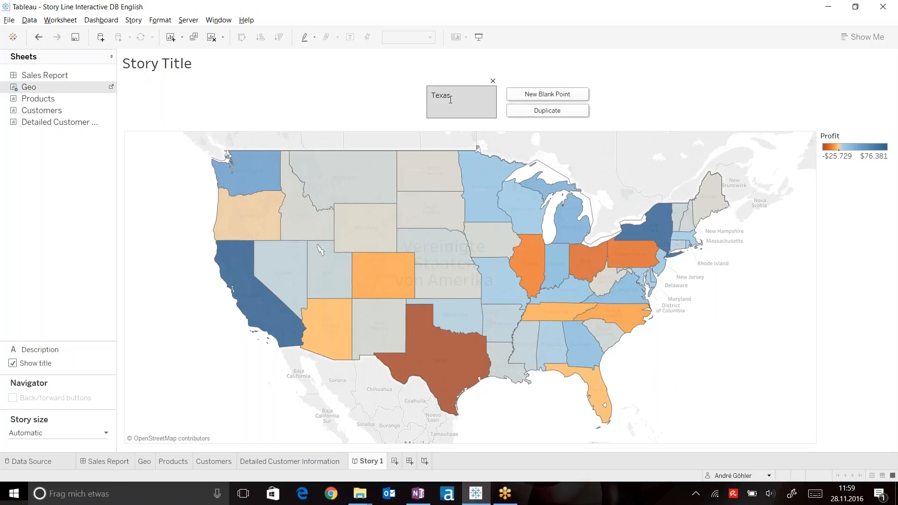
{"action": "type", "text": "low"}
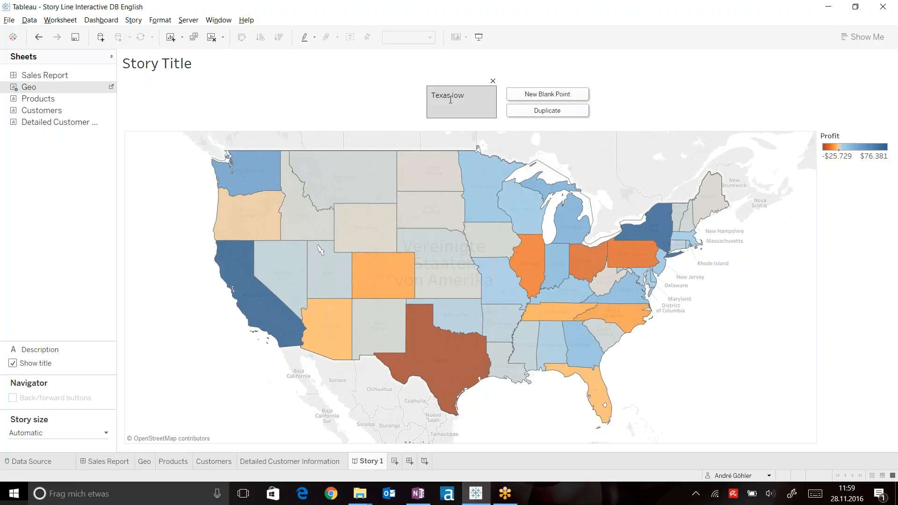
{"action": "type", "text": "profit"}
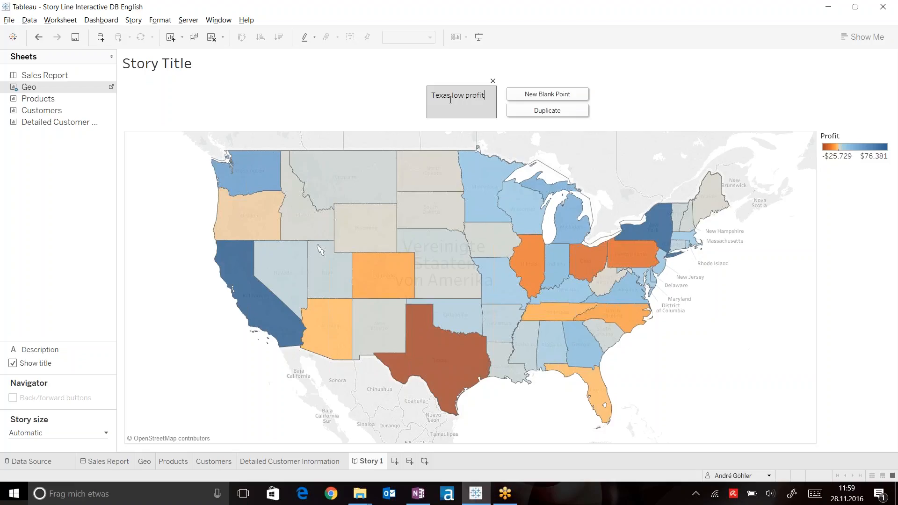
{"action": "left_click", "coordinate": [173, 461]}
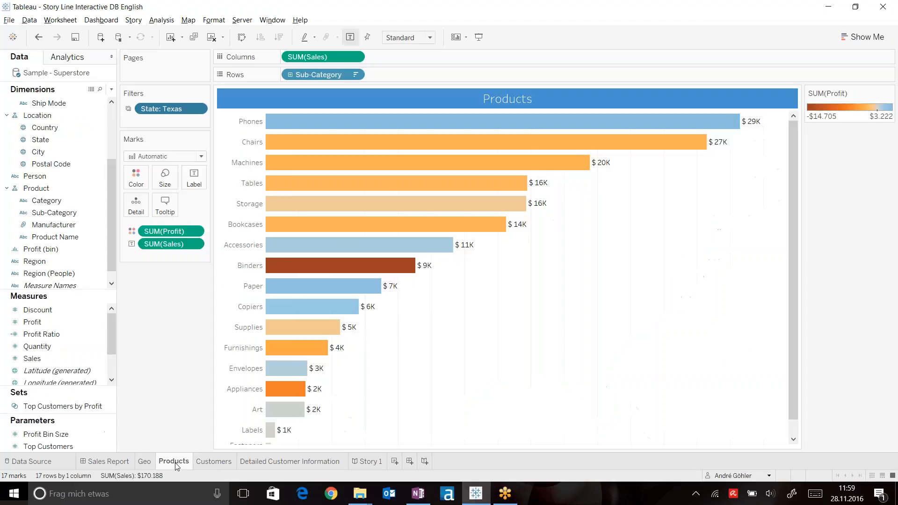
{"action": "mouse_move", "coordinate": [522, 252]}
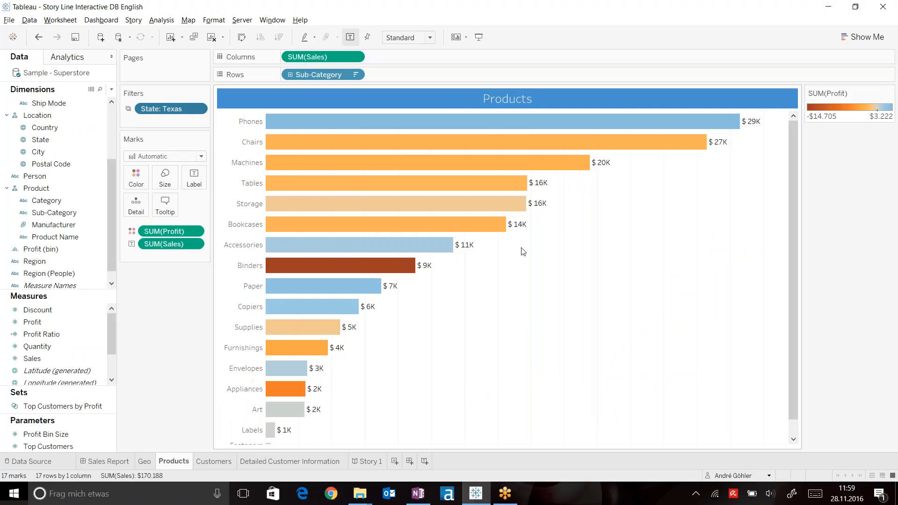
{"action": "mouse_move", "coordinate": [521, 248]}
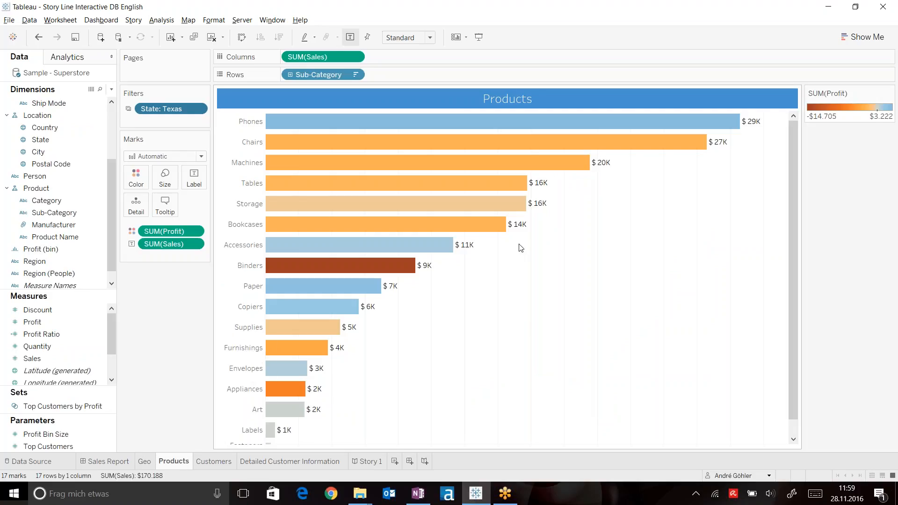
{"action": "mouse_move", "coordinate": [424, 263]}
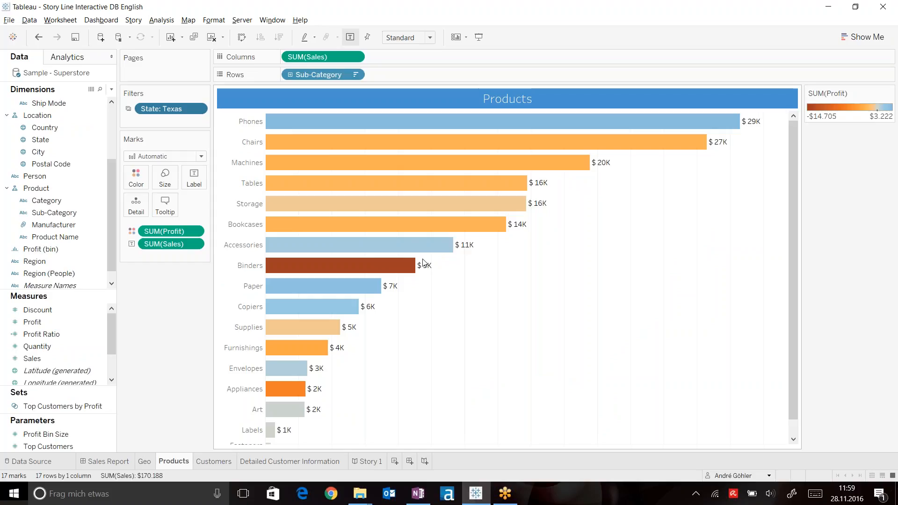
{"action": "mouse_move", "coordinate": [371, 276]}
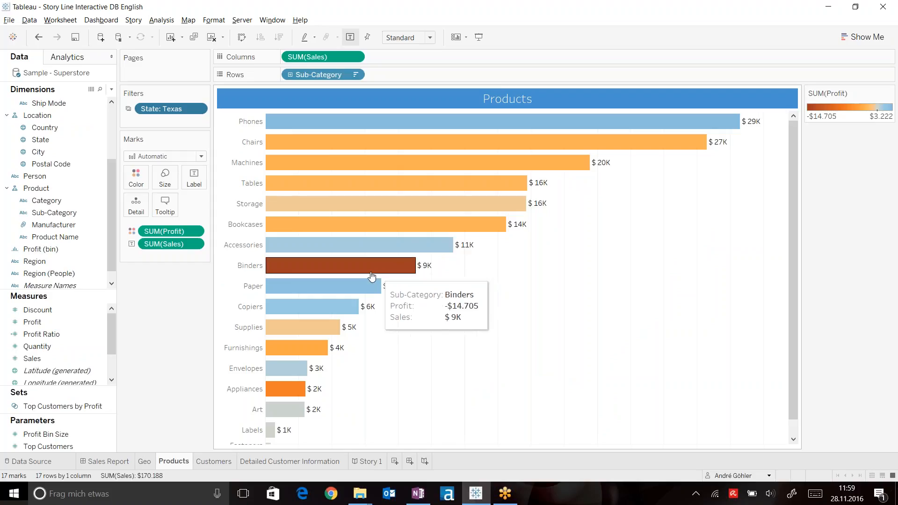
{"action": "mouse_move", "coordinate": [395, 270]}
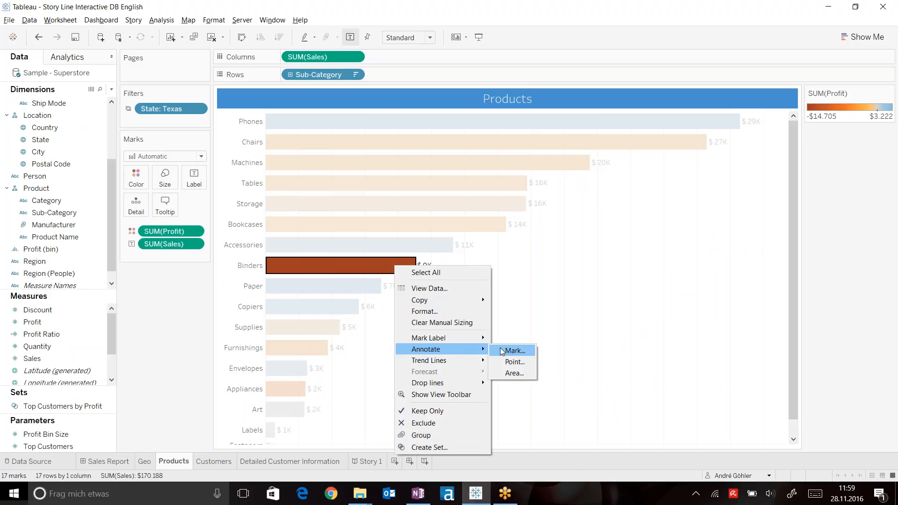
Step: Annotate the Binders bar with a 'High Lowss for Binders' title at font size 15
{"action": "left_click", "coordinate": [514, 351]}
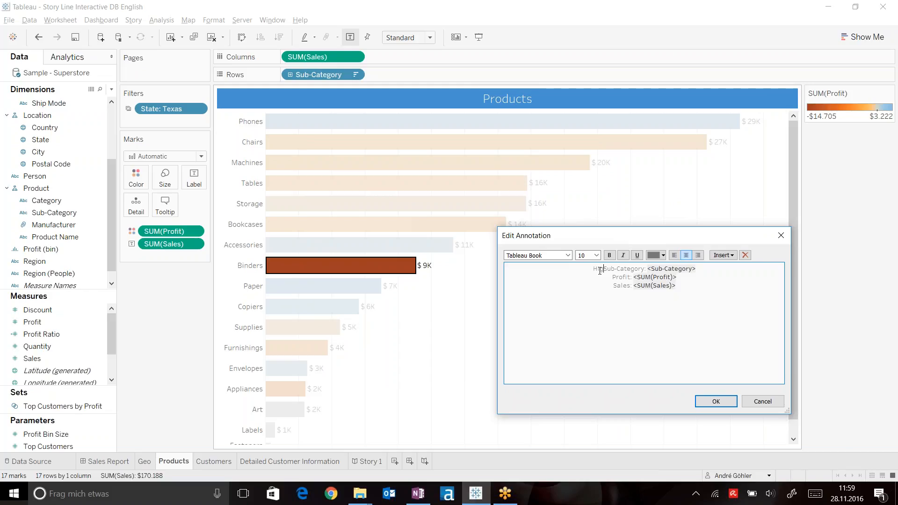
{"action": "type", "text": "High Lwss for Binders"}
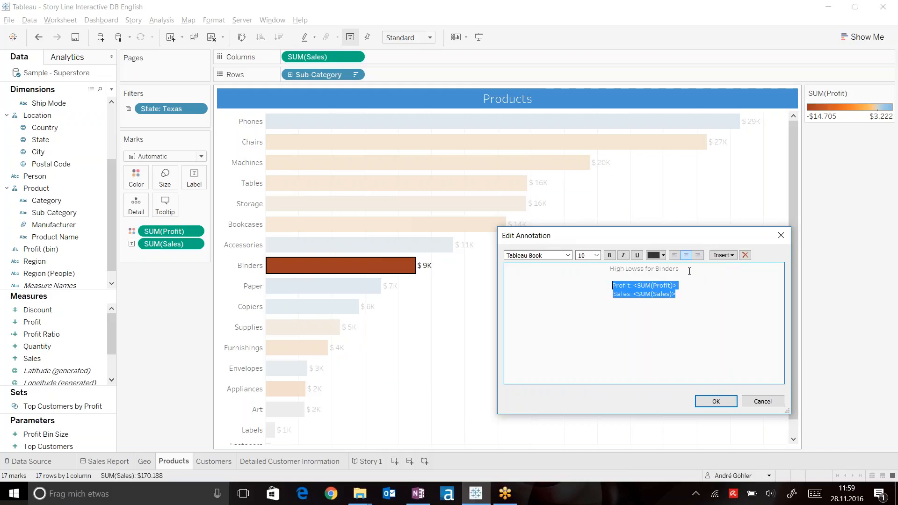
{"action": "left_click", "coordinate": [595, 255]}
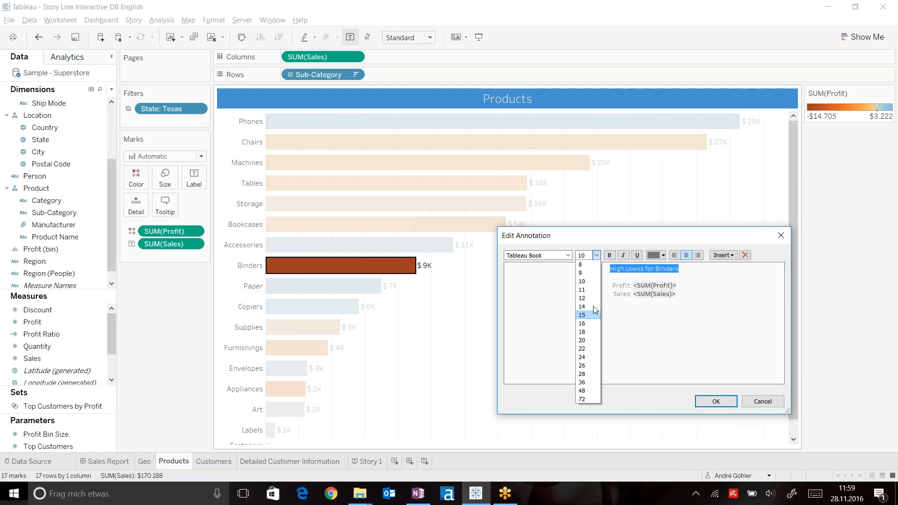
{"action": "left_click", "coordinate": [715, 401]}
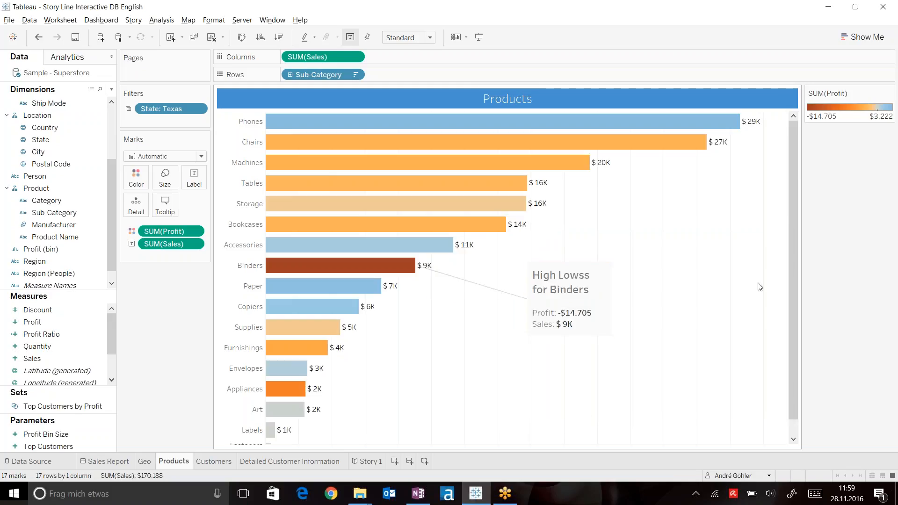
{"action": "mouse_move", "coordinate": [344, 381]}
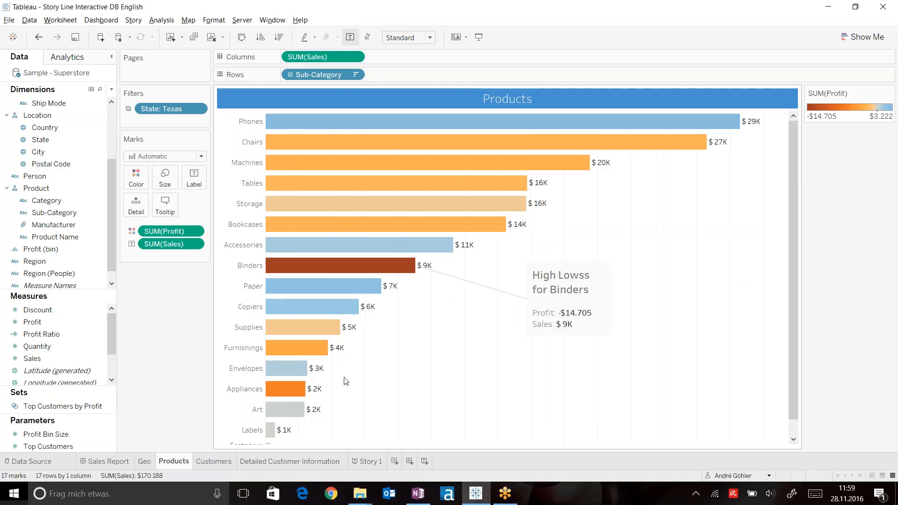
{"action": "left_click", "coordinate": [367, 462]}
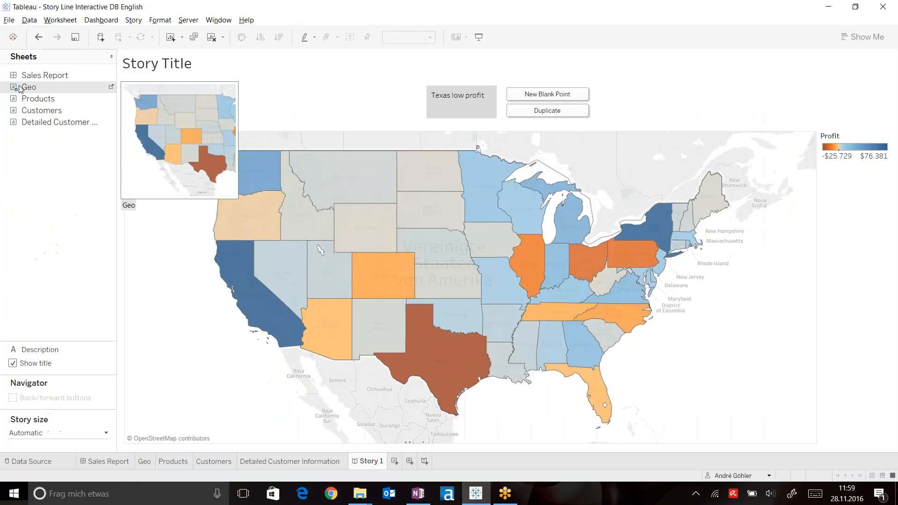
Step: Add the annotated Products chart as a new story point and begin its 'Loss' caption
{"action": "left_click", "coordinate": [546, 94]}
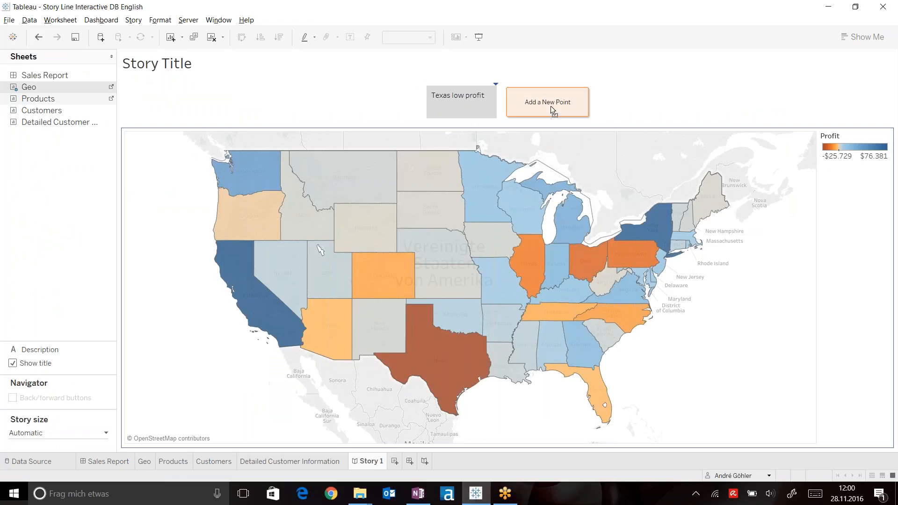
{"action": "left_click", "coordinate": [546, 102]}
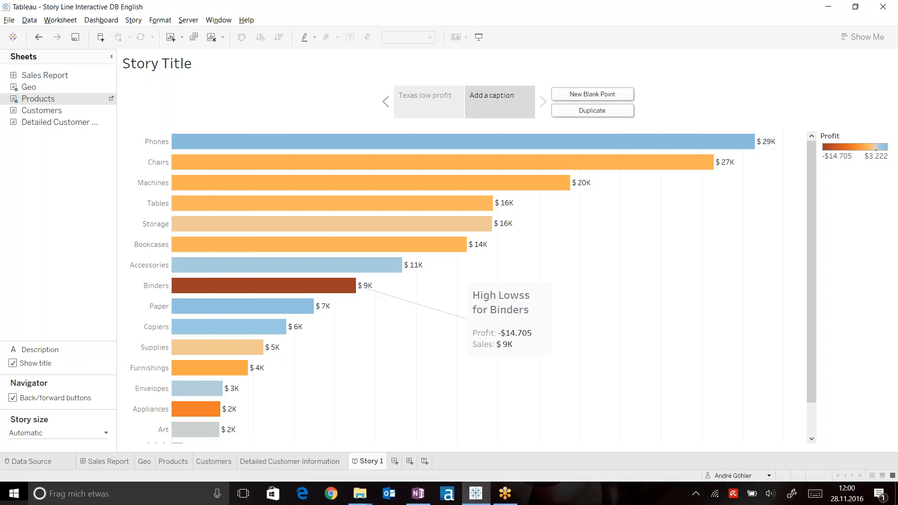
{"action": "left_click", "coordinate": [499, 102]}
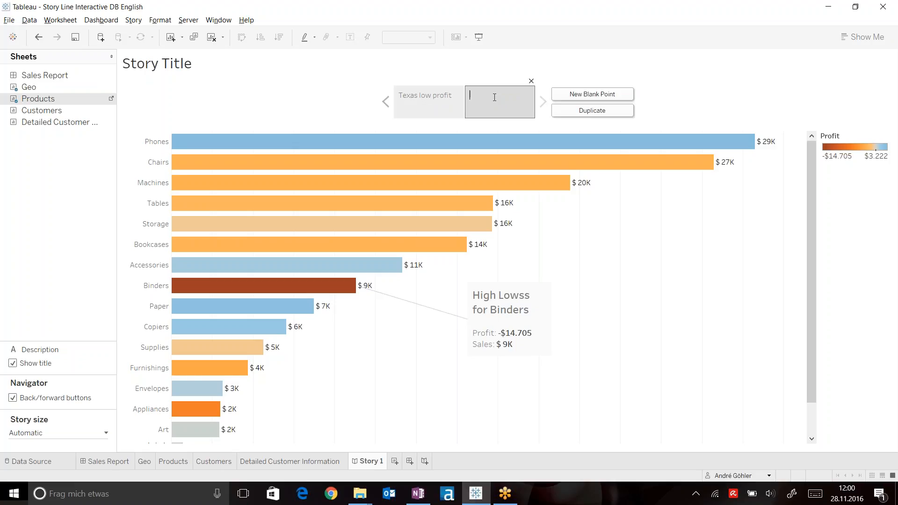
{"action": "type", "text": "Loss in Texas is mainly caused by Binders"}
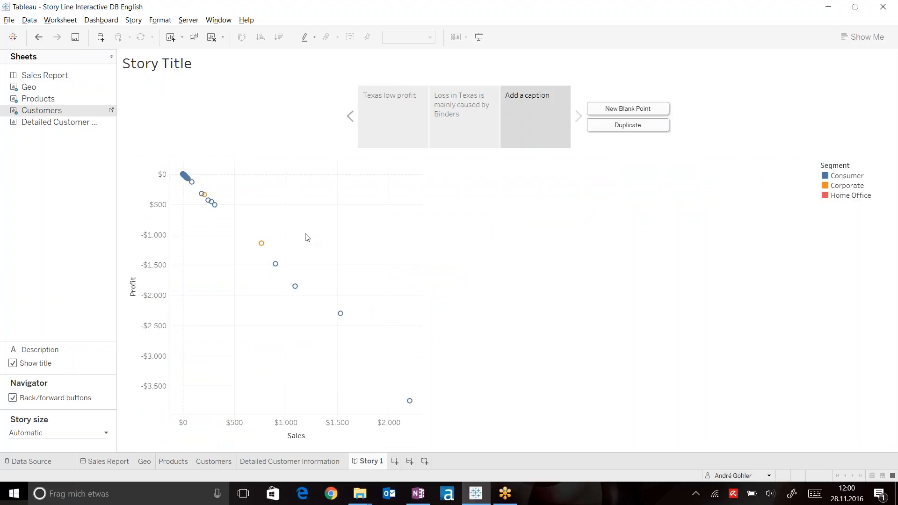
{"action": "mouse_move", "coordinate": [334, 324]}
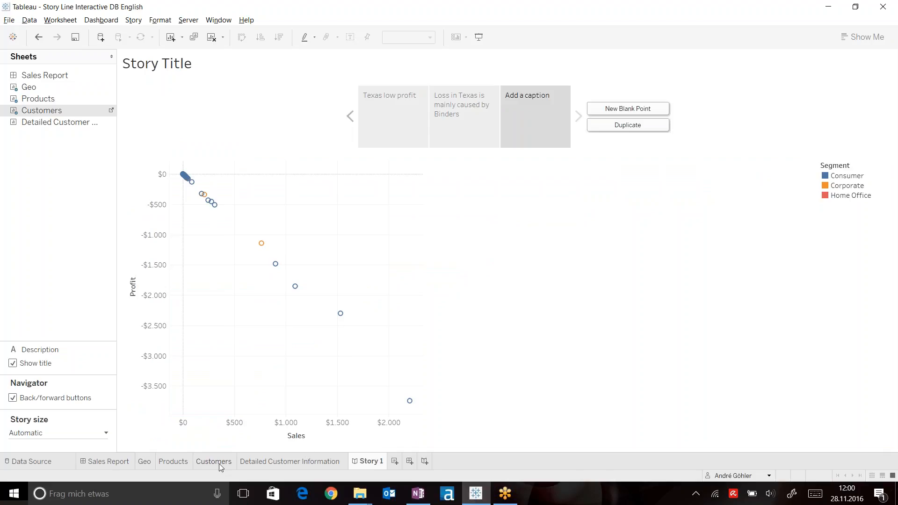
{"action": "left_click", "coordinate": [214, 461]}
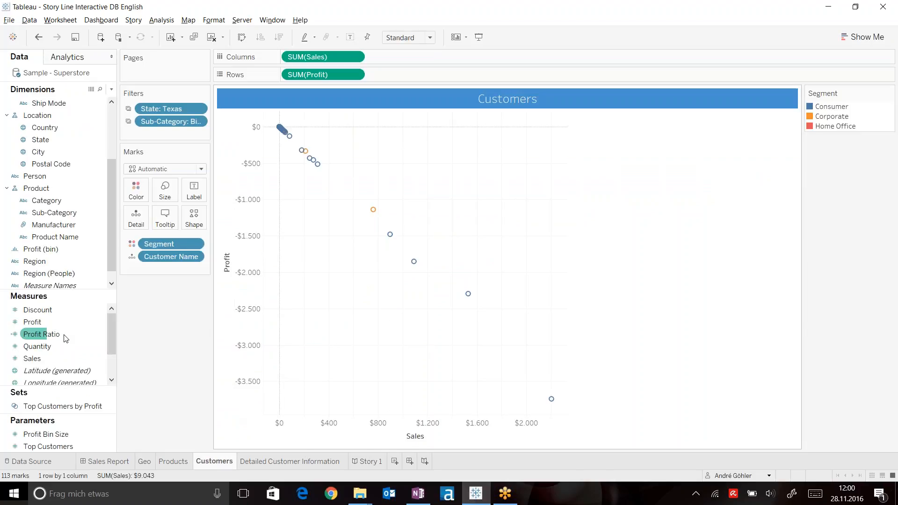
{"action": "left_click", "coordinate": [32, 322]}
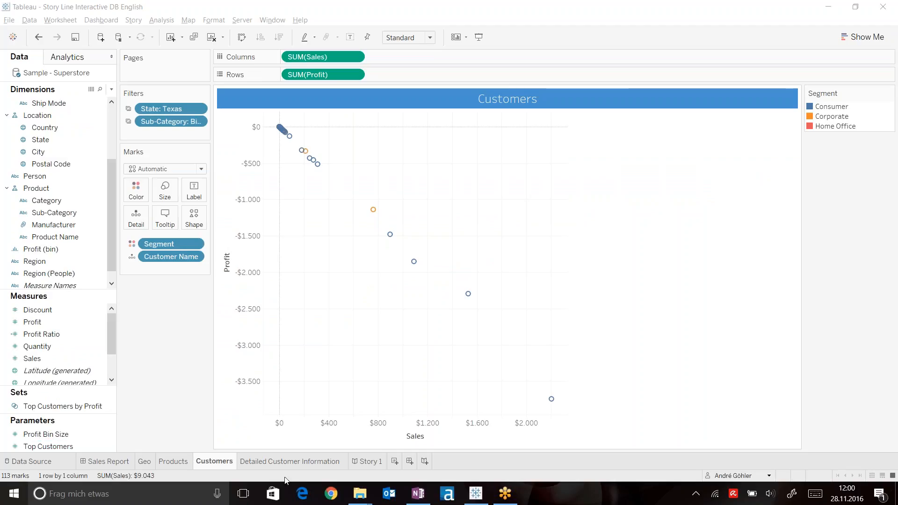
{"action": "mouse_move", "coordinate": [355, 465]}
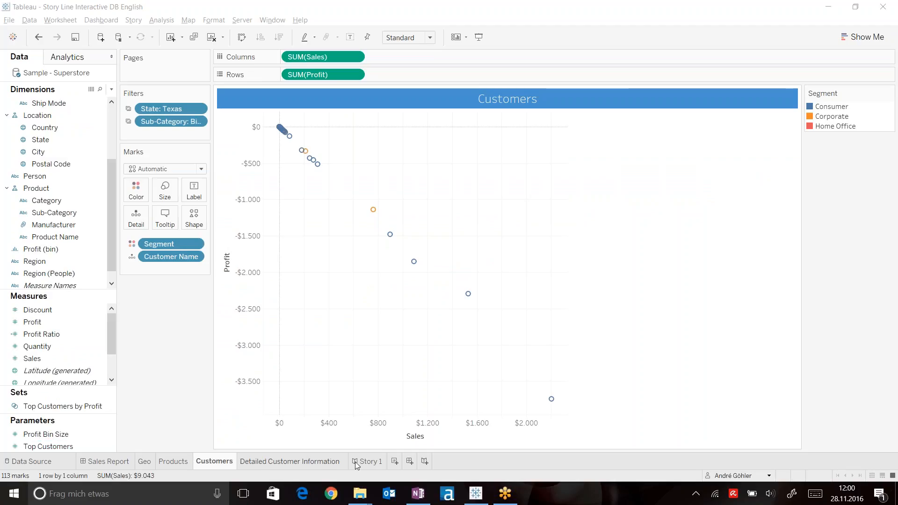
{"action": "left_click", "coordinate": [370, 461]}
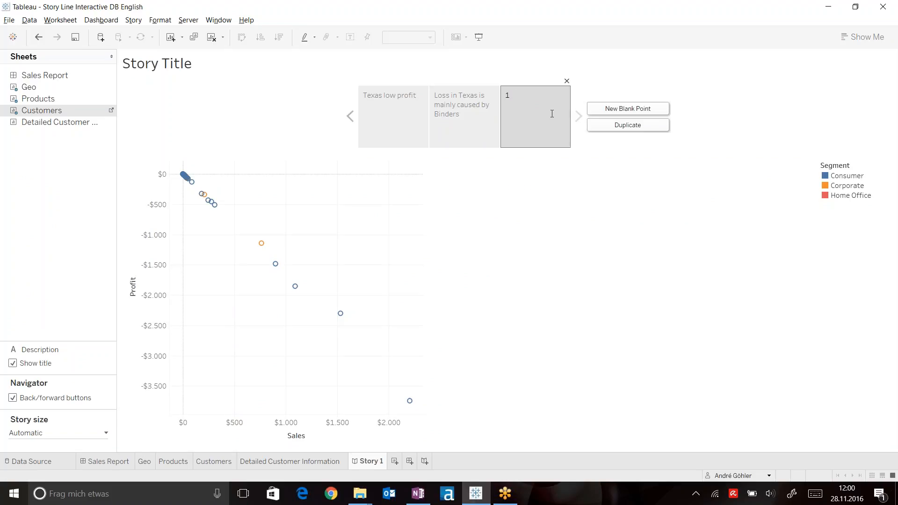
Step: Caption the Customers scatter point '113 Customer have bought binders in Texas'
{"action": "type", "text": "113 Customer have bought"}
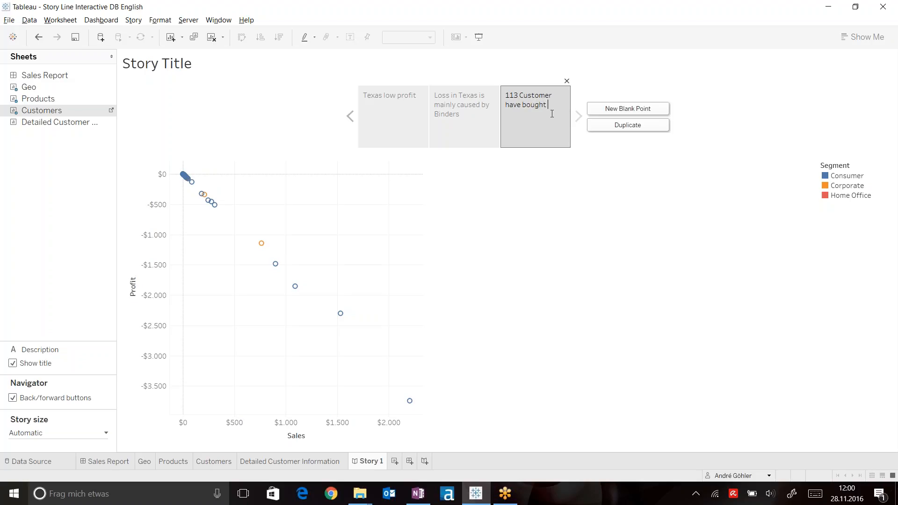
{"action": "type", "text": "binders in"}
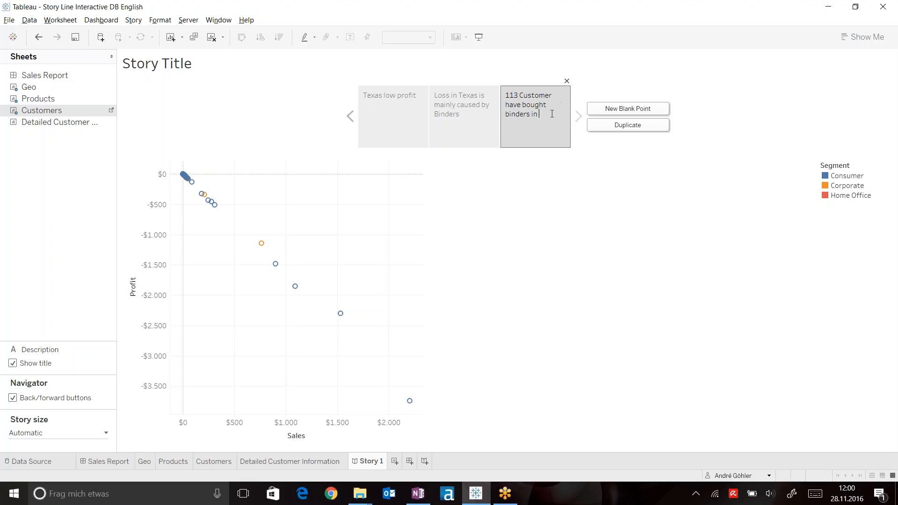
{"action": "type", "text": "Texas"}
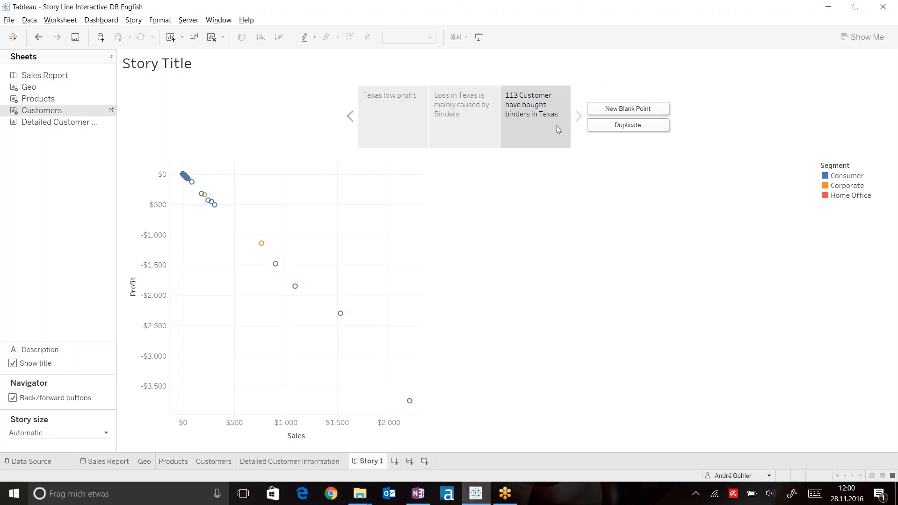
{"action": "mouse_move", "coordinate": [257, 306]}
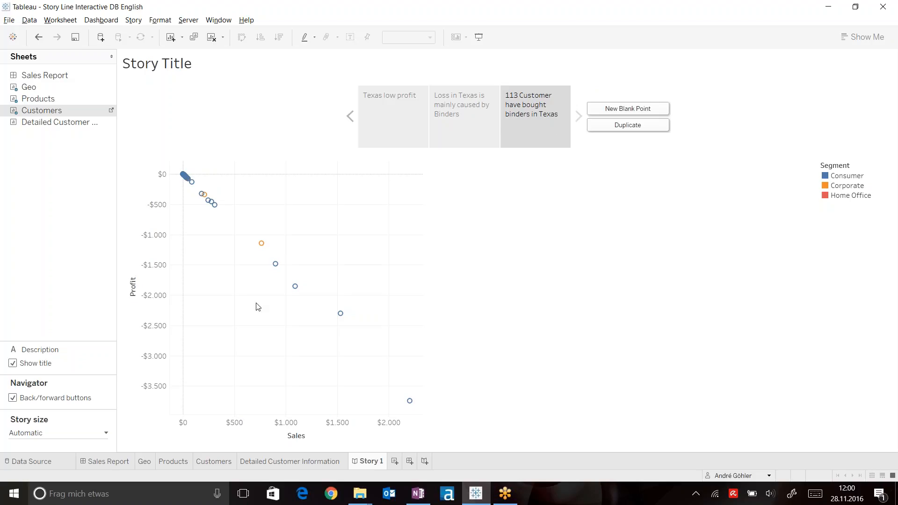
{"action": "mouse_move", "coordinate": [59, 122]}
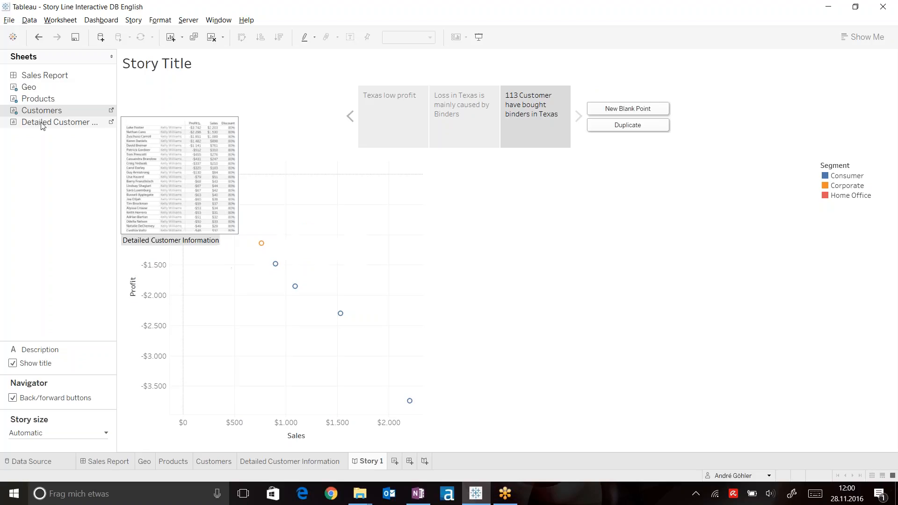
Step: Add the Detailed Customer Information table as point four and pluralise 'Customer' in caption three
{"action": "left_click", "coordinate": [627, 109]}
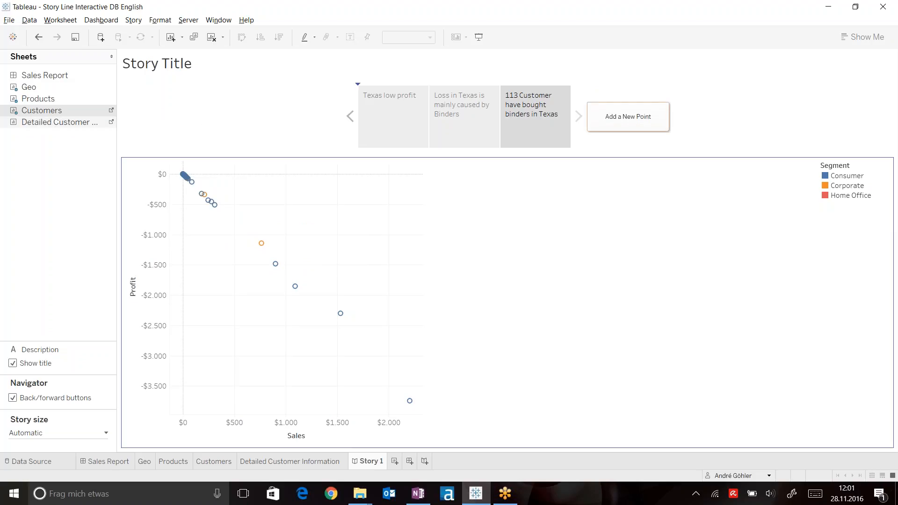
{"action": "left_click", "coordinate": [627, 116]}
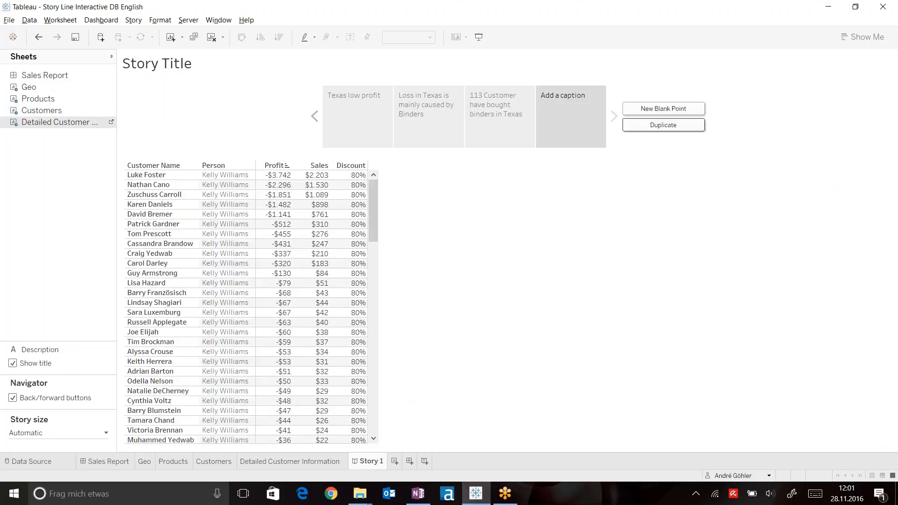
{"action": "left_click", "coordinate": [498, 109]}
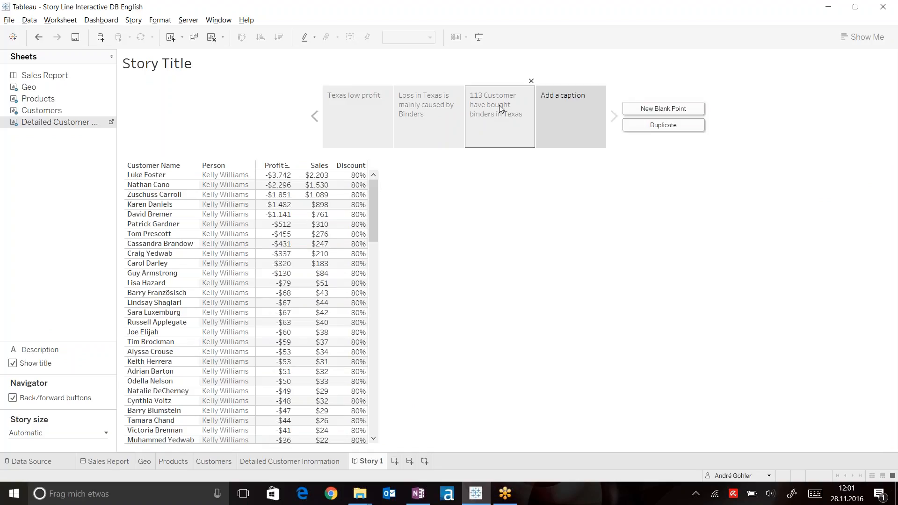
{"action": "left_click", "coordinate": [499, 105]}
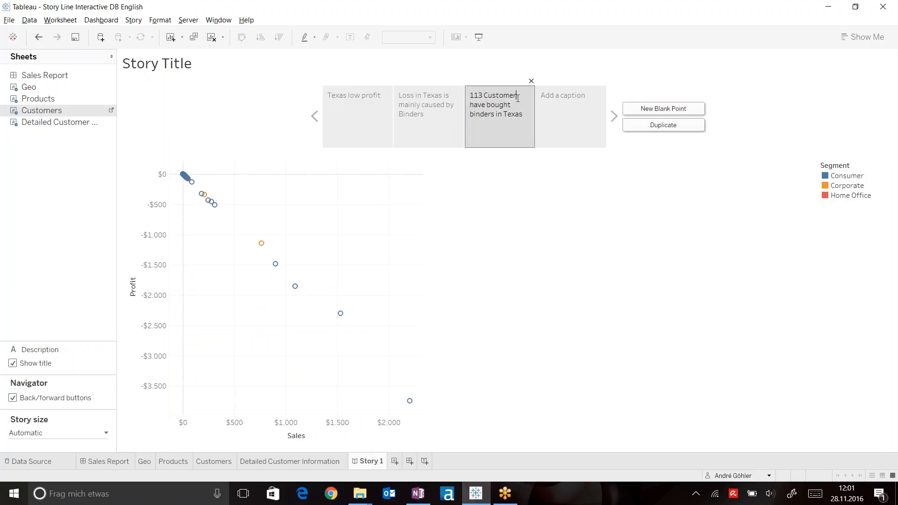
{"action": "left_click", "coordinate": [569, 116]}
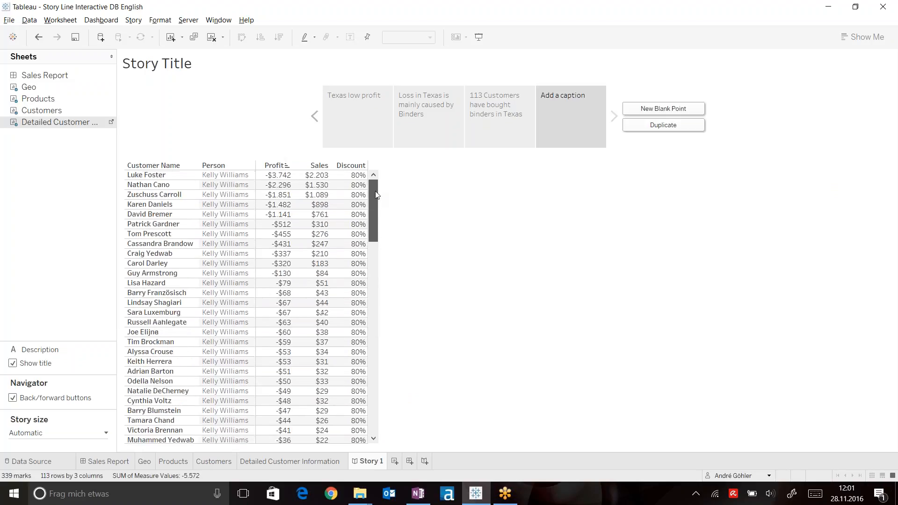
{"action": "mouse_move", "coordinate": [352, 174]}
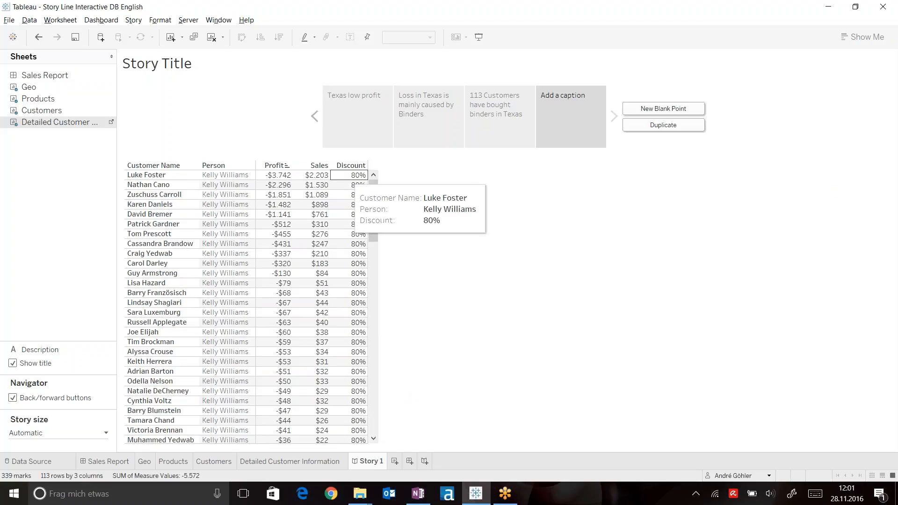
{"action": "mouse_move", "coordinate": [346, 342]}
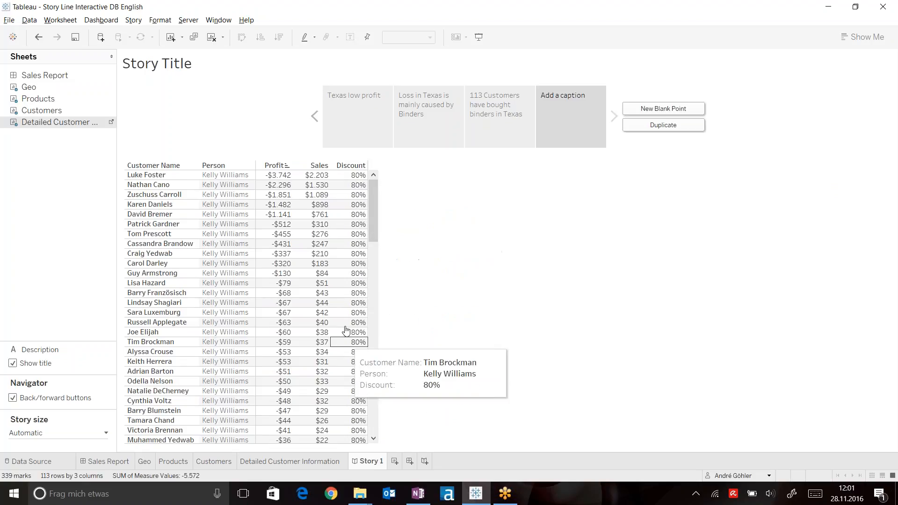
{"action": "mouse_move", "coordinate": [314, 253]}
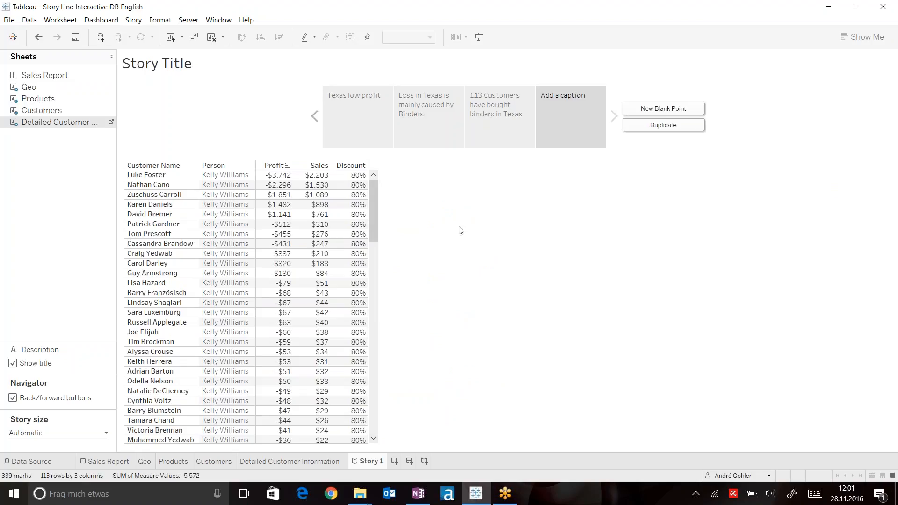
{"action": "mouse_move", "coordinate": [498, 267]}
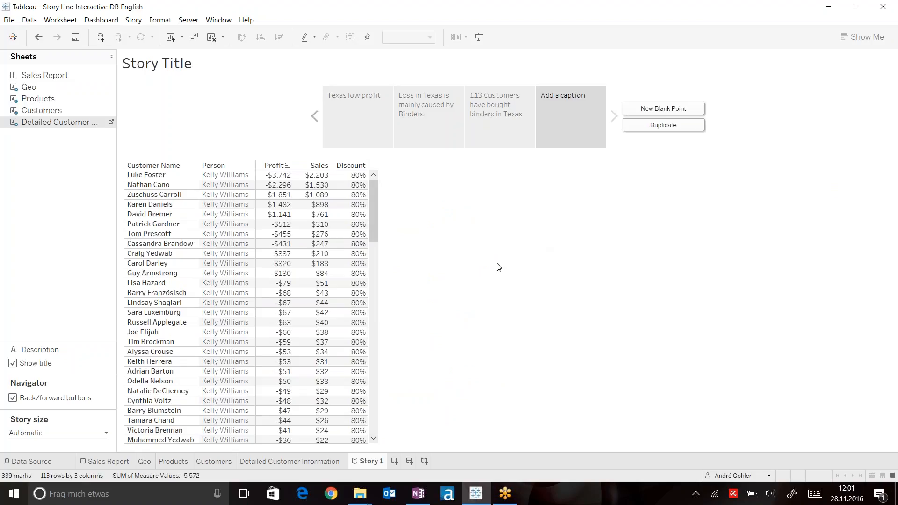
Step: Create Dashboard 2 with text blaming the Texas loss on Kelly Williams's binder discounts
{"action": "left_click", "coordinate": [467, 461]}
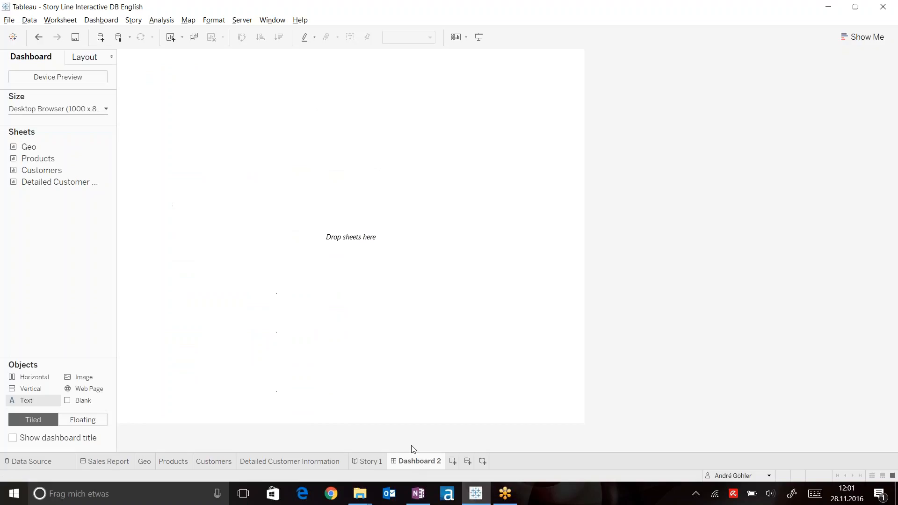
{"action": "mouse_move", "coordinate": [59, 182]}
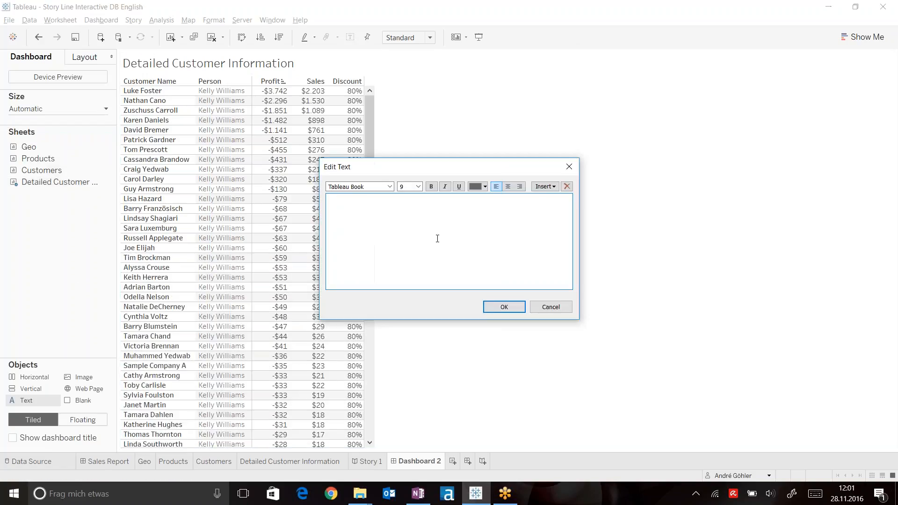
{"action": "type", "text": "We"}
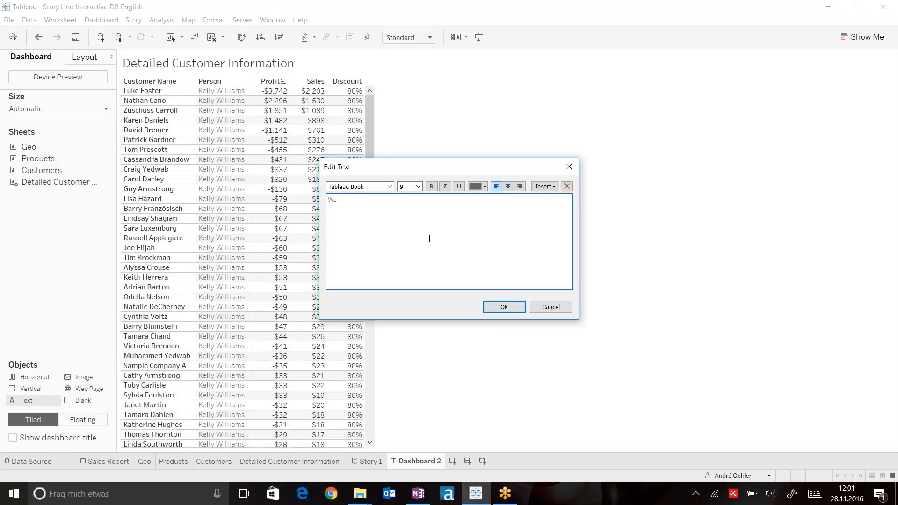
{"action": "type", "text": "are ex"}
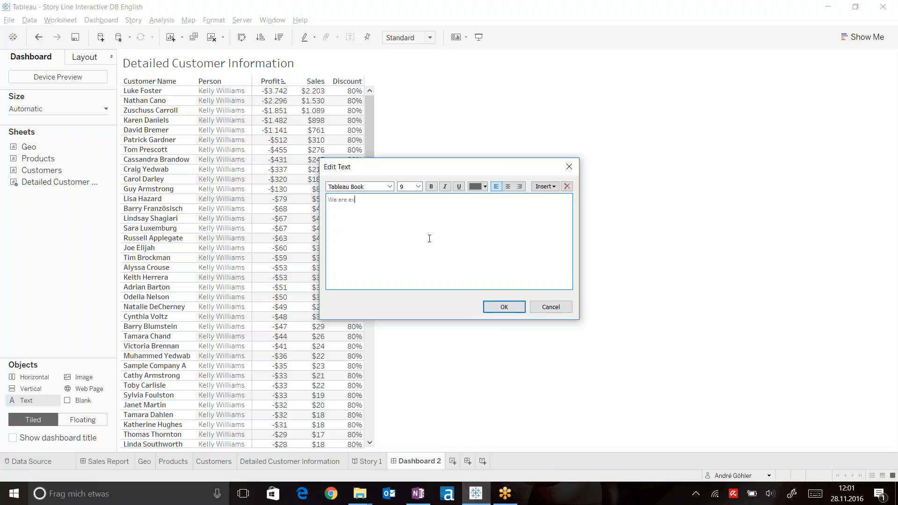
{"action": "type", "text": "periencing"}
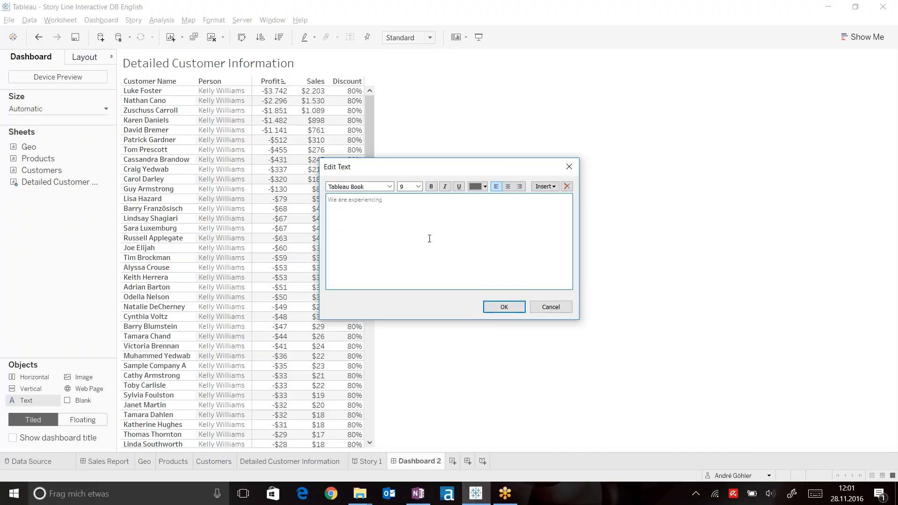
{"action": "type", "text": "a high"}
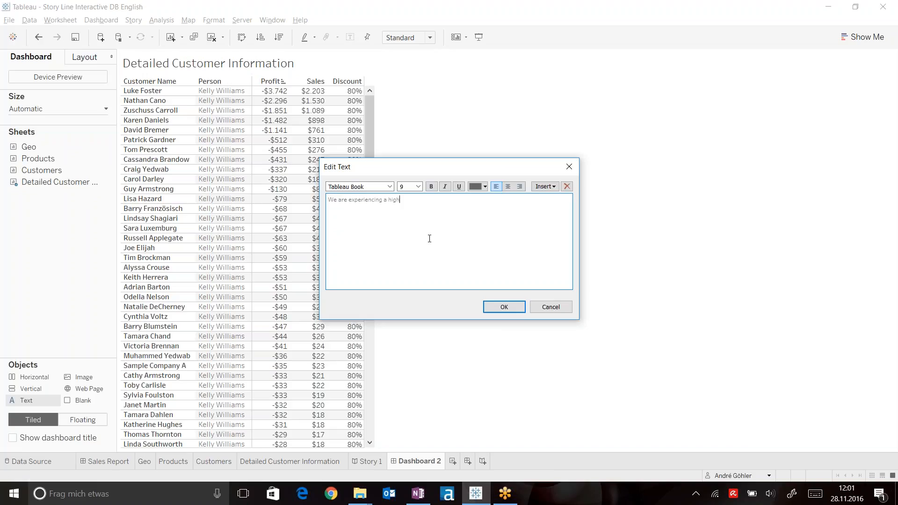
{"action": "type", "text": "loss in Texas. Th"}
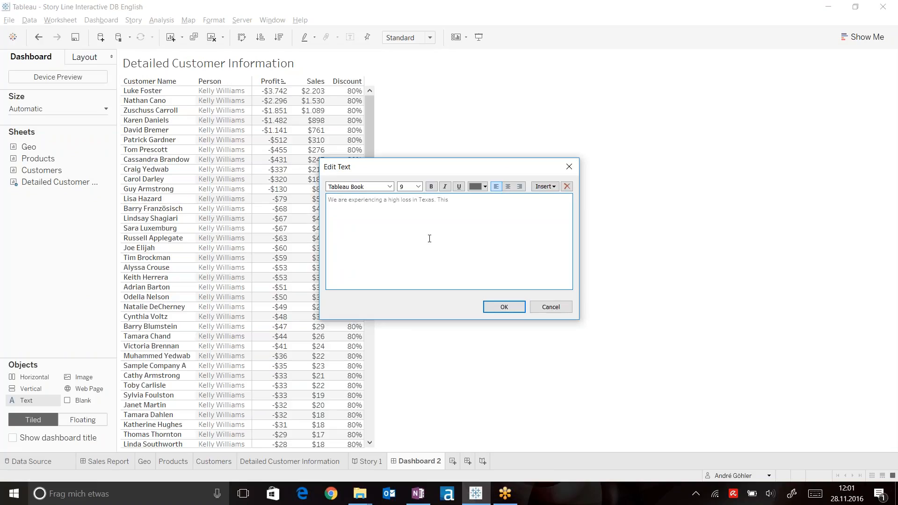
{"action": "type", "text": "is caused by high discou"}
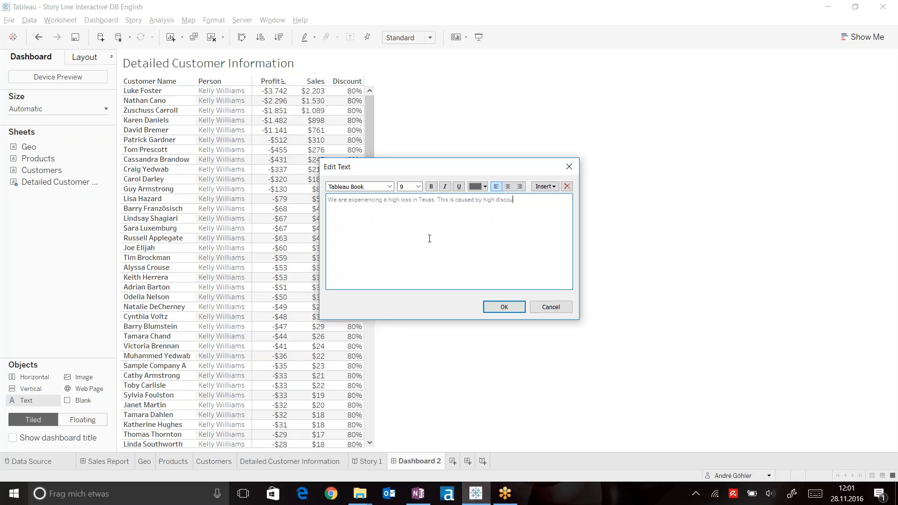
{"action": "type", "text": "nt on"}
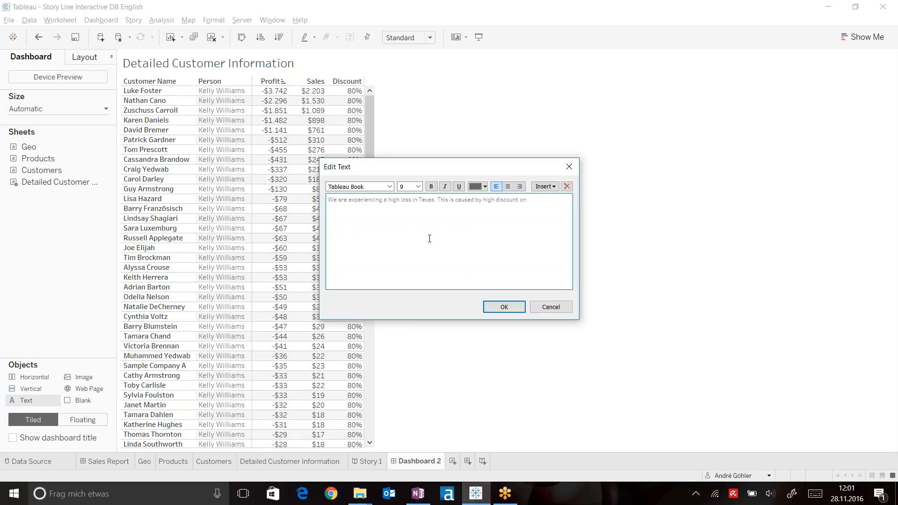
{"action": "type", "text": "binders by the"}
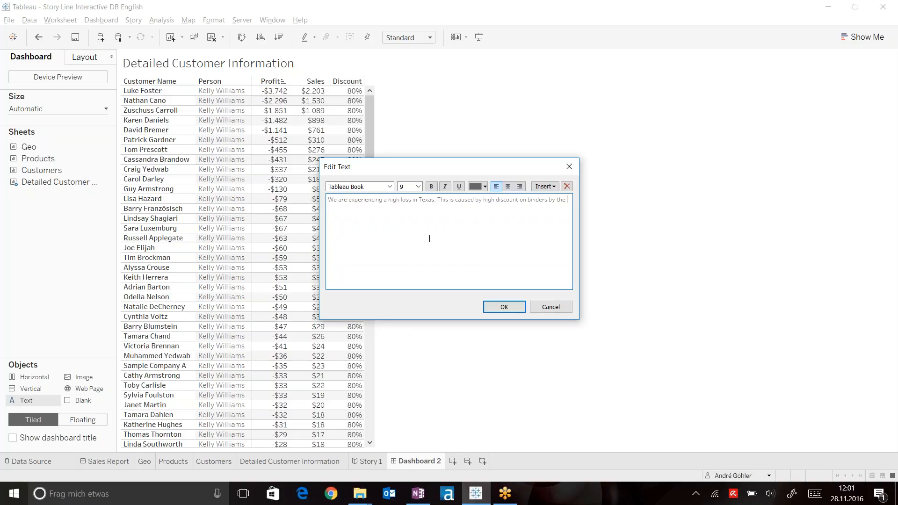
{"action": "type", "text": "regional sales"}
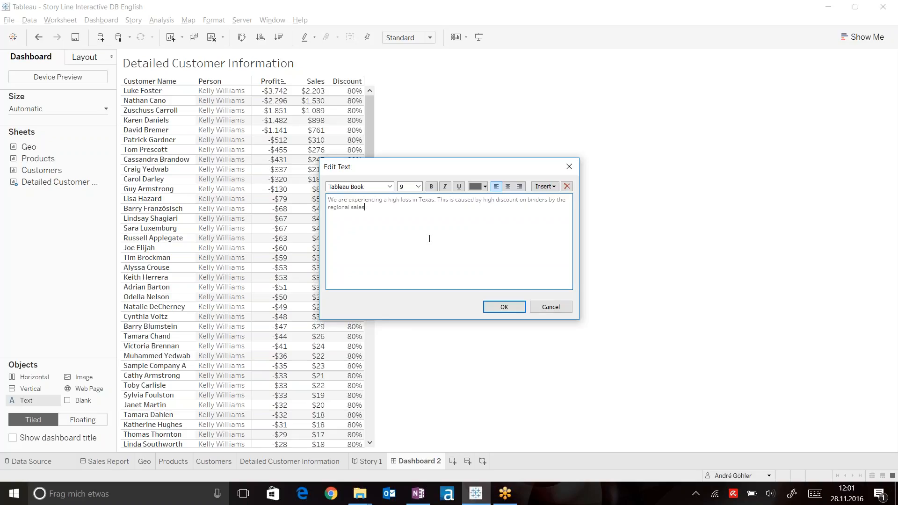
{"action": "type", "text": "manageer Ke"}
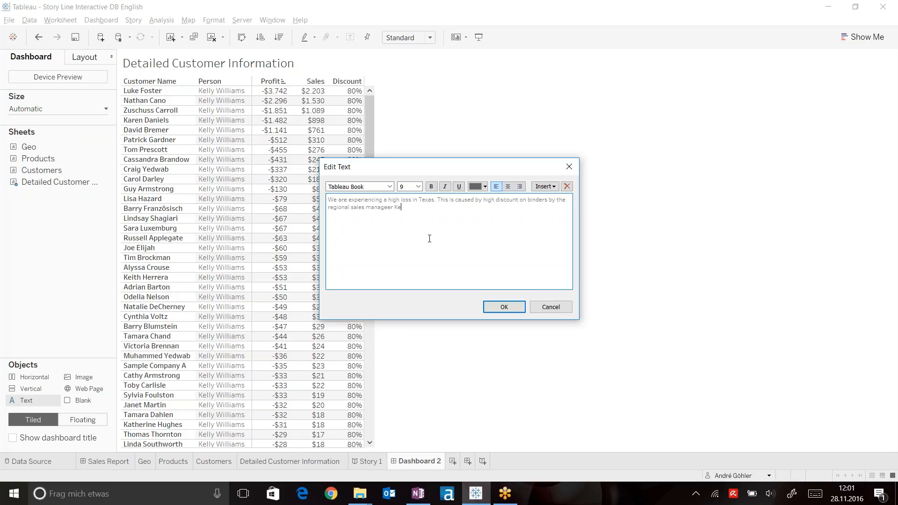
{"action": "type", "text": "lly Williams"}
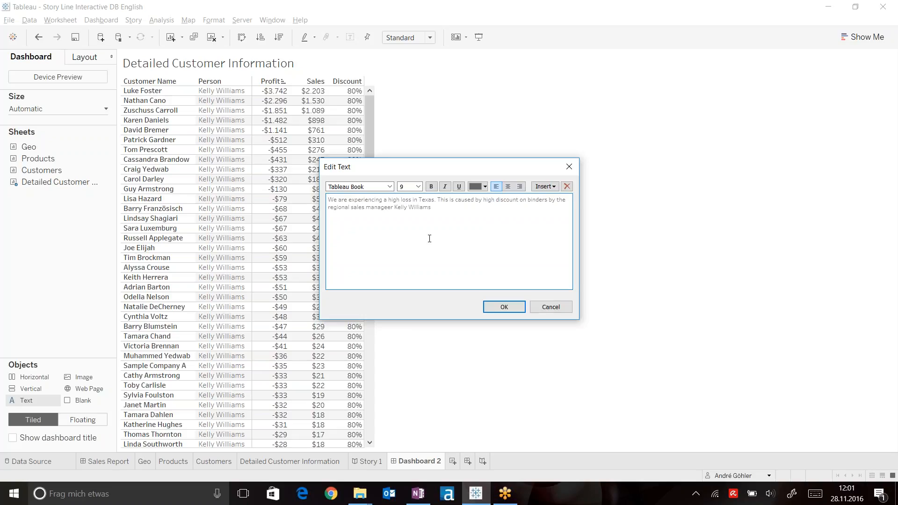
{"action": "left_click", "coordinate": [503, 307]}
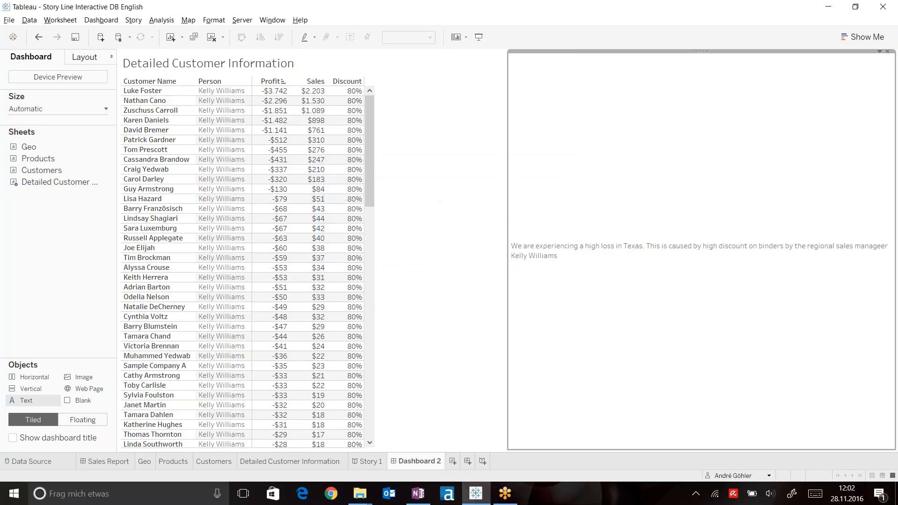
Step: Make Dashboard 2's explanatory text size 26 and italic, with the typo corrected
{"action": "left_click", "coordinate": [418, 187]}
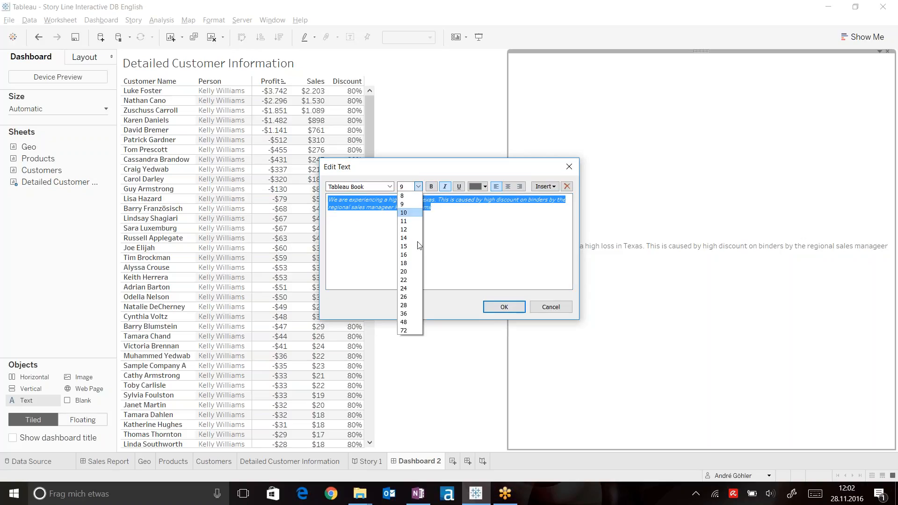
{"action": "left_click", "coordinate": [503, 307]}
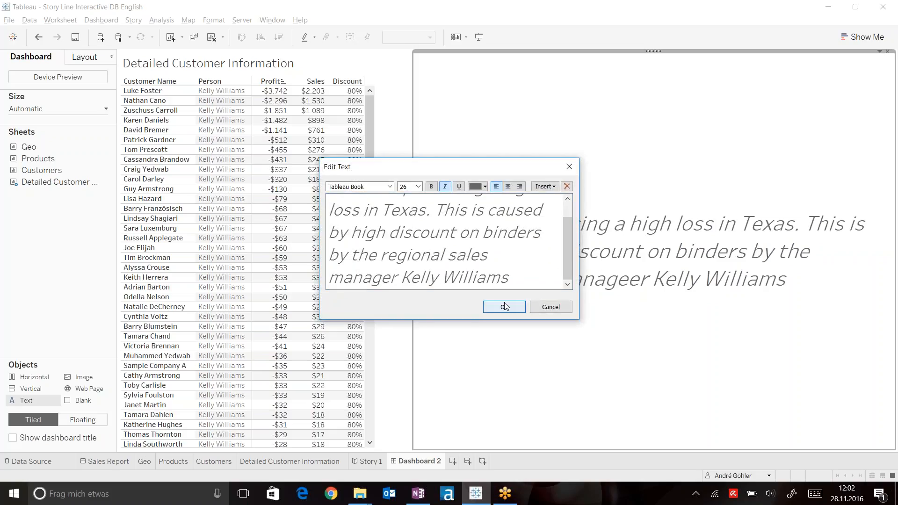
{"action": "left_click", "coordinate": [503, 306]}
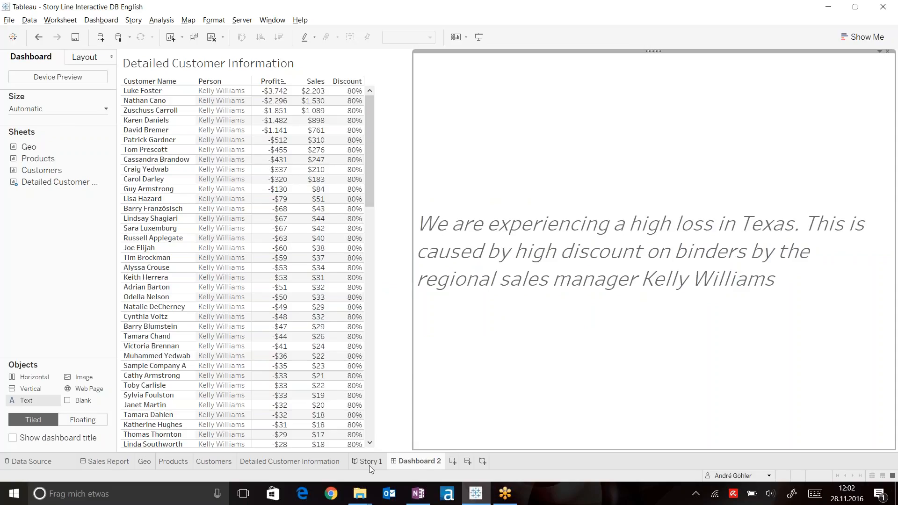
{"action": "left_click", "coordinate": [370, 461]}
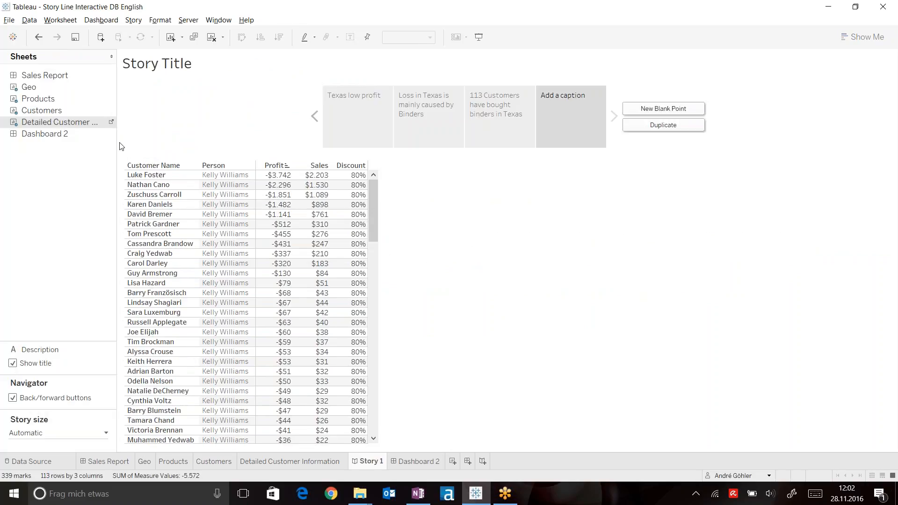
{"action": "mouse_move", "coordinate": [114, 132]}
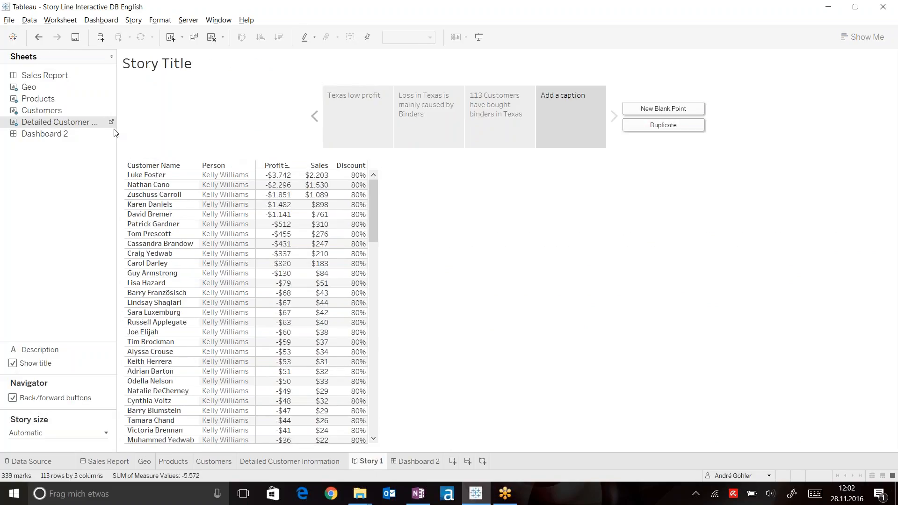
Step: Hide the Detailed Customer Information sheet from the sheet tabs
{"action": "right_click", "coordinate": [57, 122]}
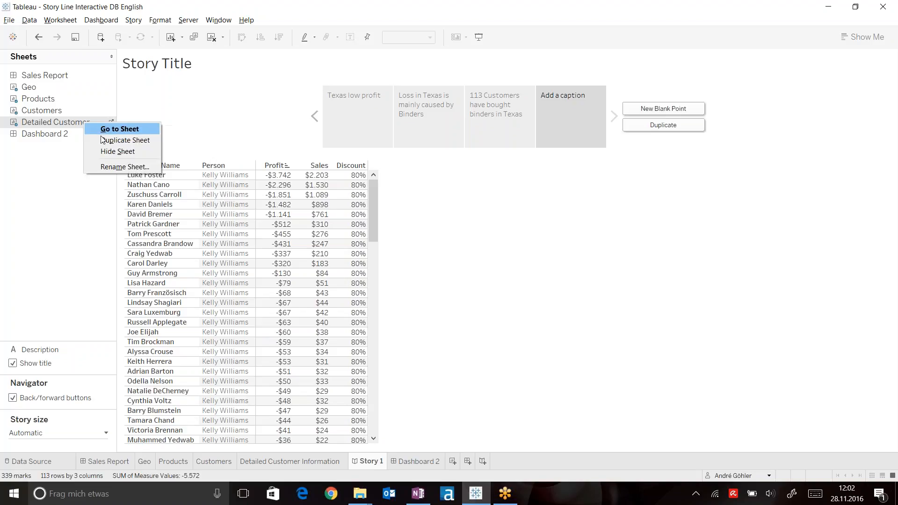
{"action": "left_click", "coordinate": [117, 154]}
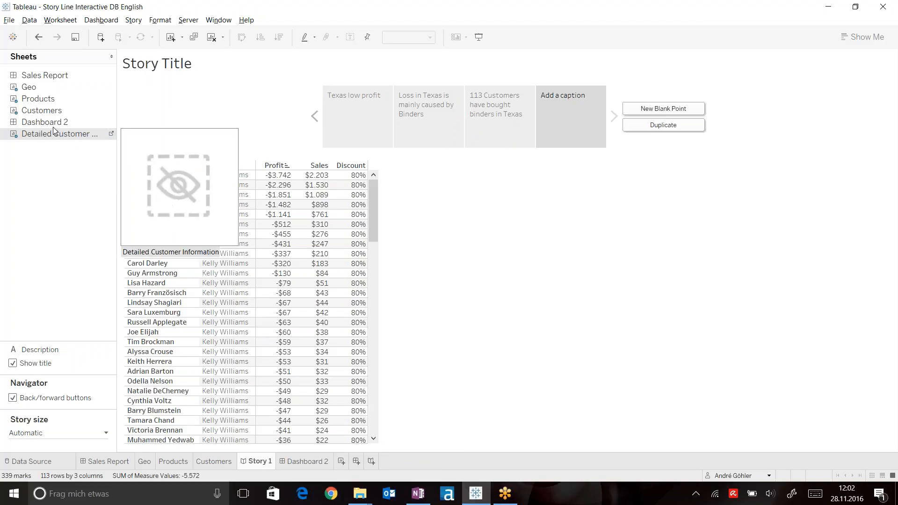
{"action": "right_click", "coordinate": [59, 134]}
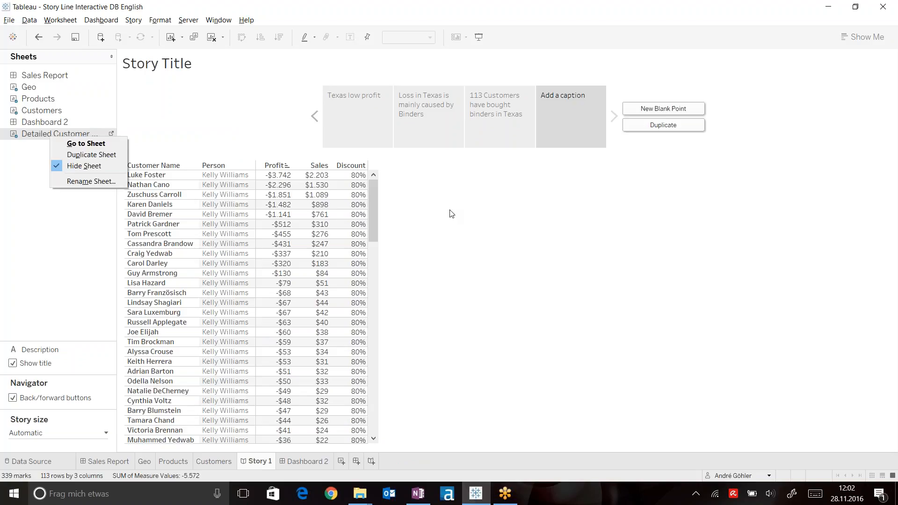
{"action": "left_click", "coordinate": [83, 165]}
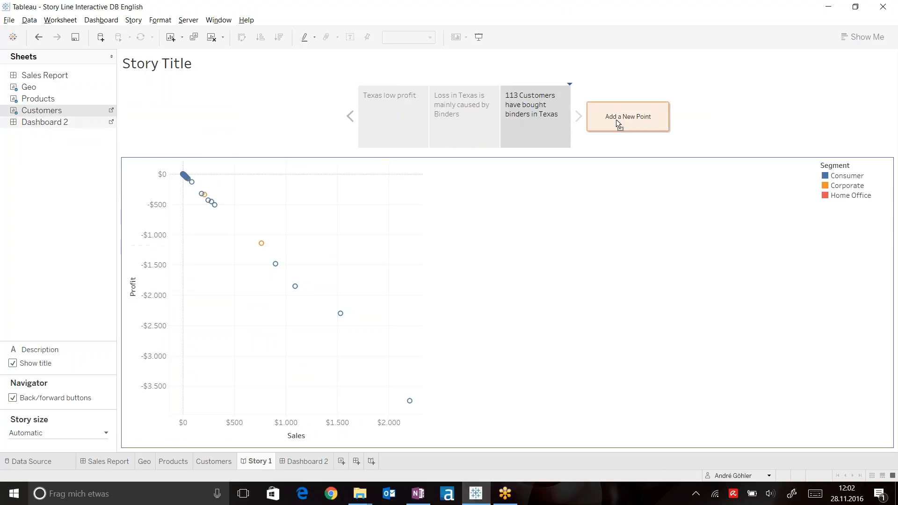
Step: Place Dashboard 2 on the fourth story point, captioned 'Too much Discount'
{"action": "left_click", "coordinate": [628, 116]}
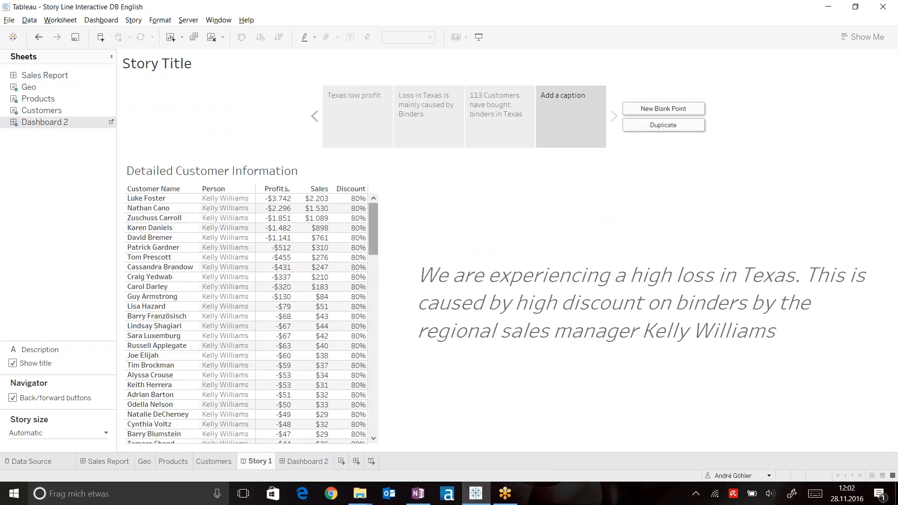
{"action": "scroll", "scroll_direction": "down", "scroll_amount": 3}
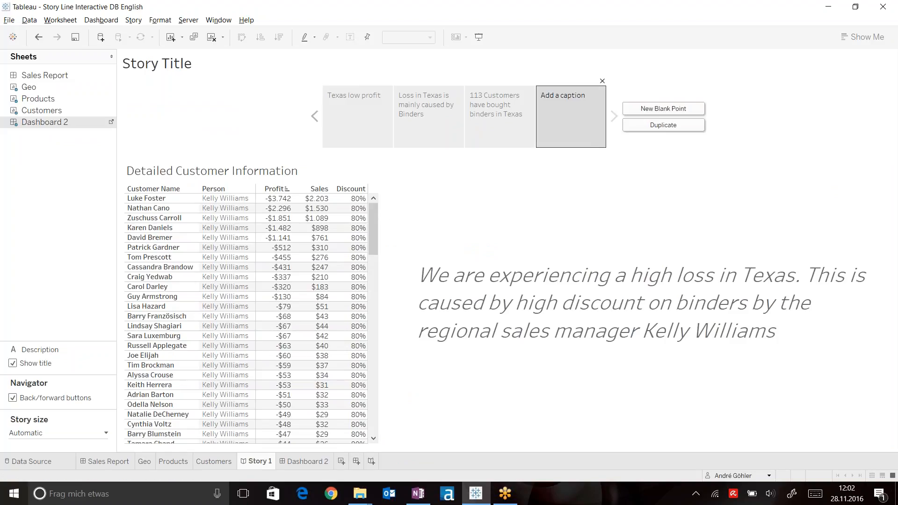
{"action": "left_click", "coordinate": [571, 115]}
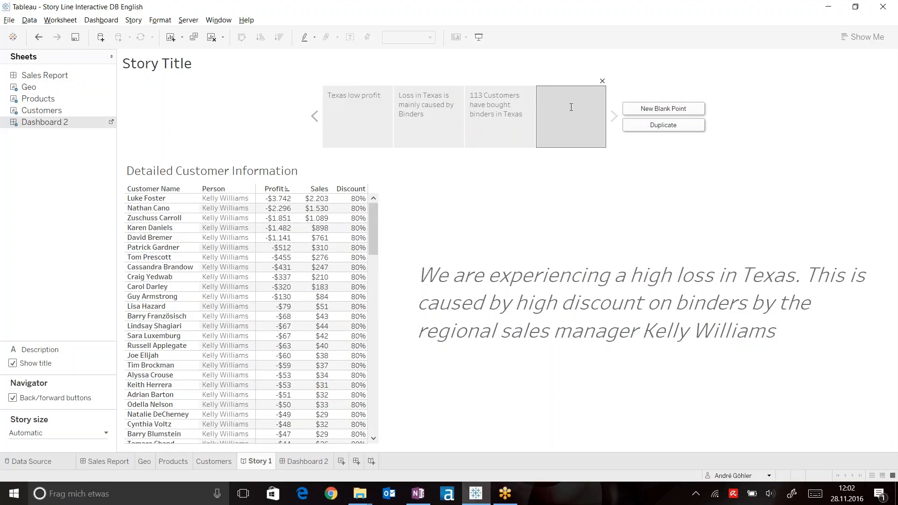
{"action": "type", "text": "Too mu"}
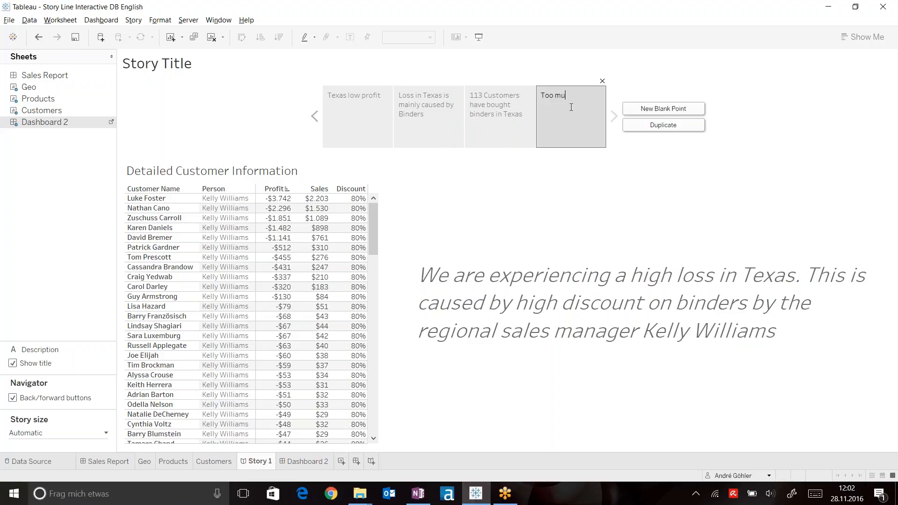
{"action": "type", "text": "ch Discount"}
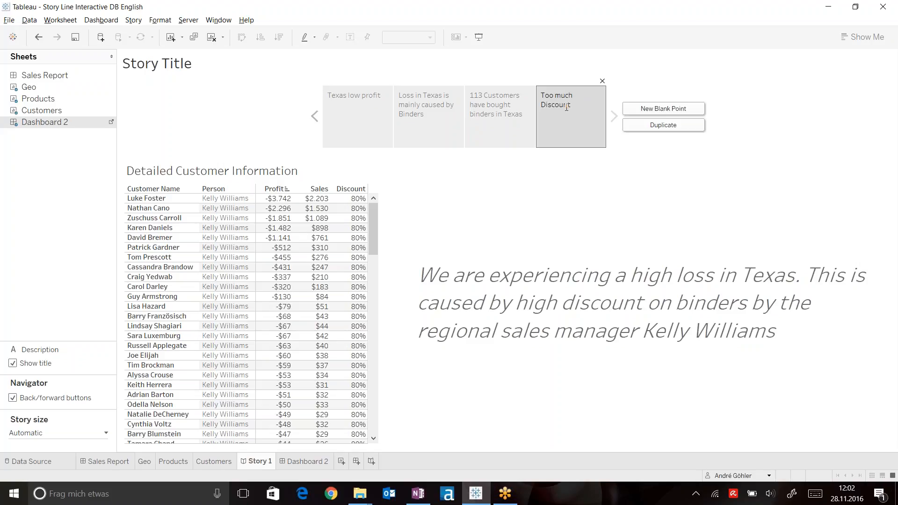
{"action": "double_click", "coordinate": [156, 63]}
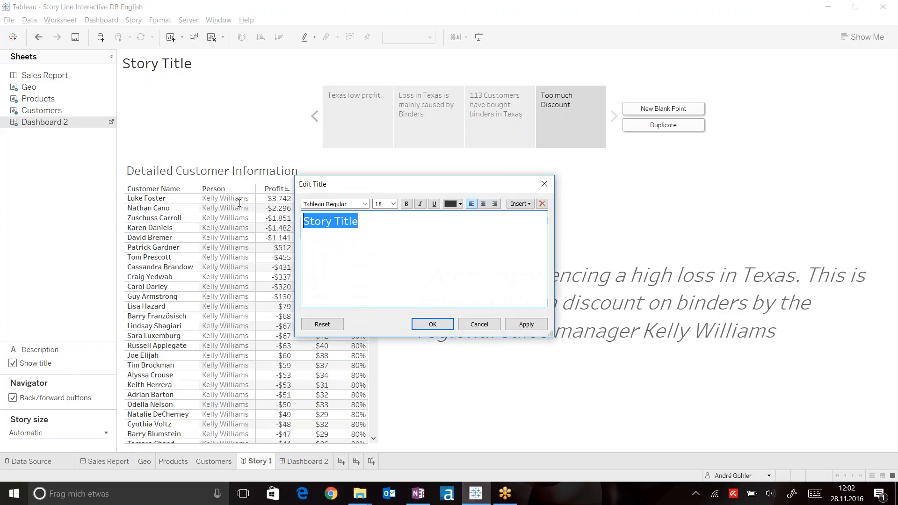
Step: Title the story 'Salesreport', centre-aligned at font size 24
{"action": "type", "text": "Sales"}
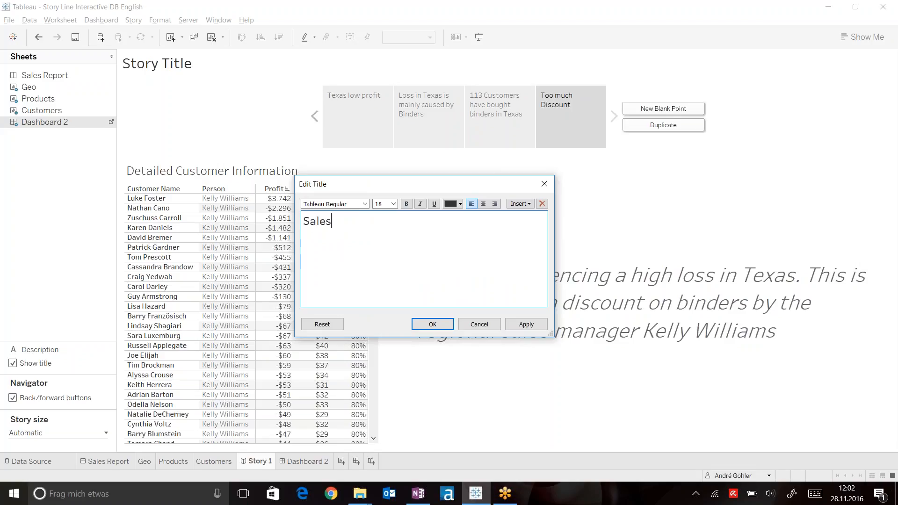
{"action": "type", "text": "report"}
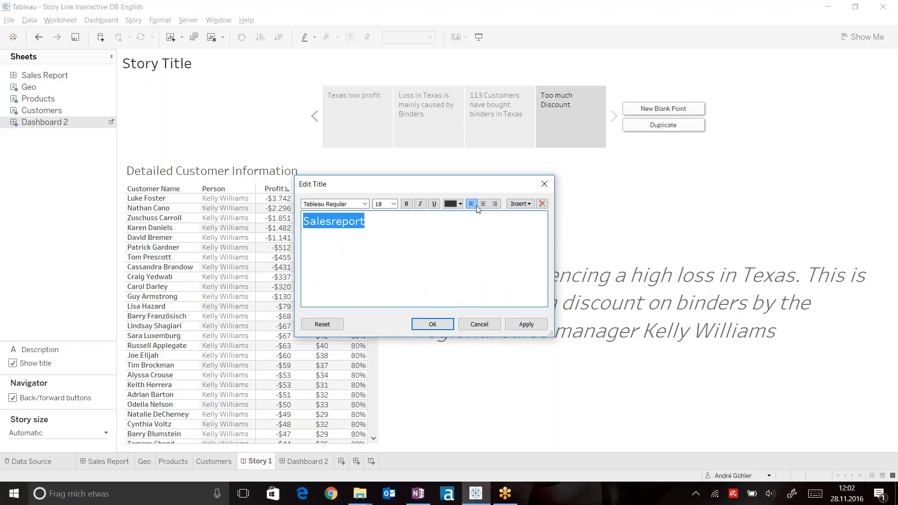
{"action": "left_click", "coordinate": [482, 204]}
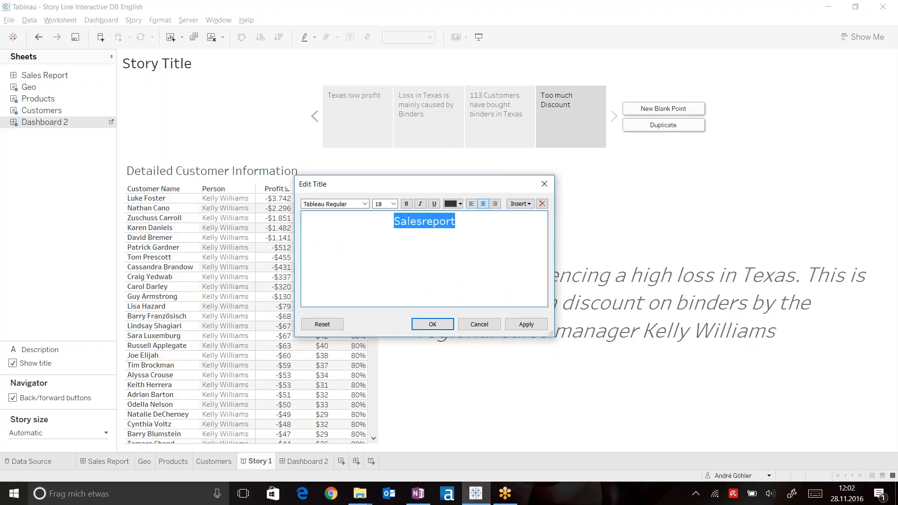
{"action": "left_click", "coordinate": [393, 204]}
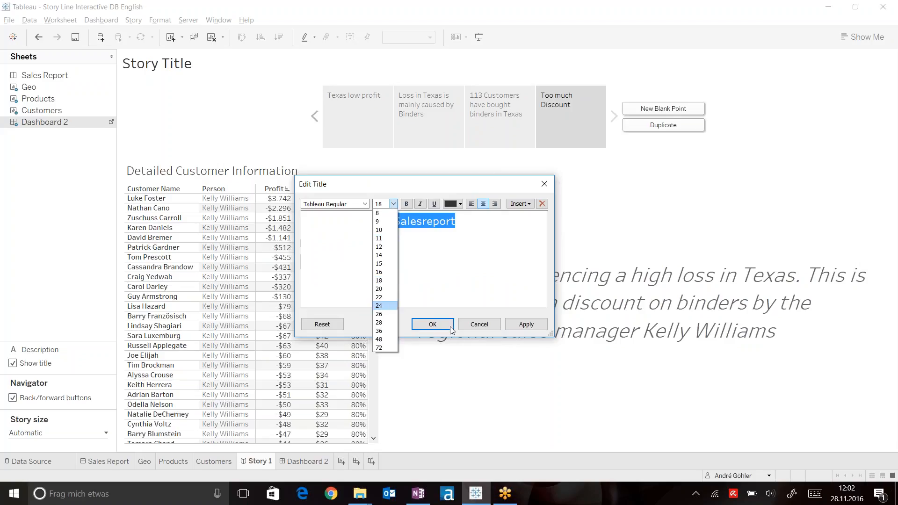
{"action": "left_click", "coordinate": [432, 325]}
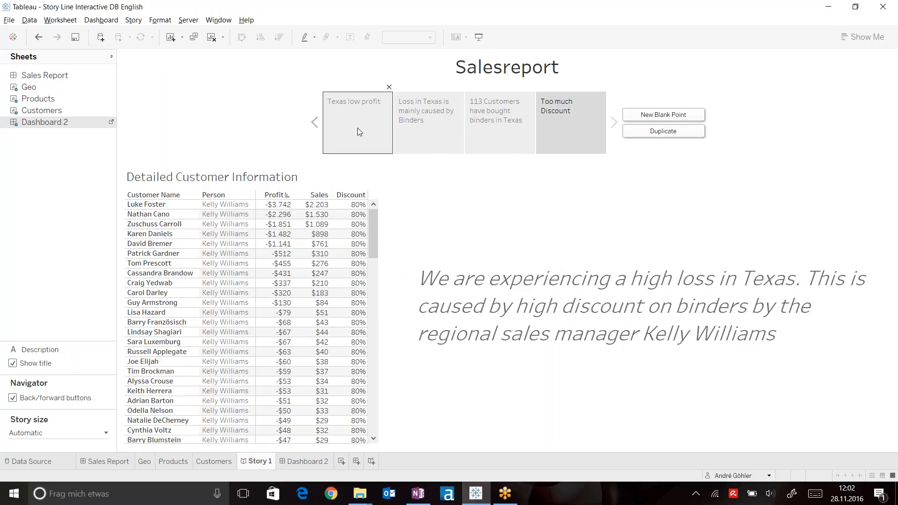
{"action": "left_click", "coordinate": [428, 110]}
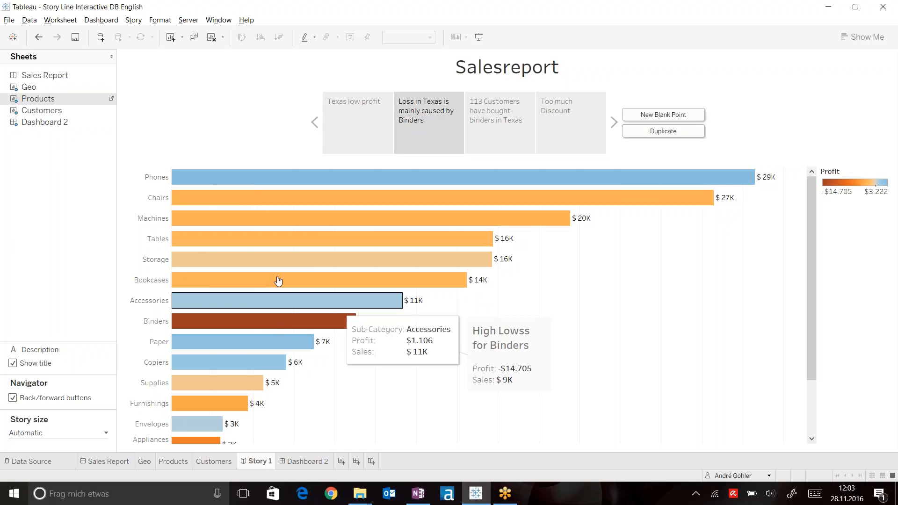
{"action": "left_click", "coordinate": [499, 110]}
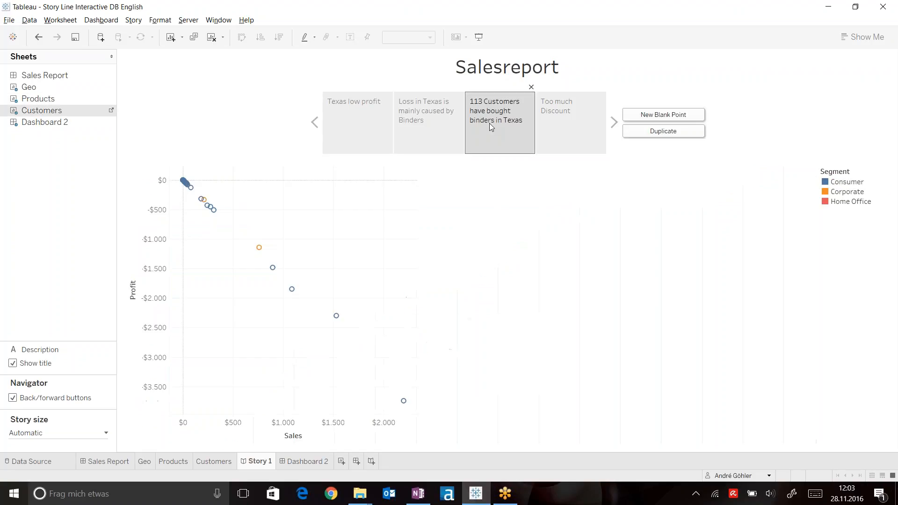
{"action": "left_click", "coordinate": [570, 122]}
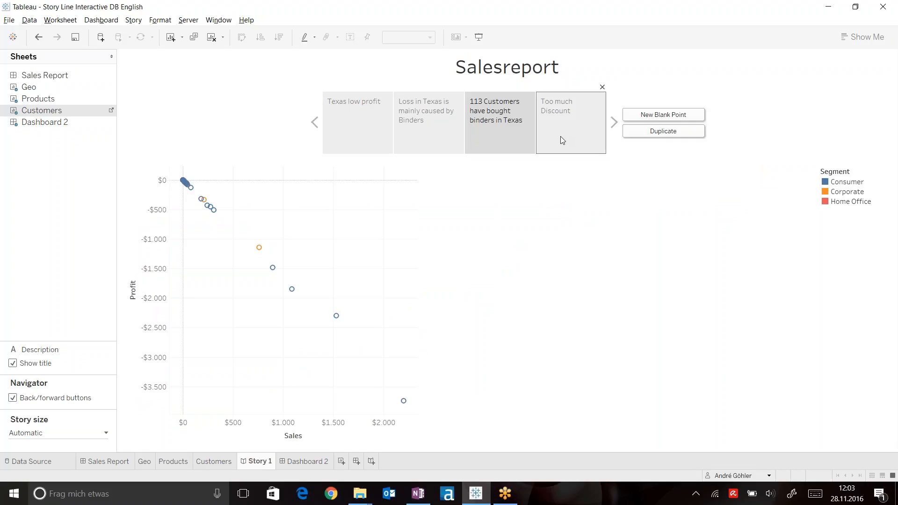
{"action": "left_click", "coordinate": [569, 110]}
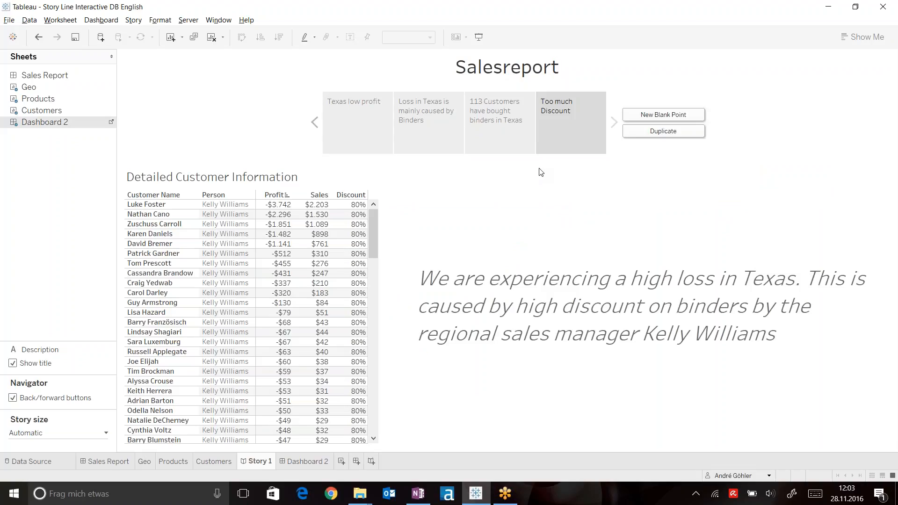
{"action": "mouse_move", "coordinate": [624, 168]}
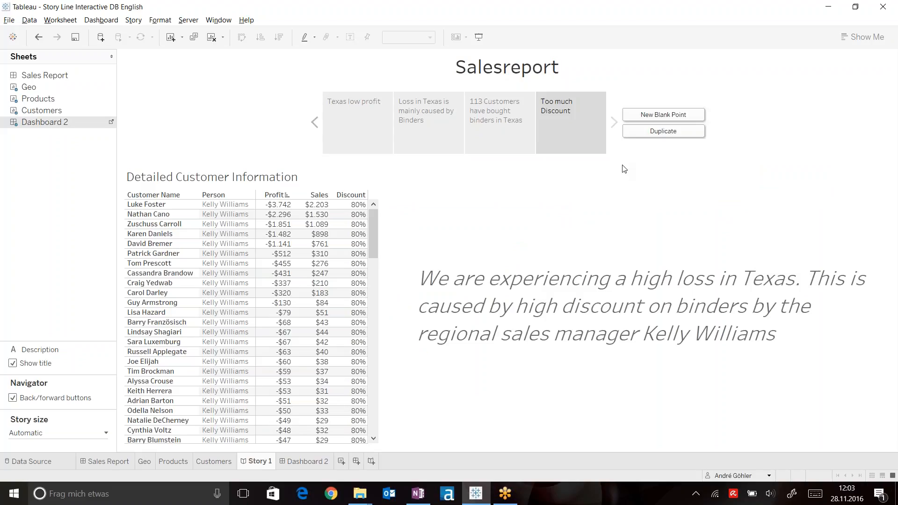
{"action": "mouse_move", "coordinate": [459, 441]}
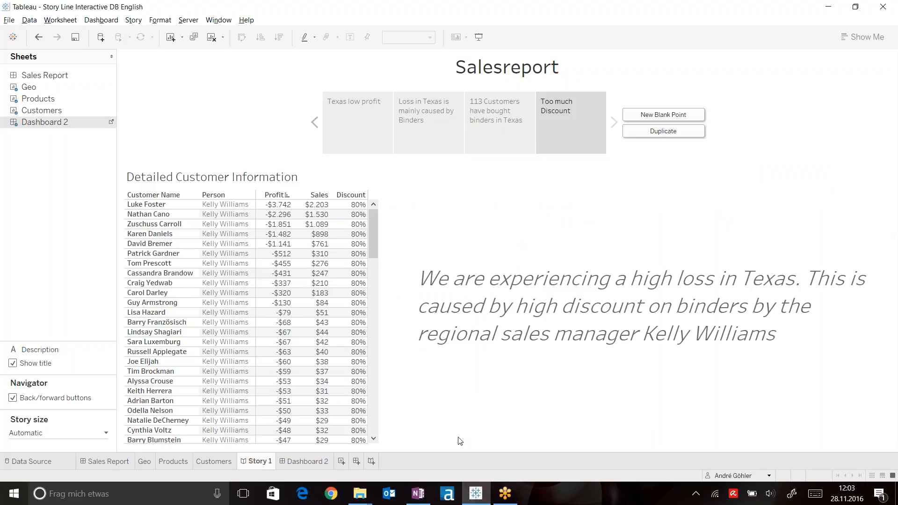